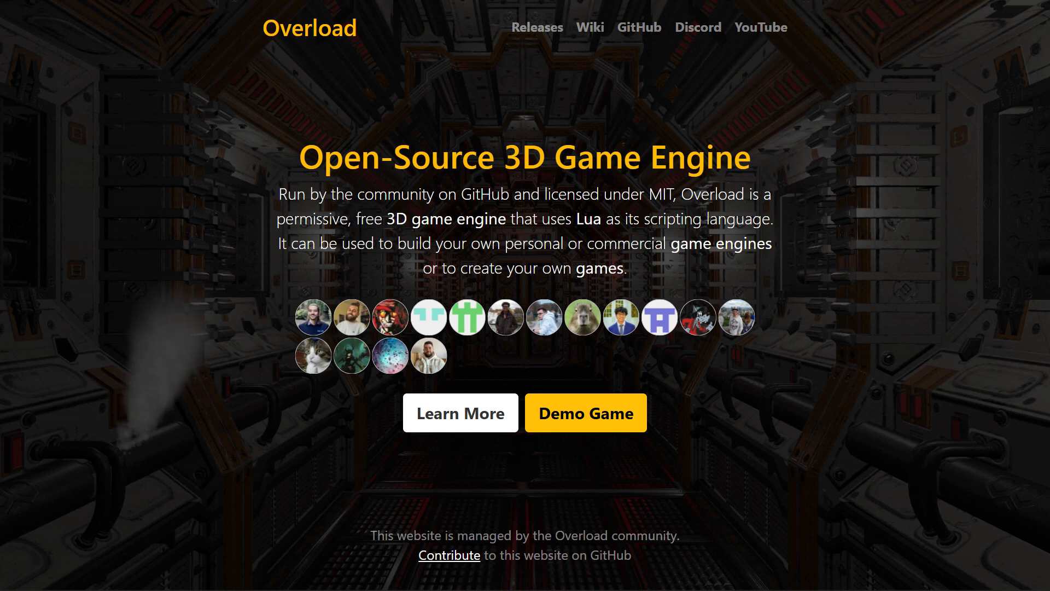
pyautogui.moveTo(626, 407)
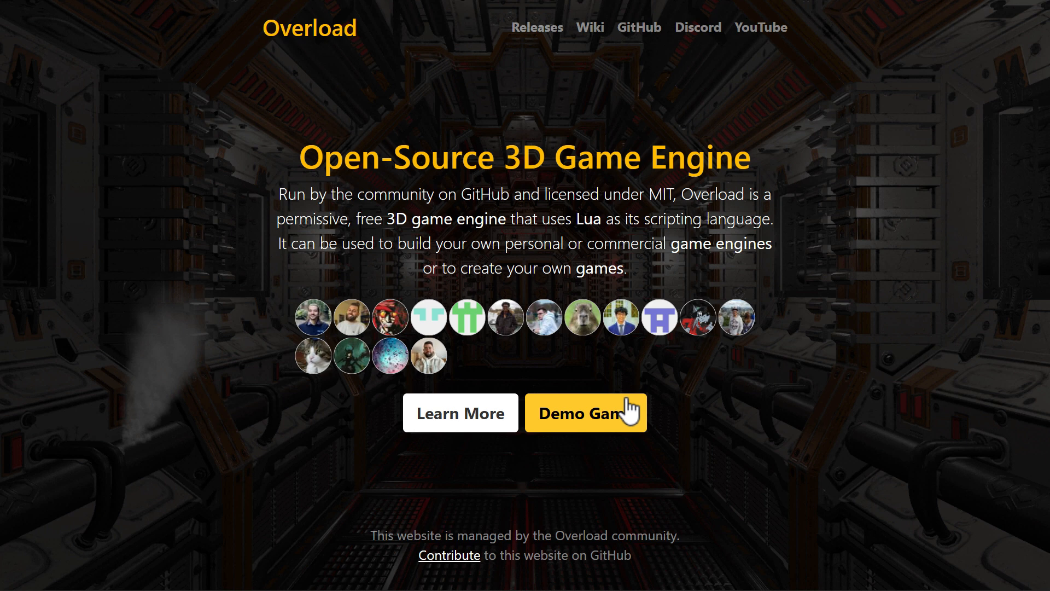
pyautogui.moveTo(620, 411)
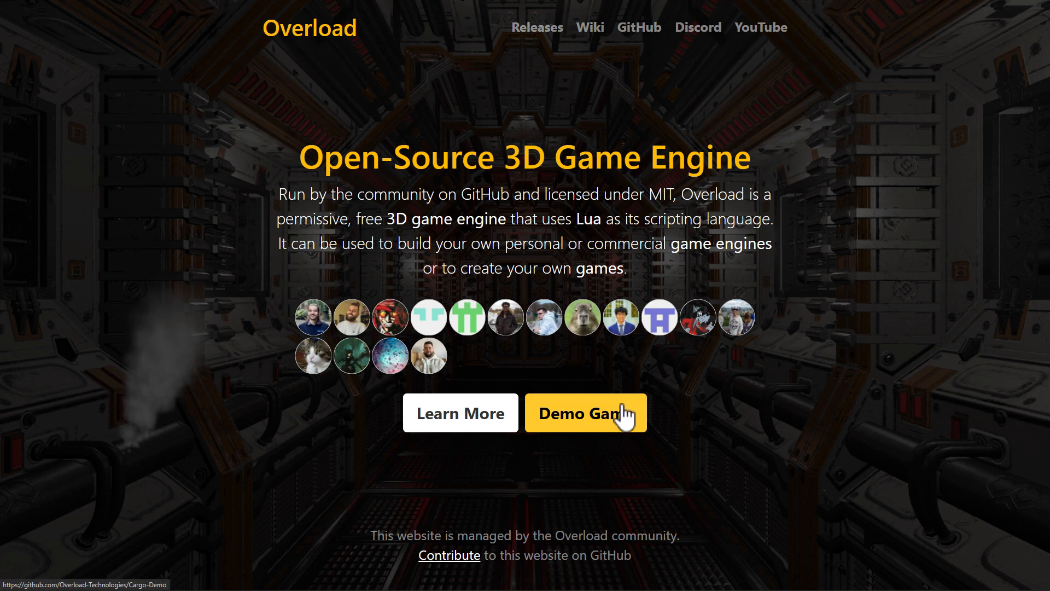
pyautogui.moveTo(553, 384)
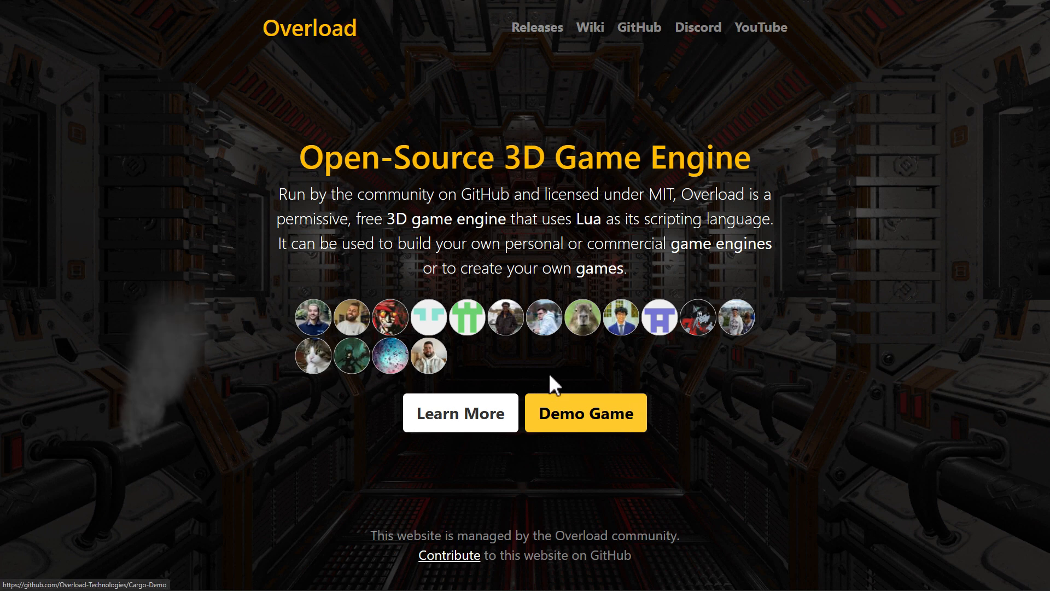
pyautogui.moveTo(460, 219)
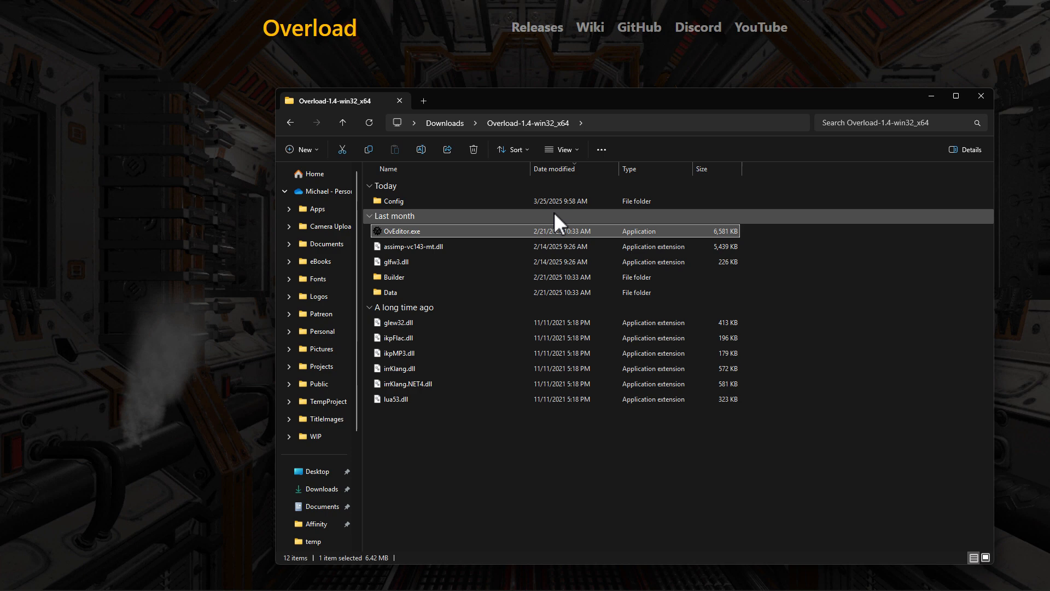
pyautogui.moveTo(439, 221)
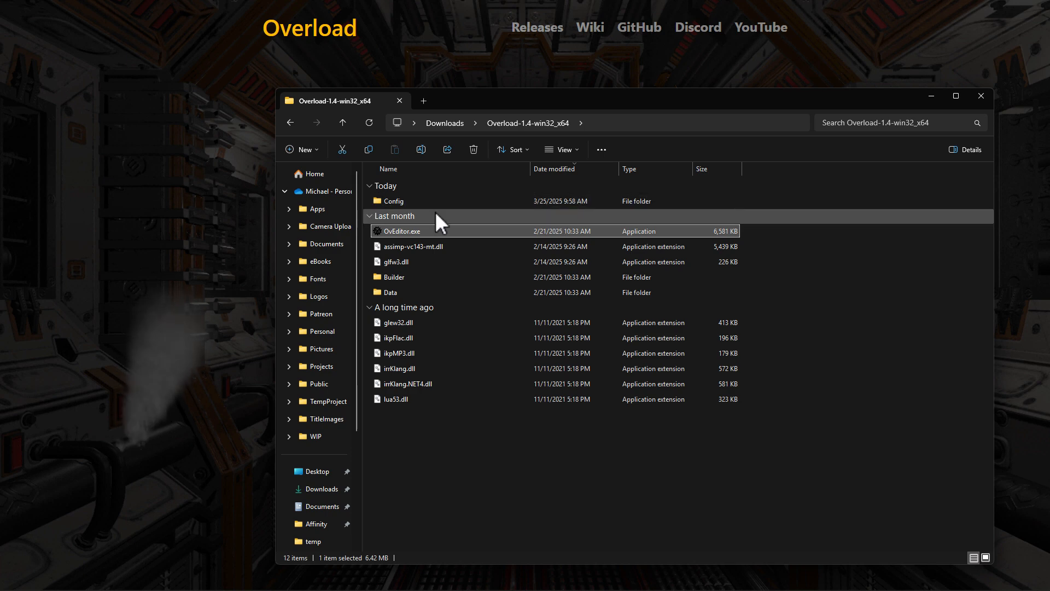
# Launch OvEditor.exe and open the C:\temp\Cargo-Demo\Game\ project from the Project Hub
pyautogui.doubleClick(400, 230)
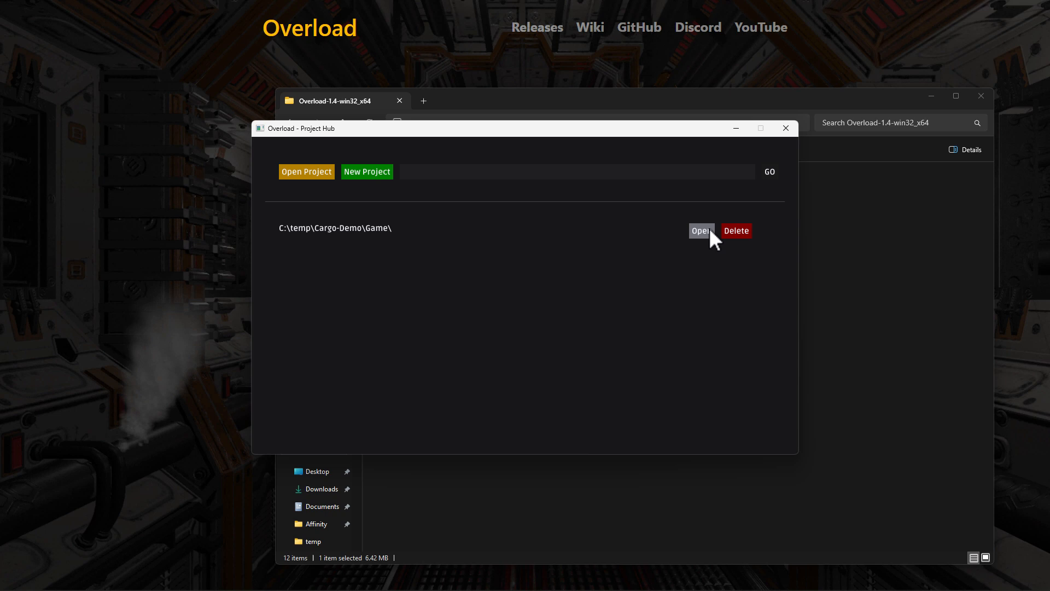
pyautogui.moveTo(338, 238)
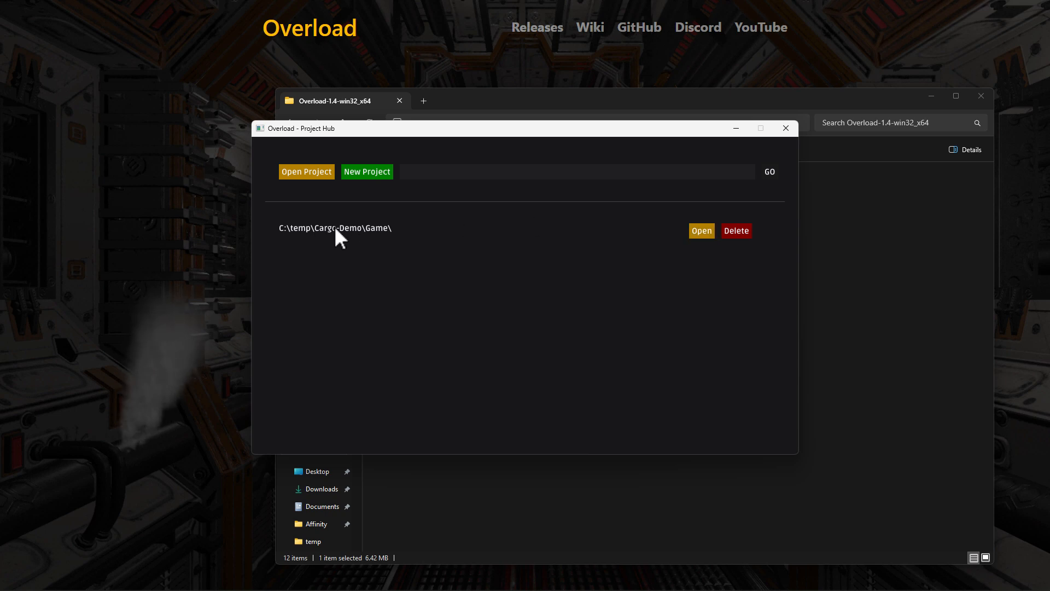
pyautogui.click(701, 230)
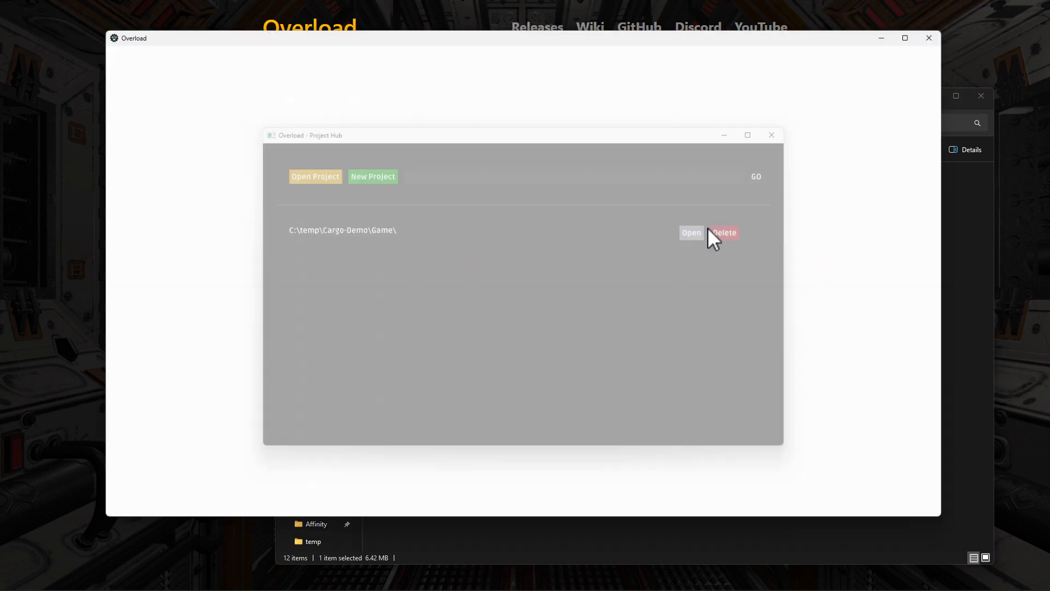
pyautogui.click(690, 233)
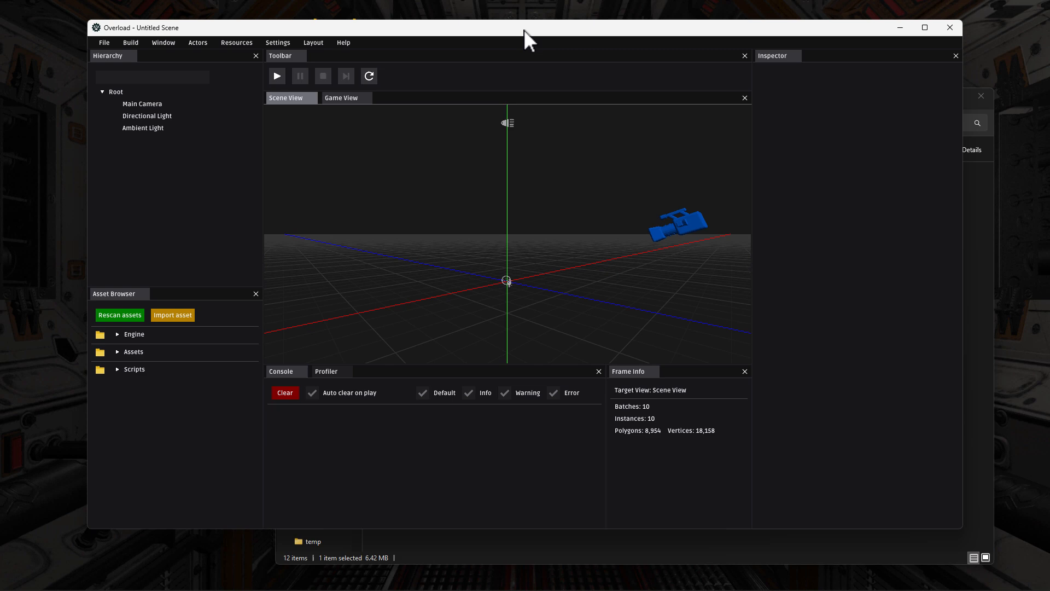
# Maximize the editor and expand Assets > Scenes in the Asset Browser
pyautogui.click(924, 28)
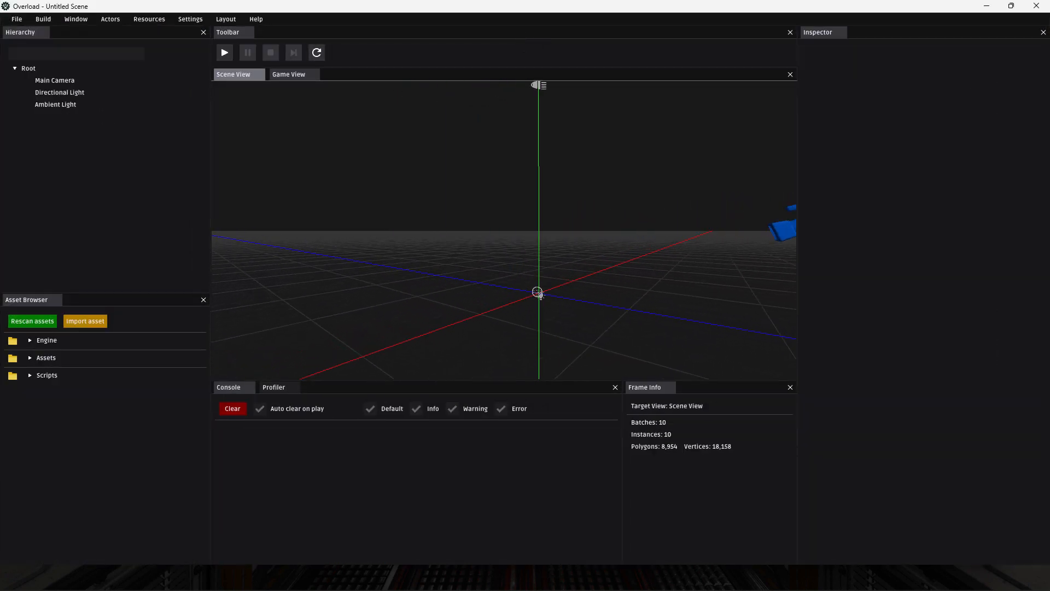
pyautogui.click(56, 104)
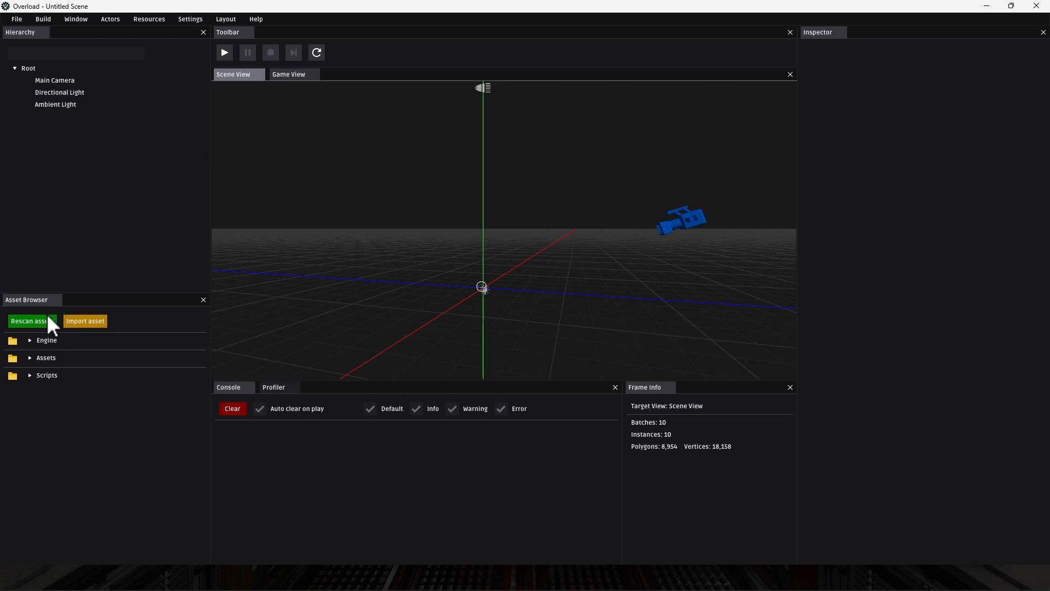
pyautogui.click(45, 357)
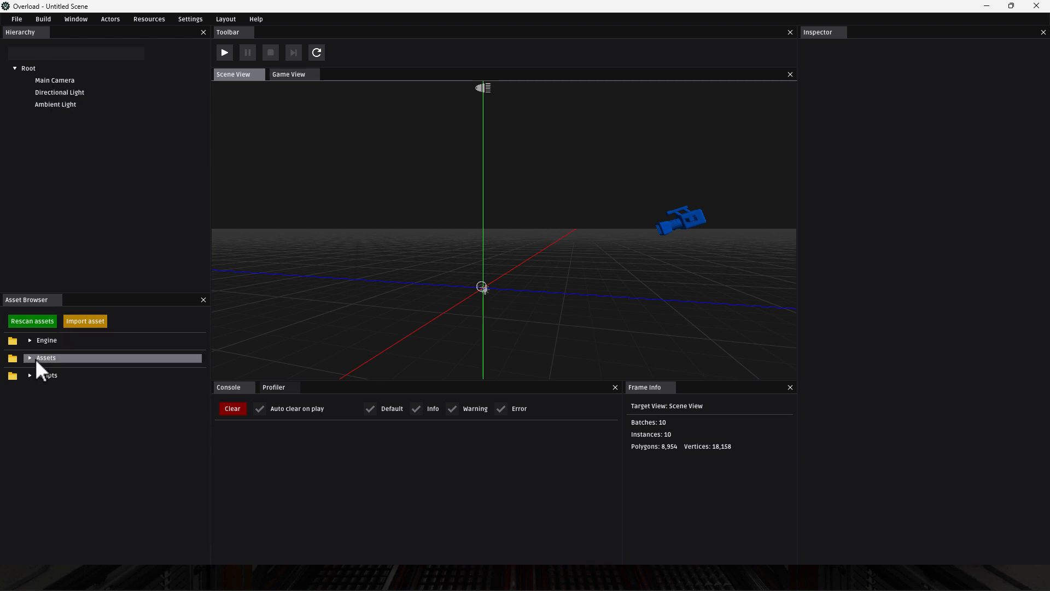
pyautogui.click(29, 357)
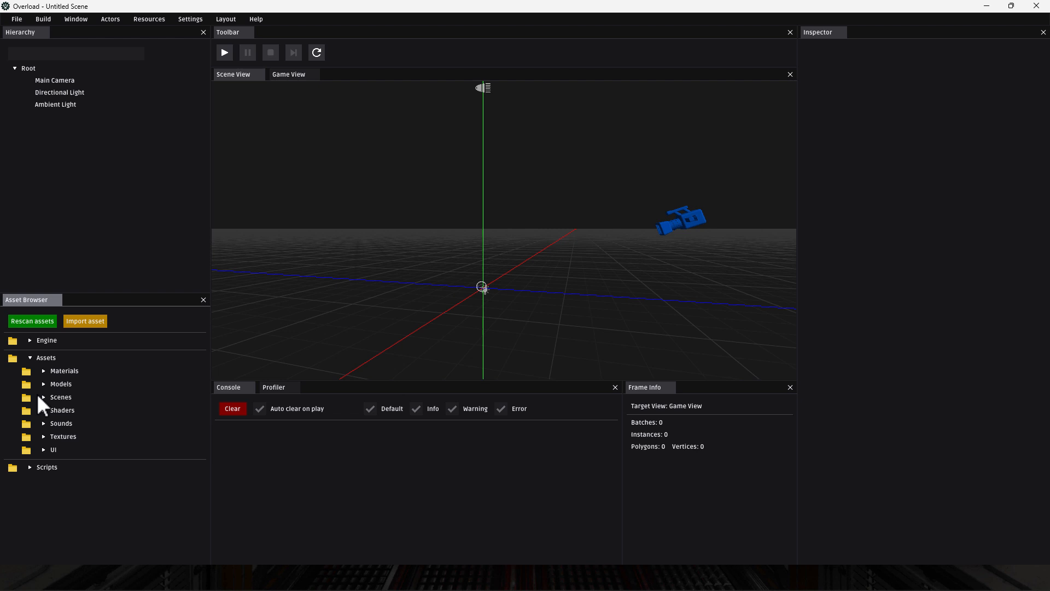
pyautogui.click(60, 396)
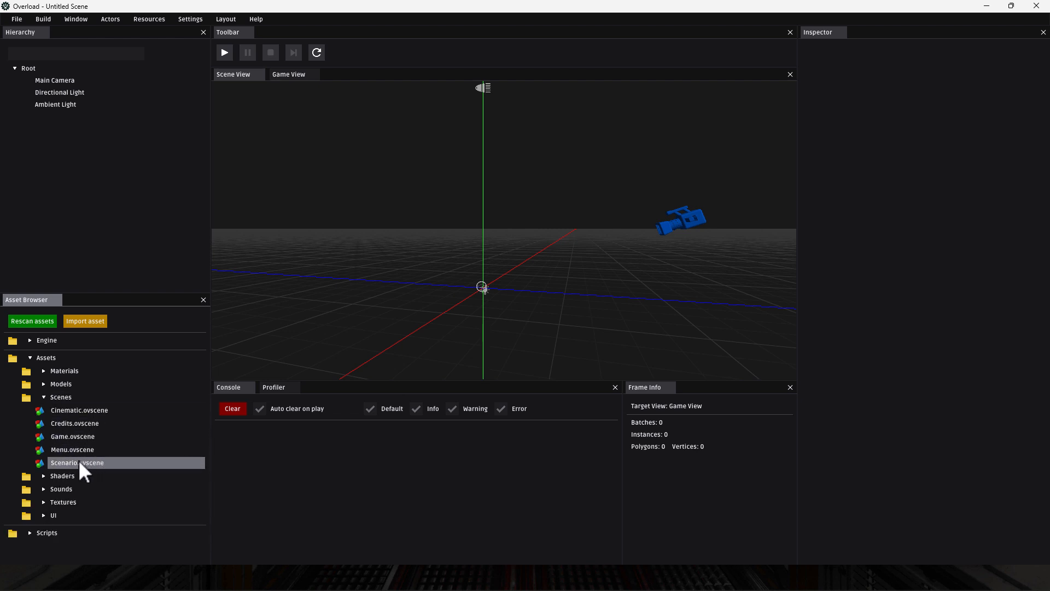
# Load Game.ovscene, then Menu.ovscene, then Game.ovscene again
pyautogui.click(72, 436)
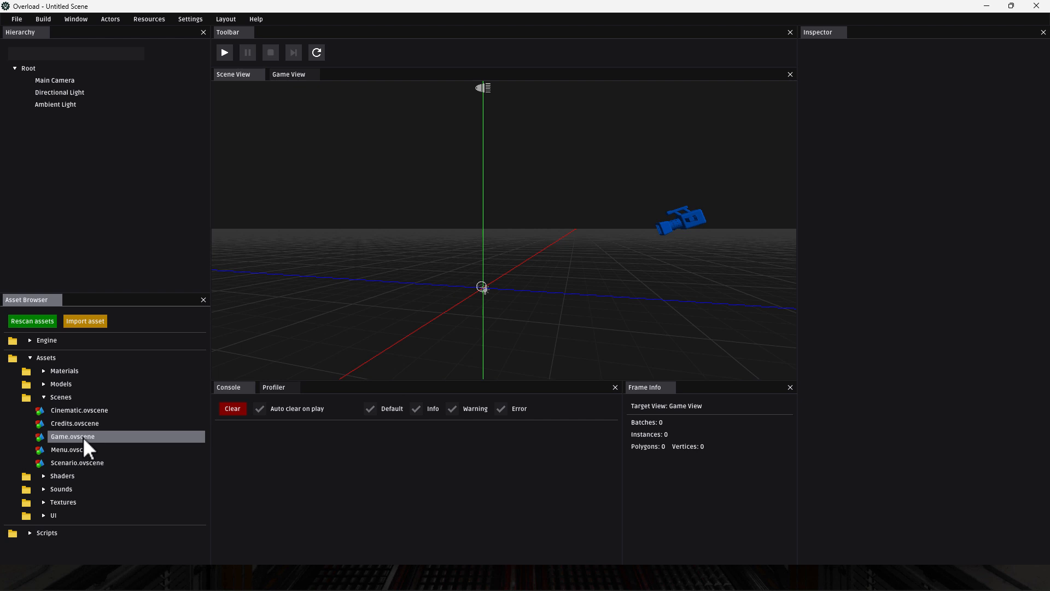
pyautogui.doubleClick(73, 436)
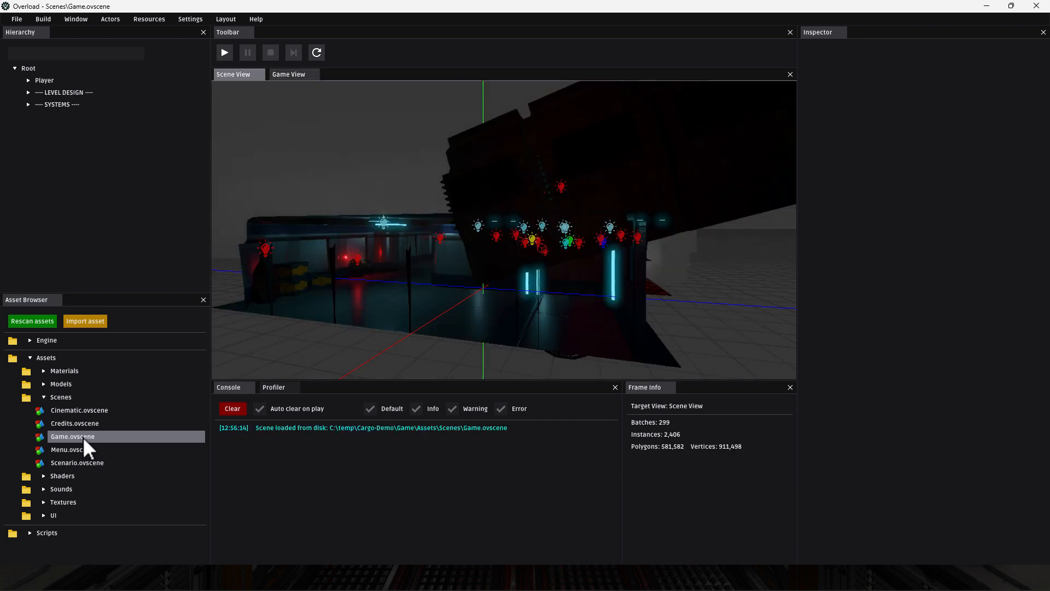
pyautogui.click(72, 450)
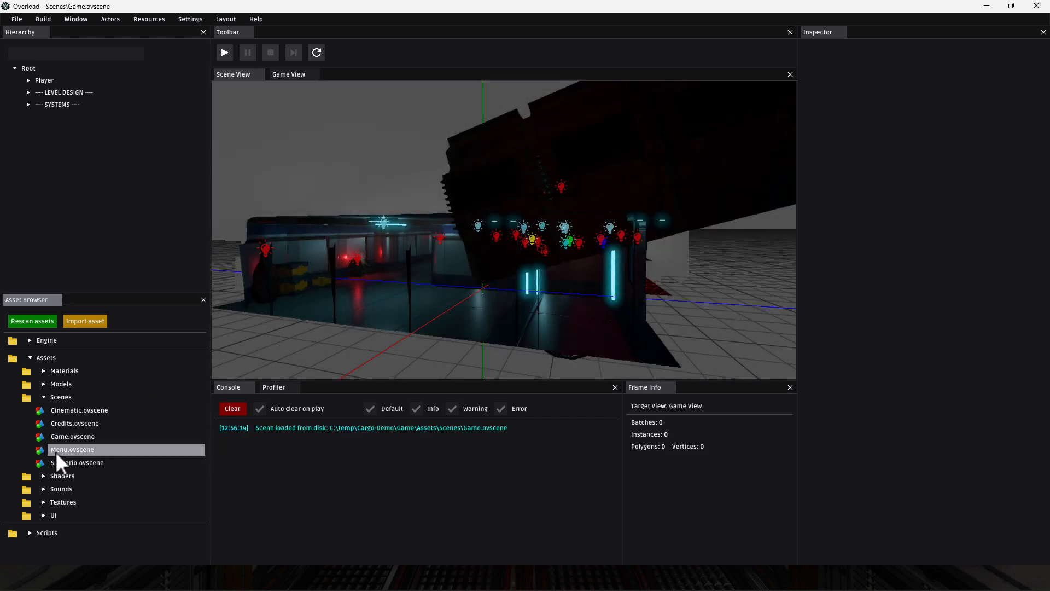
pyautogui.doubleClick(72, 449)
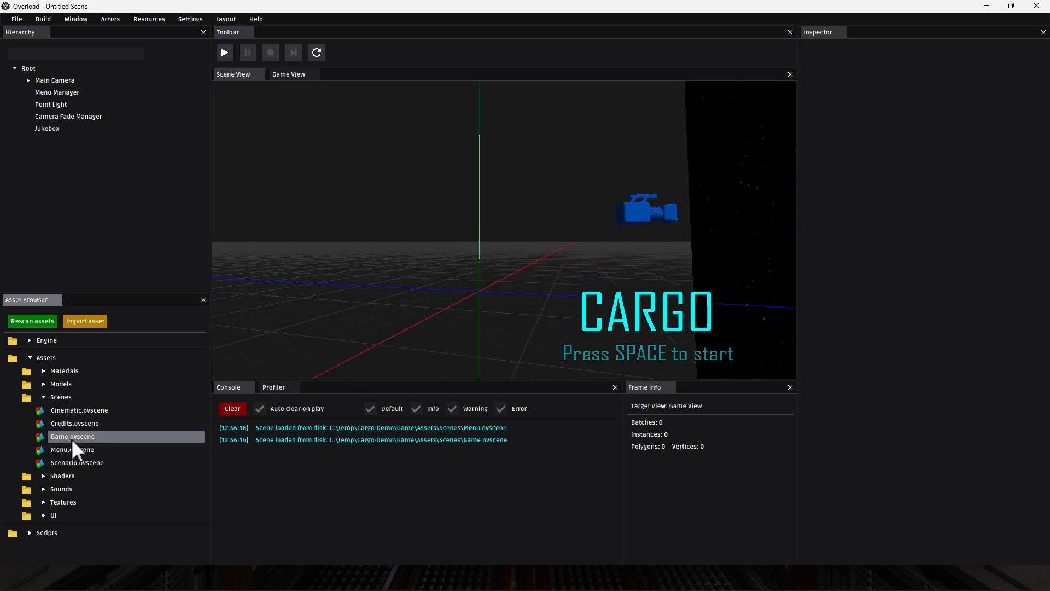
pyautogui.doubleClick(72, 436)
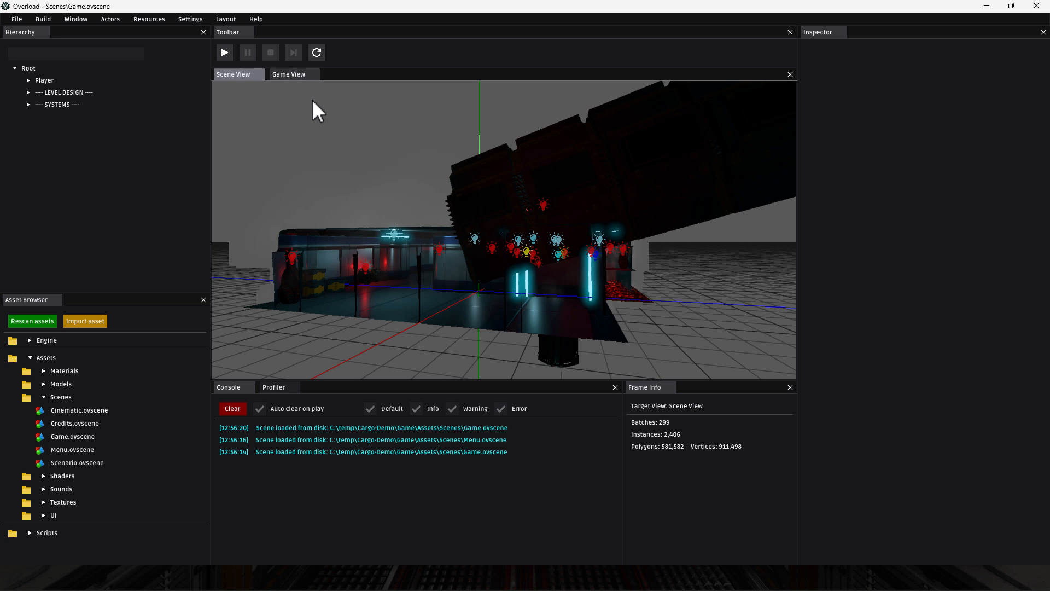
# Show the Asset View window and preview the AlienMaker.fbx model
pyautogui.click(75, 19)
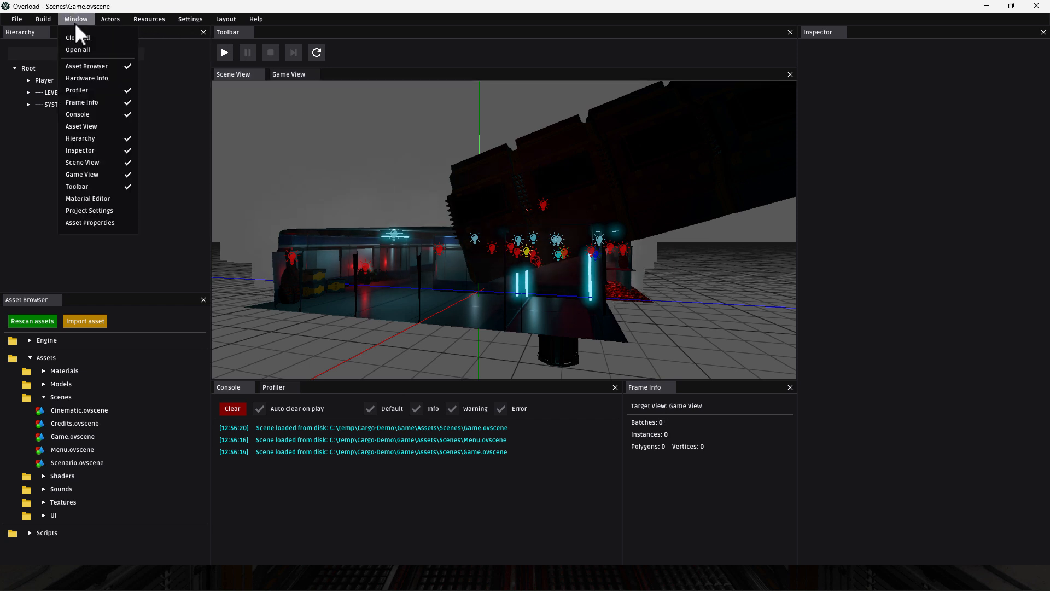
pyautogui.moveTo(80, 138)
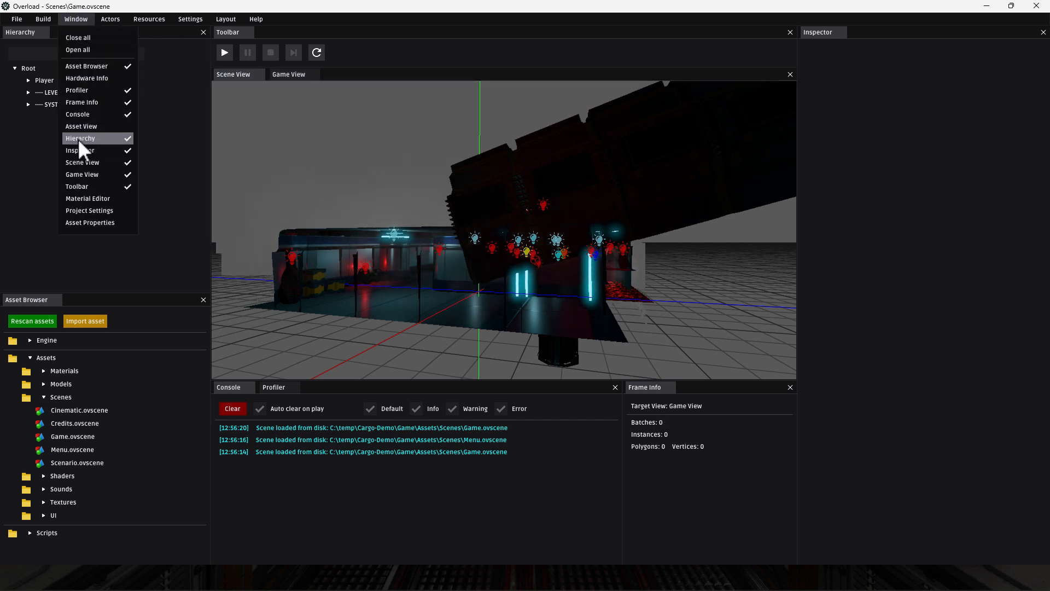
pyautogui.click(81, 126)
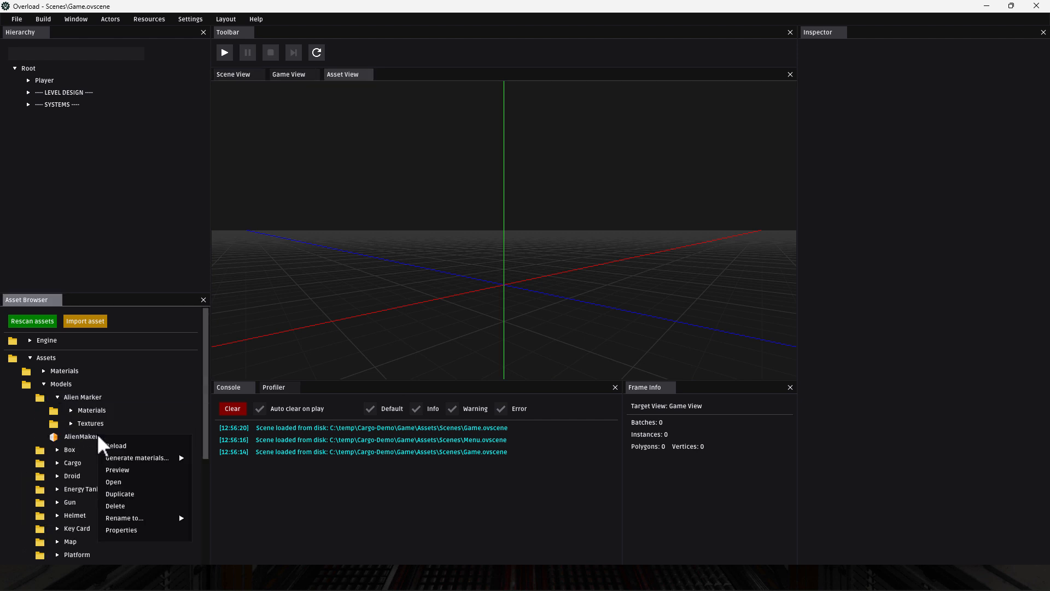
pyautogui.click(117, 469)
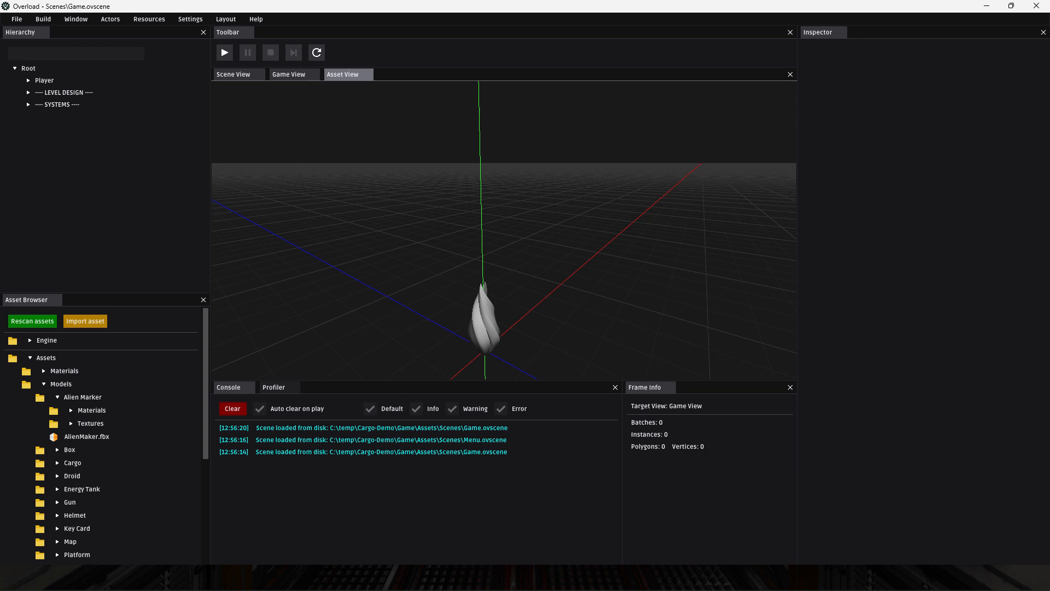
pyautogui.click(232, 74)
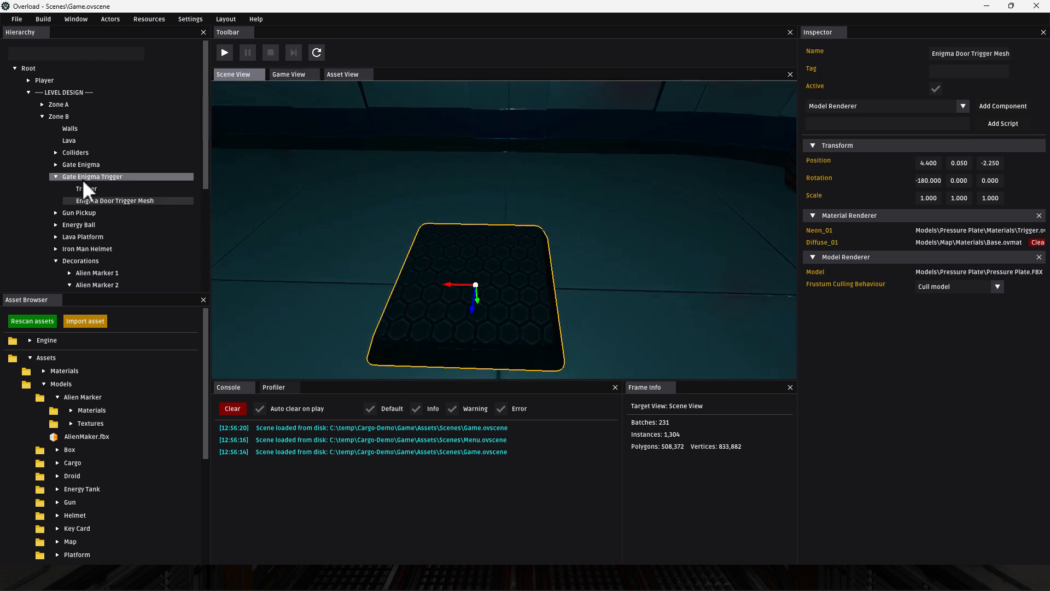
# Inspect Gate Enigma Trigger, its trigger mesh, and the Trigger's physics box and script
pyautogui.click(86, 188)
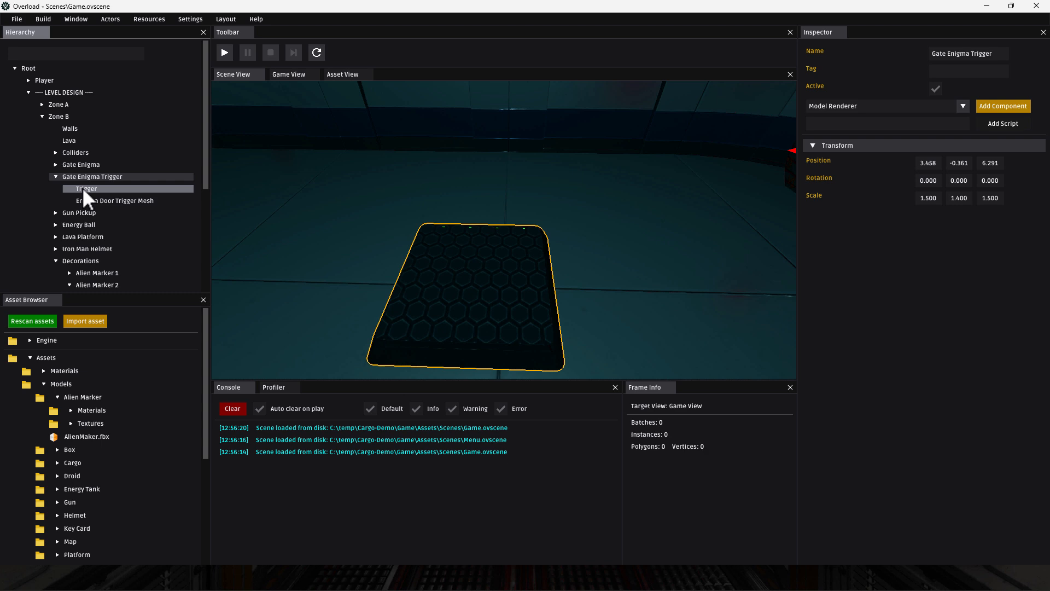
pyautogui.click(114, 201)
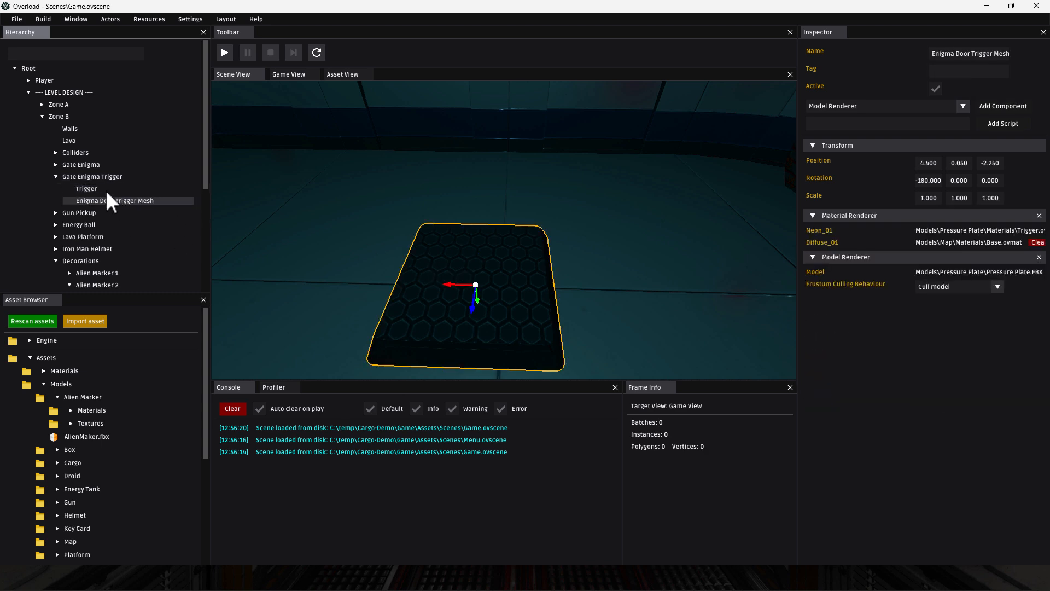
pyautogui.click(86, 188)
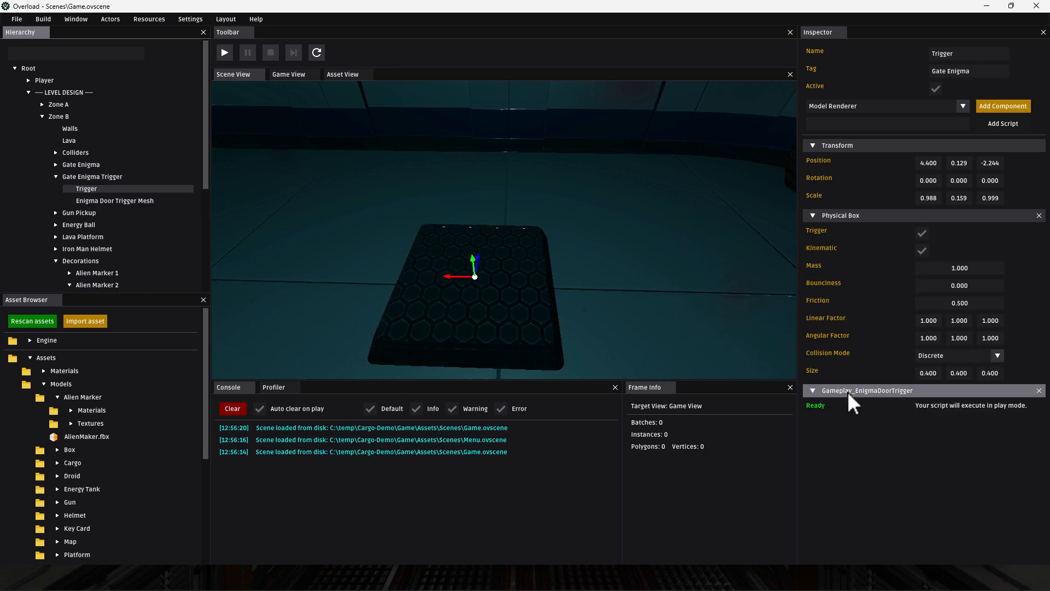
pyautogui.moveTo(871, 418)
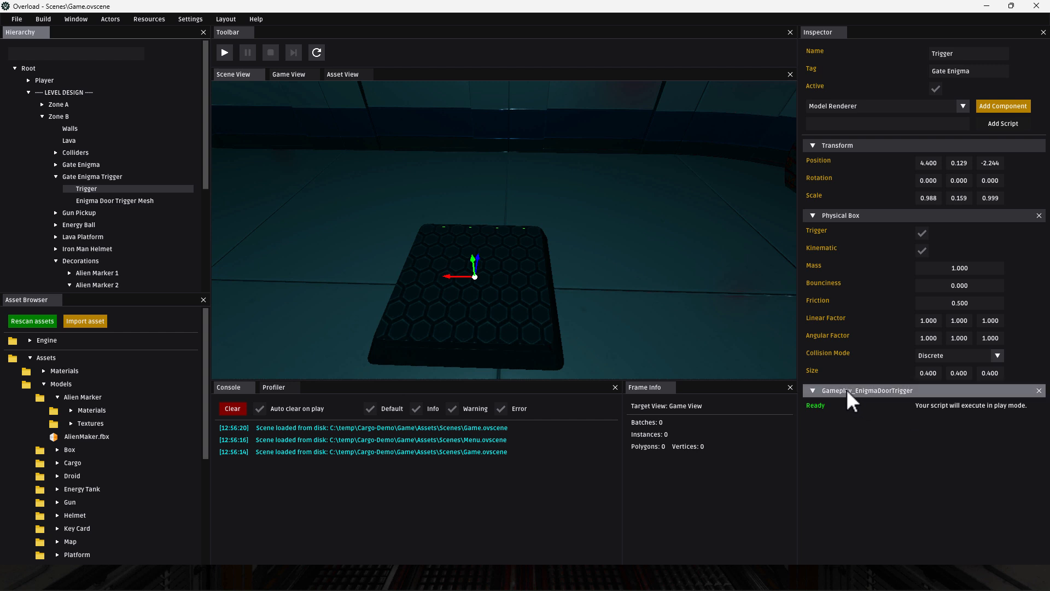
pyautogui.click(86, 436)
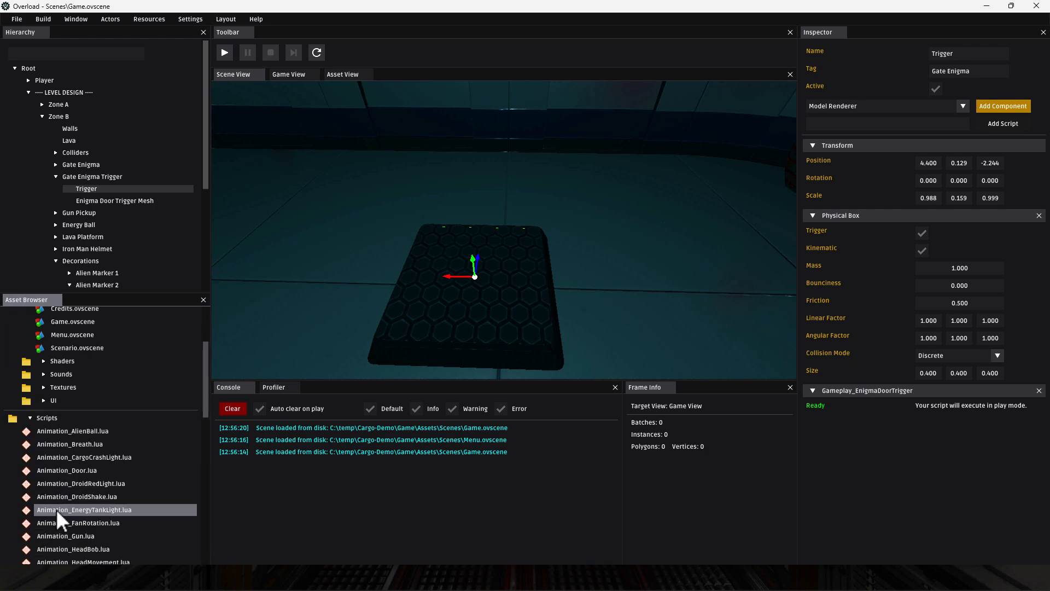
pyautogui.scroll(-3)
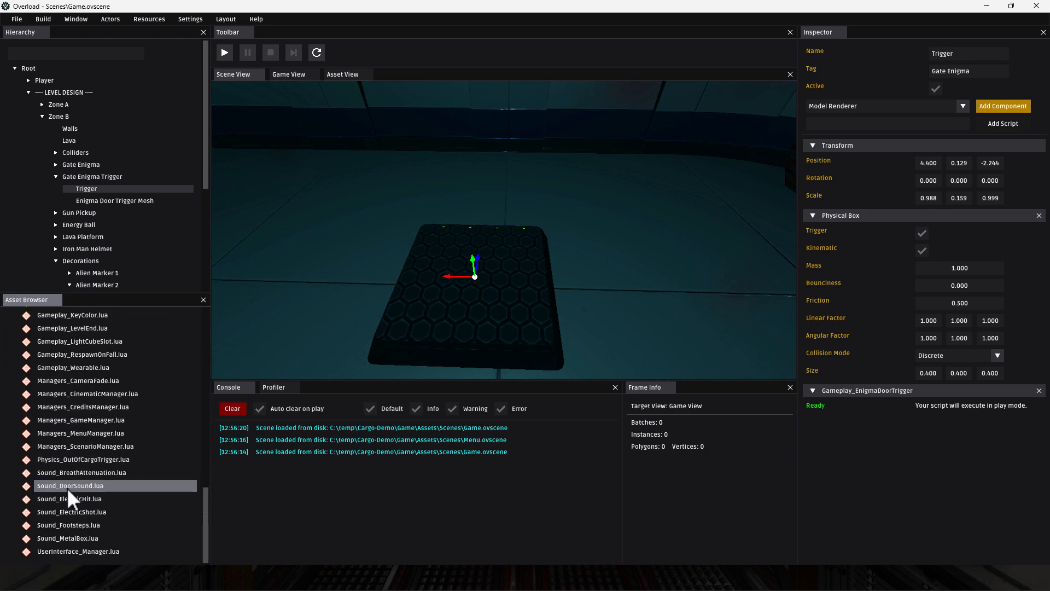
pyautogui.scroll(3)
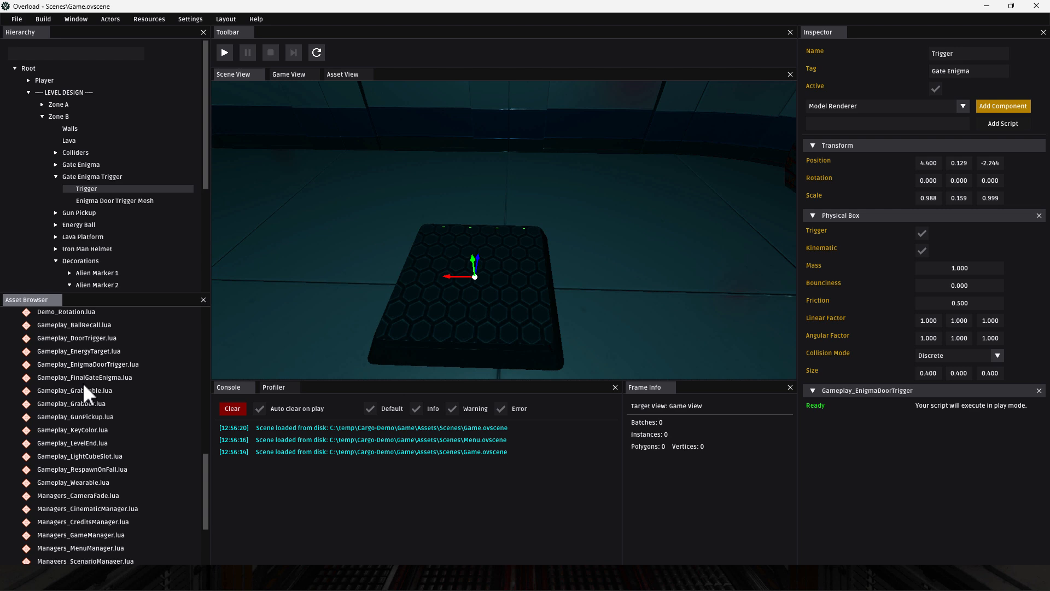
pyautogui.scroll(3)
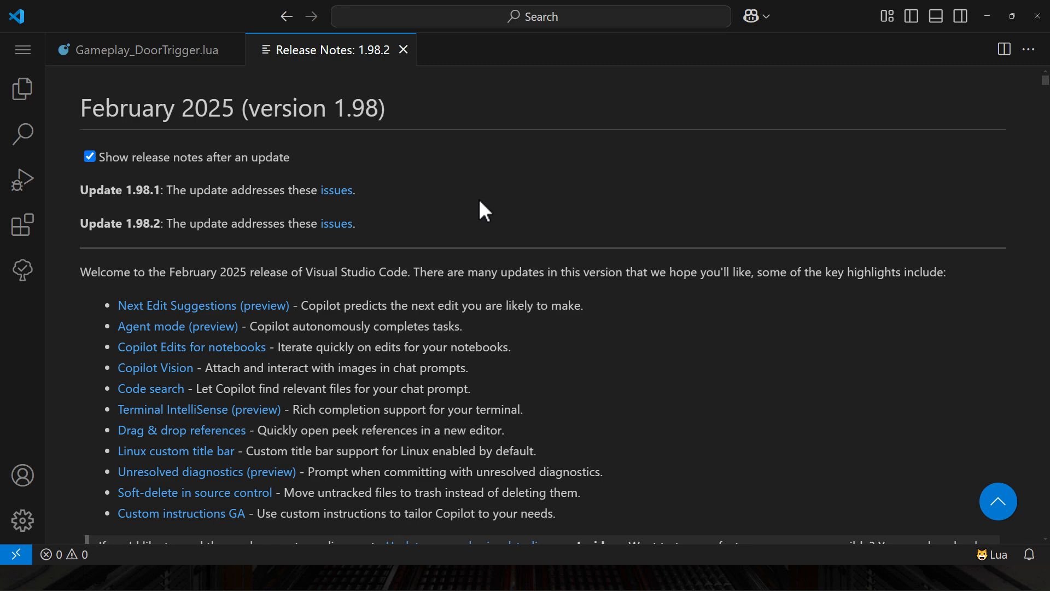
# Close the Release Notes tab and scroll down through Gameplay_DoorTrigger.lua
pyautogui.click(140, 50)
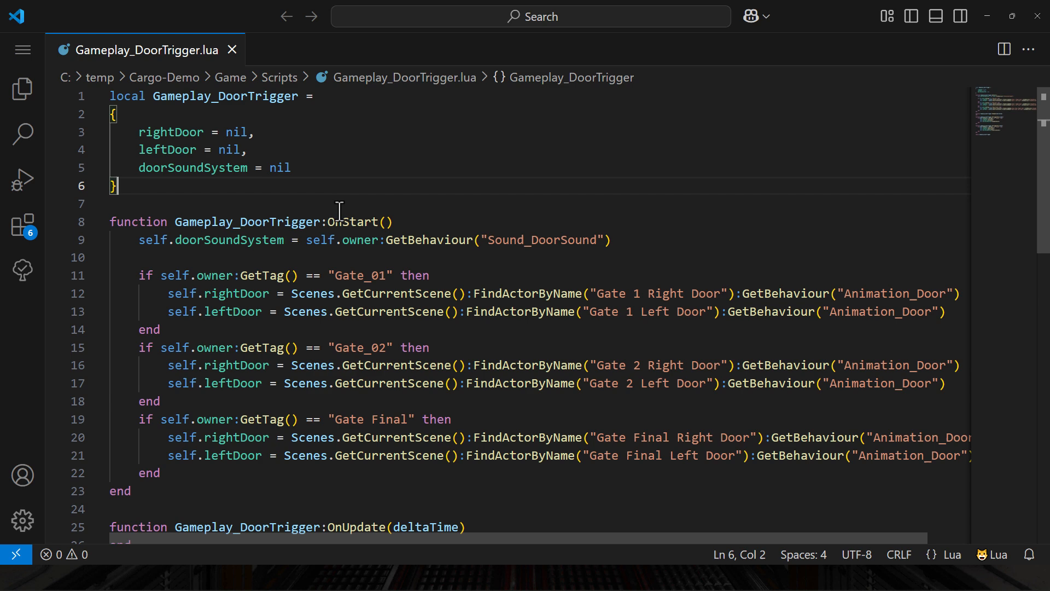
pyautogui.moveTo(315, 221)
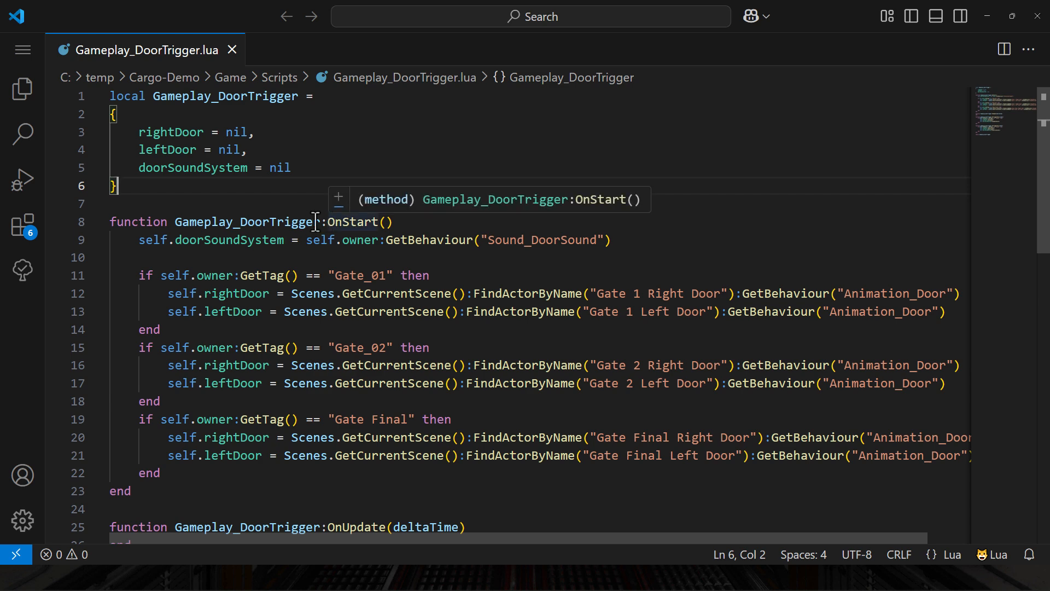
pyautogui.moveTo(487, 224)
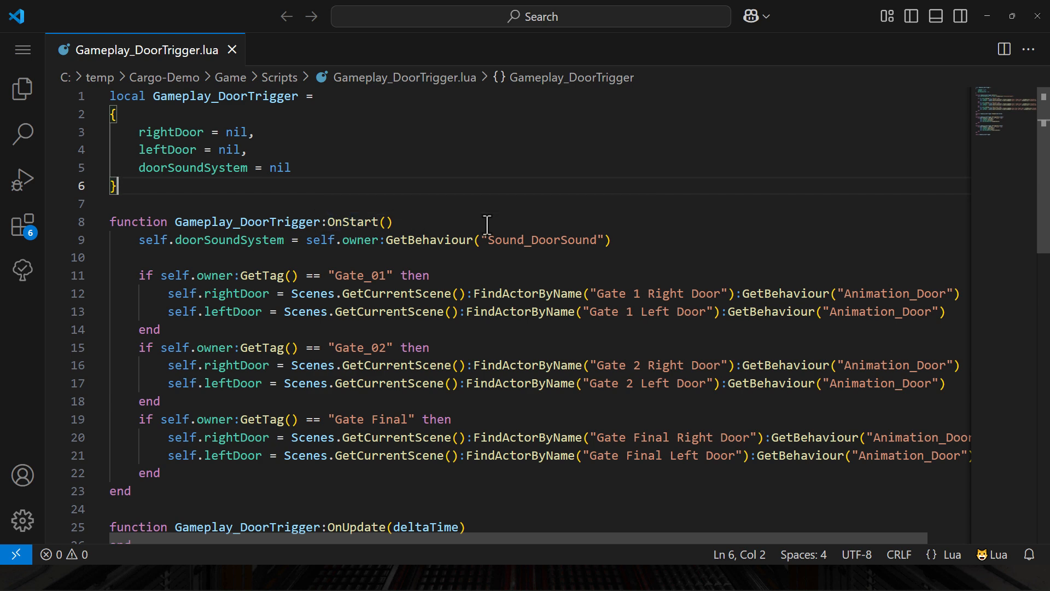
pyautogui.scroll(-3)
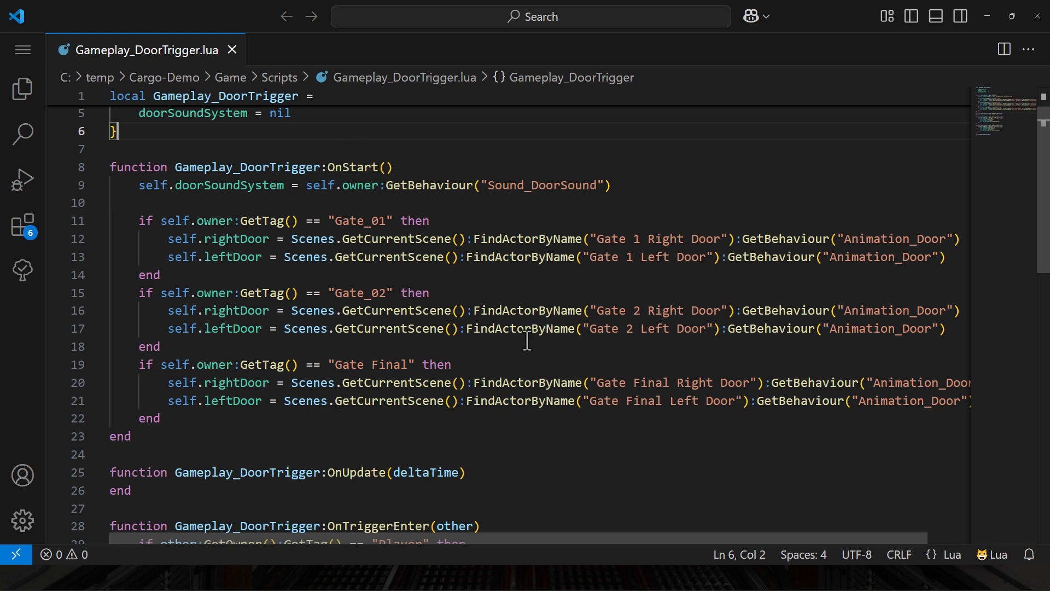
pyautogui.scroll(-3)
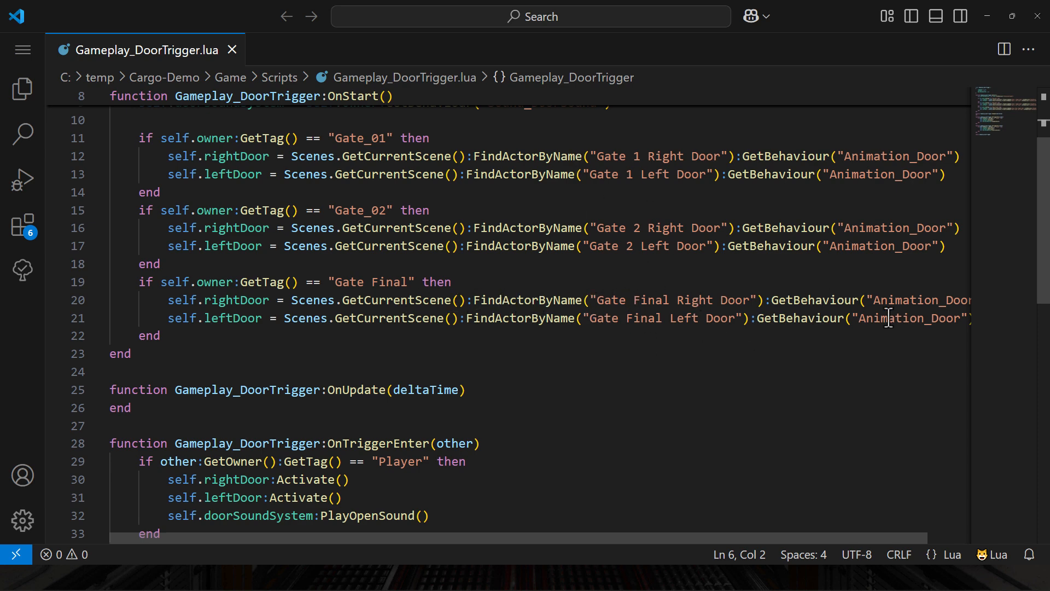
pyautogui.scroll(-3)
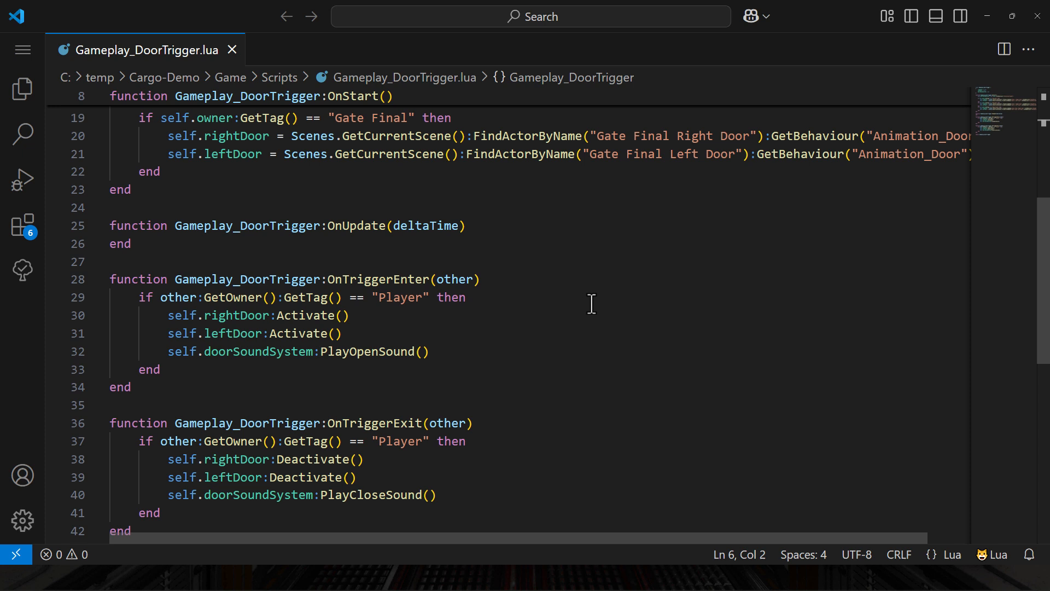
pyautogui.moveTo(355, 143)
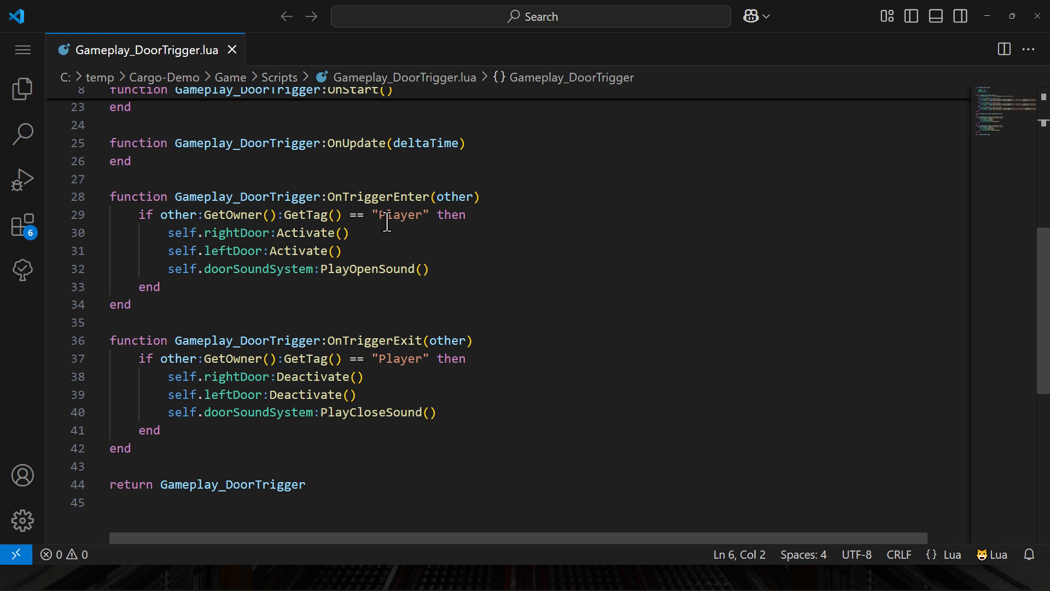
# Highlight the PlayOpenSound line, then scroll back to the top and deselect
pyautogui.click(229, 242)
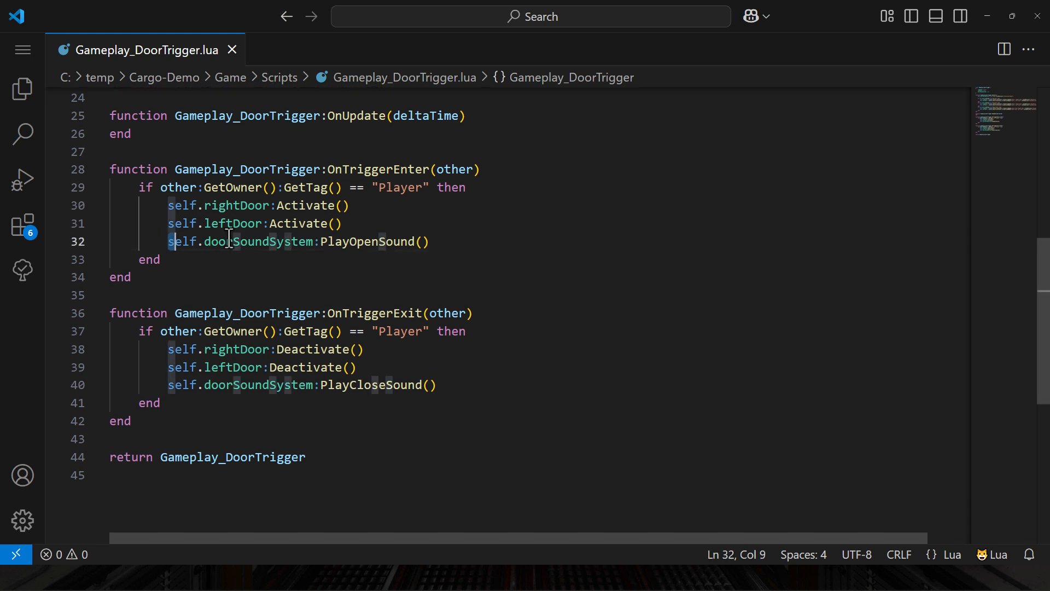
pyautogui.moveTo(169, 241); pyautogui.dragTo(430, 241)
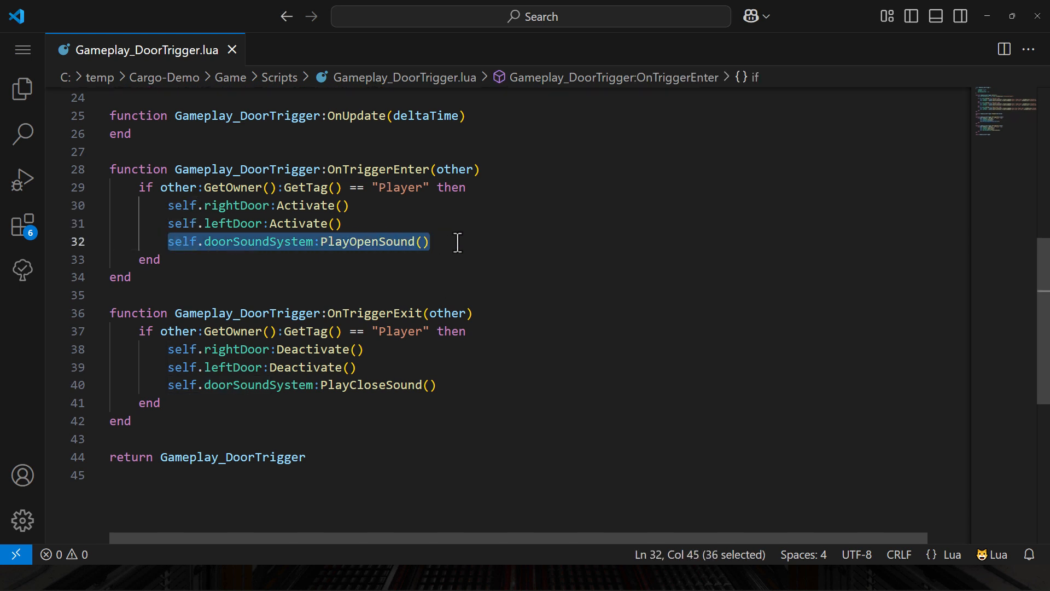
pyautogui.scroll(3)
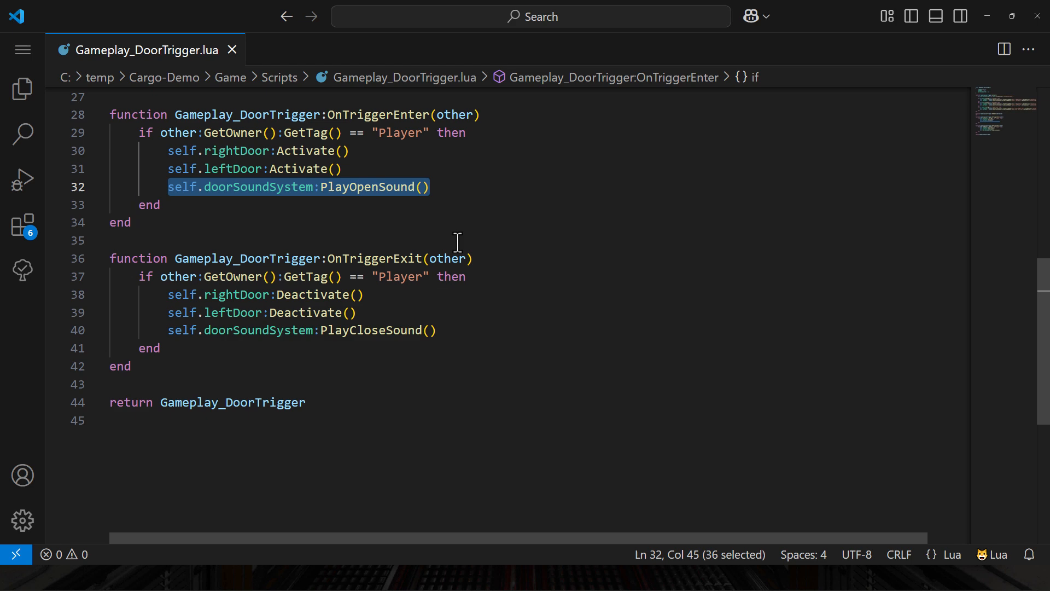
pyautogui.scroll(3)
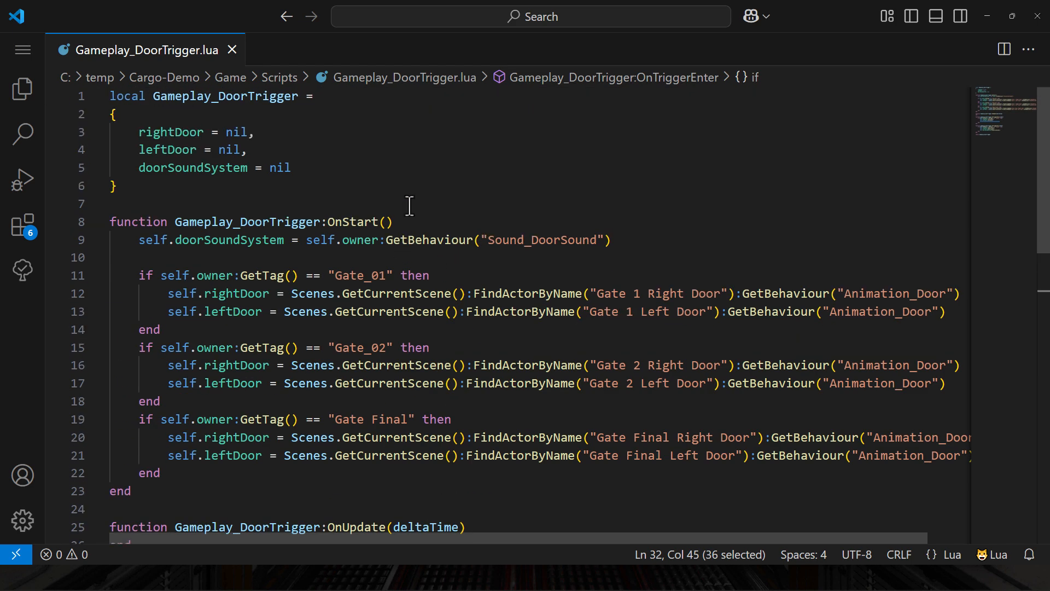
pyautogui.click(112, 186)
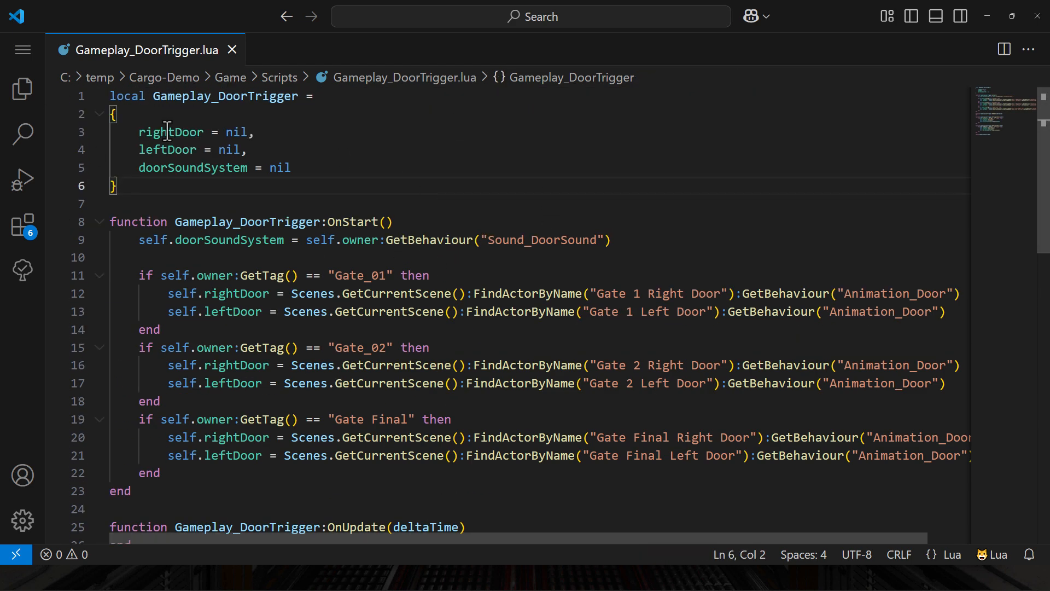
pyautogui.moveTo(802, 43)
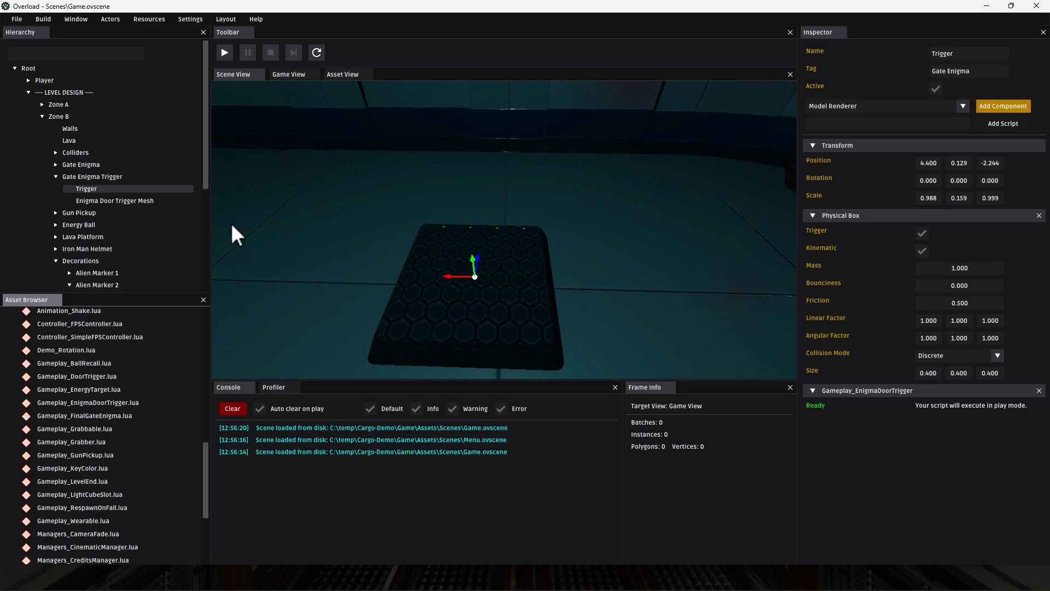
pyautogui.moveTo(1003, 105)
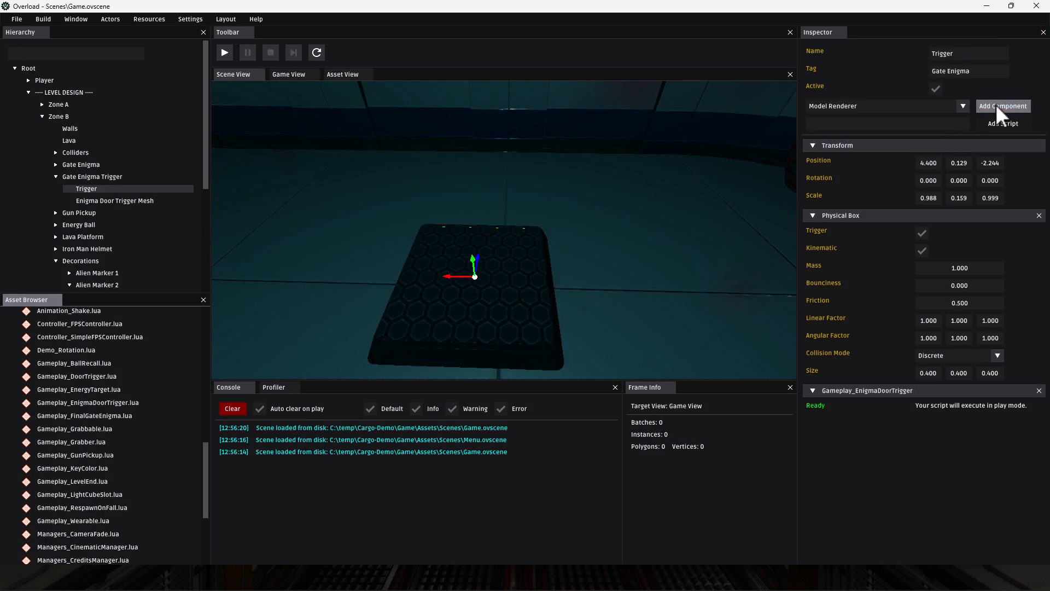
pyautogui.moveTo(963, 110)
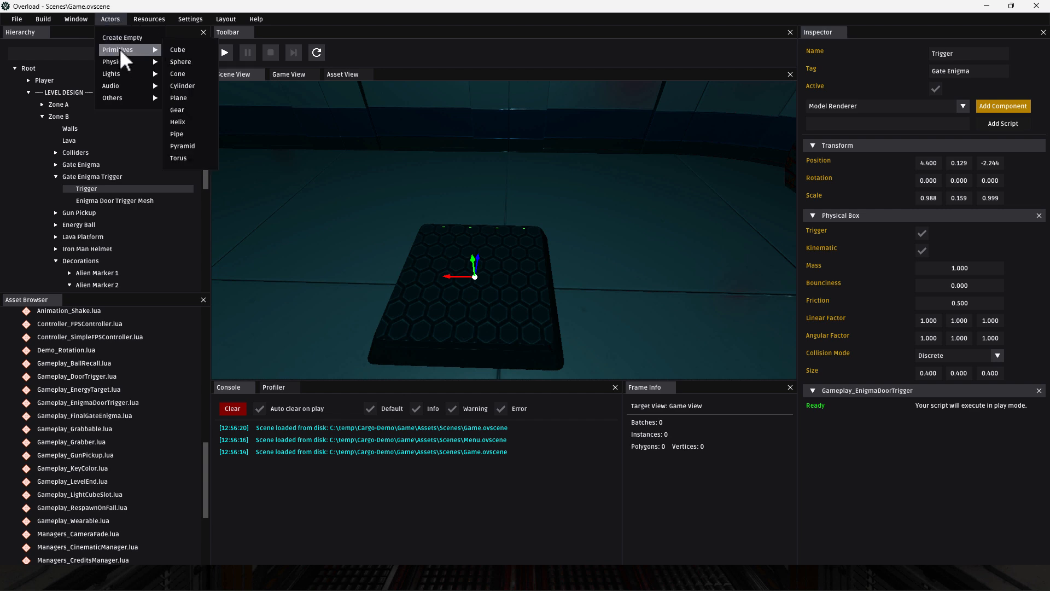
pyautogui.moveTo(117, 62)
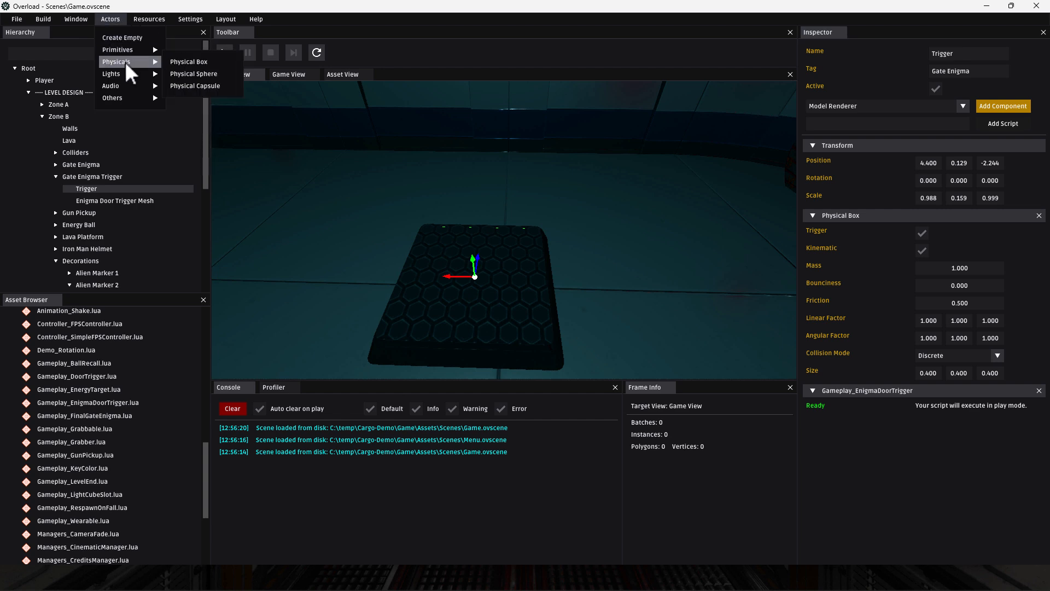
pyautogui.moveTo(111, 86)
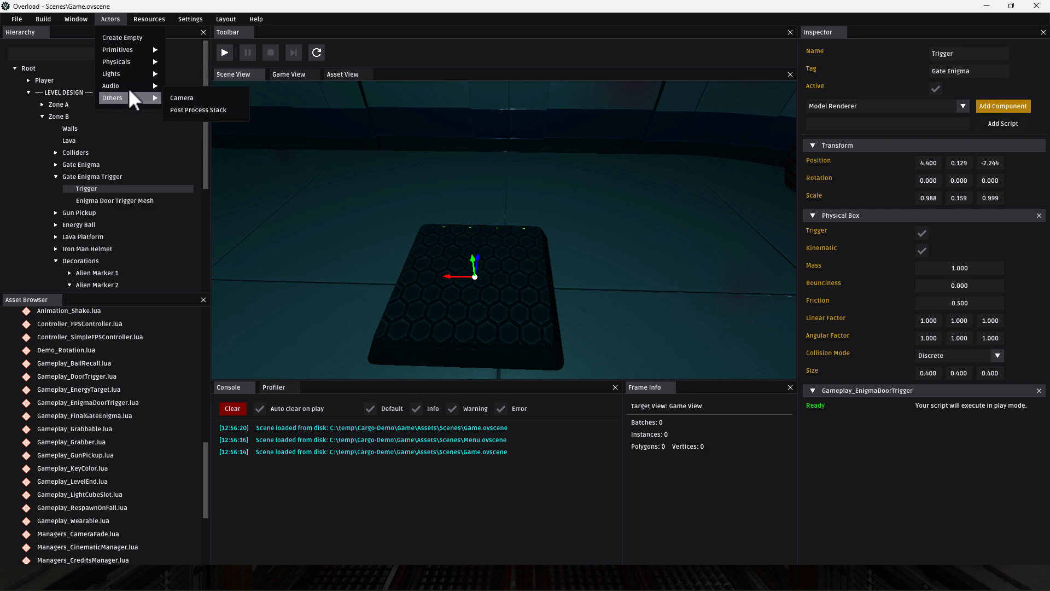
pyautogui.click(256, 18)
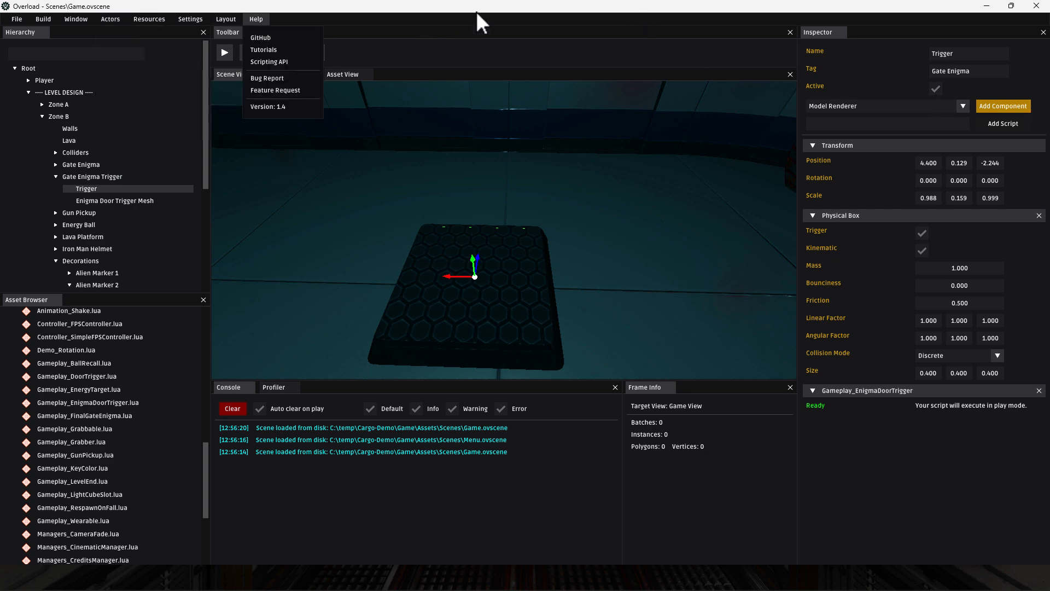
pyautogui.moveTo(886, 418)
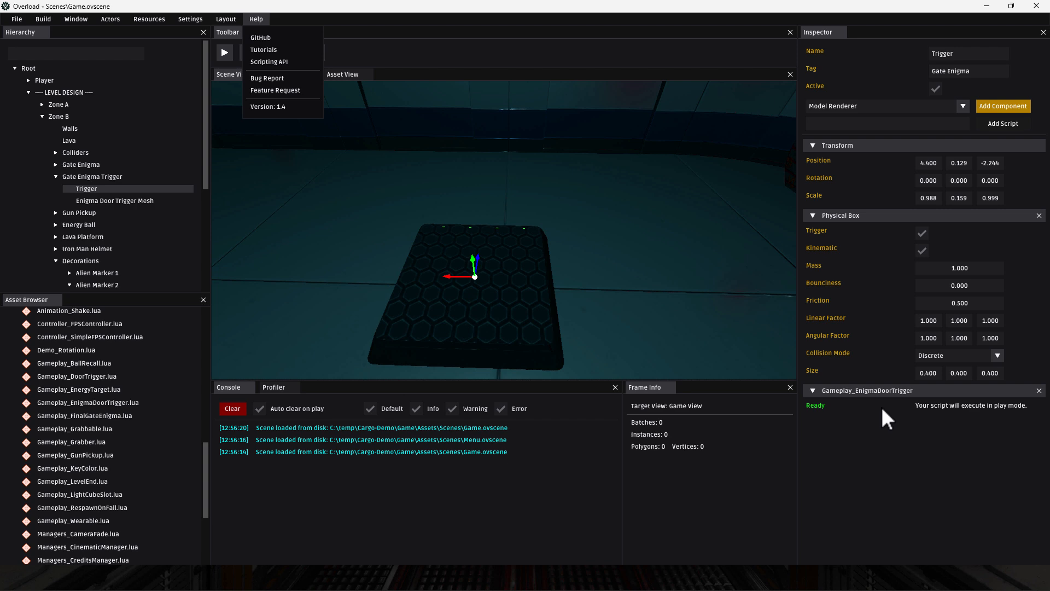
pyautogui.moveTo(114, 408)
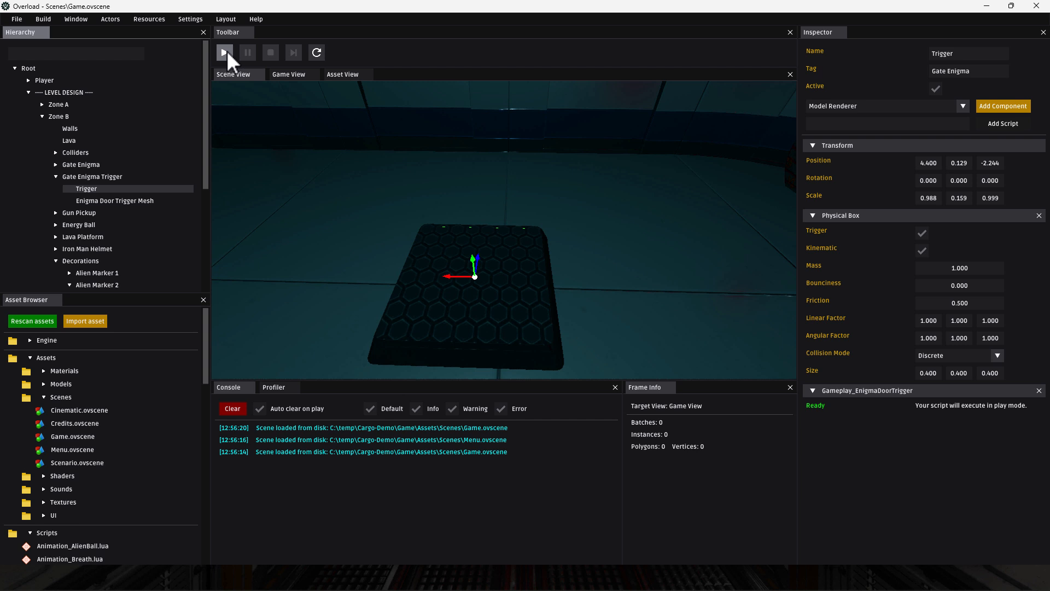
pyautogui.click(225, 52)
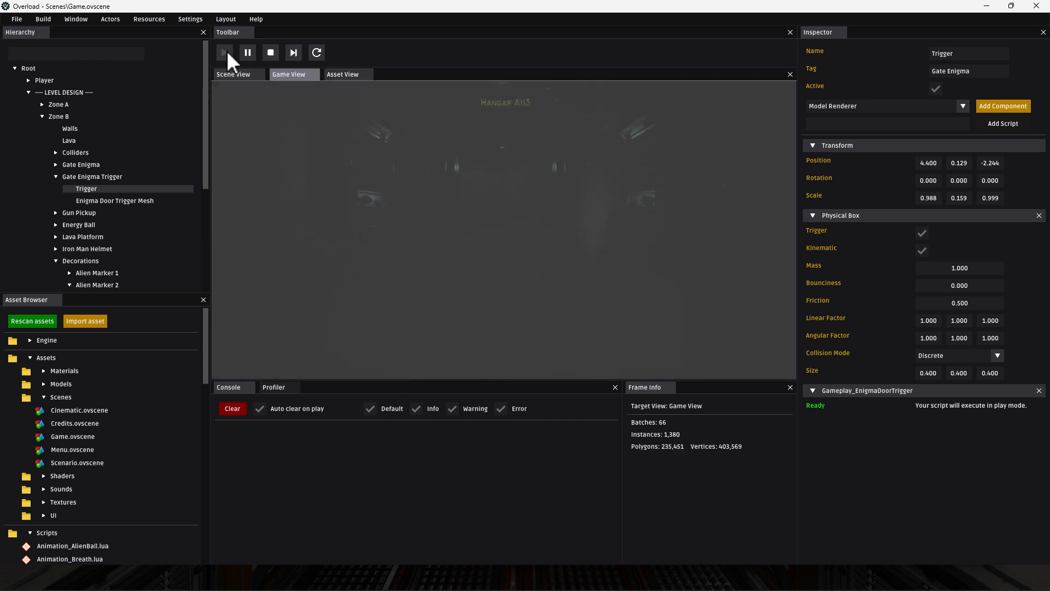
pyautogui.click(225, 53)
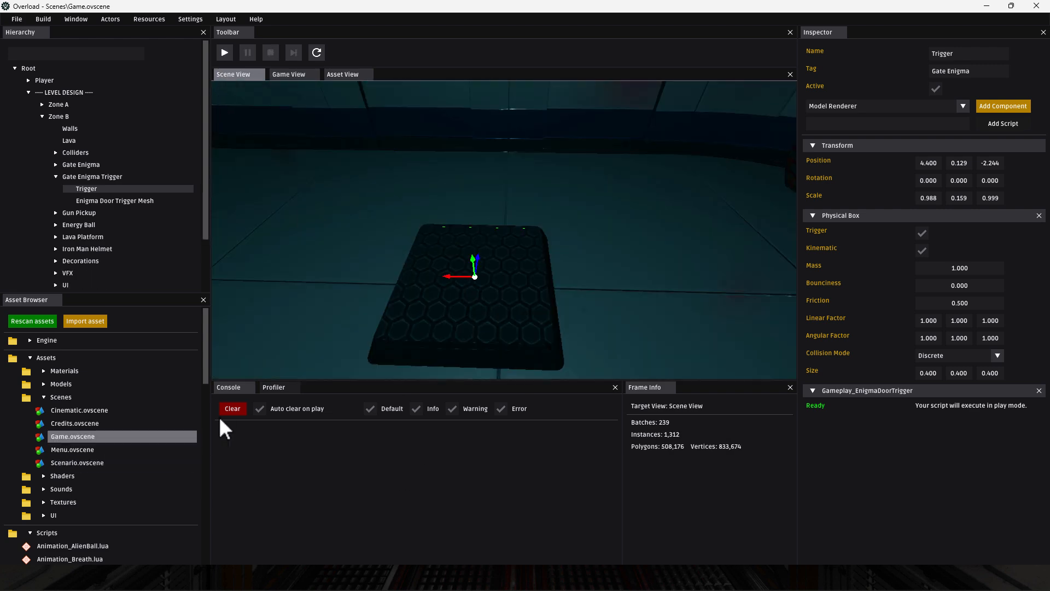
# Show the profiler's frame rate, browse the Resources and Settings menus, and open Window
pyautogui.click(273, 387)
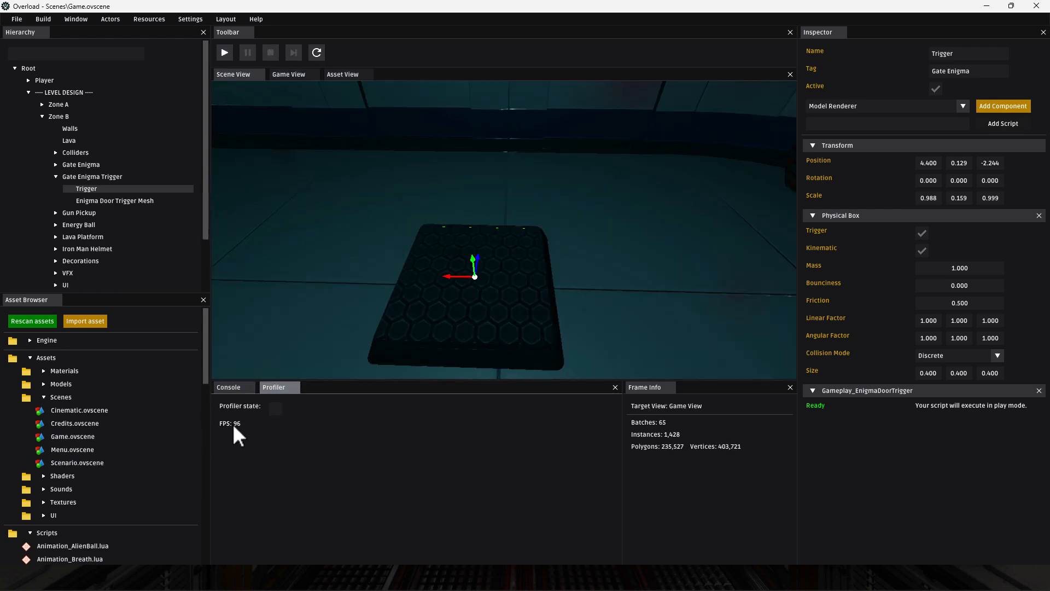
pyautogui.moveTo(110, 18)
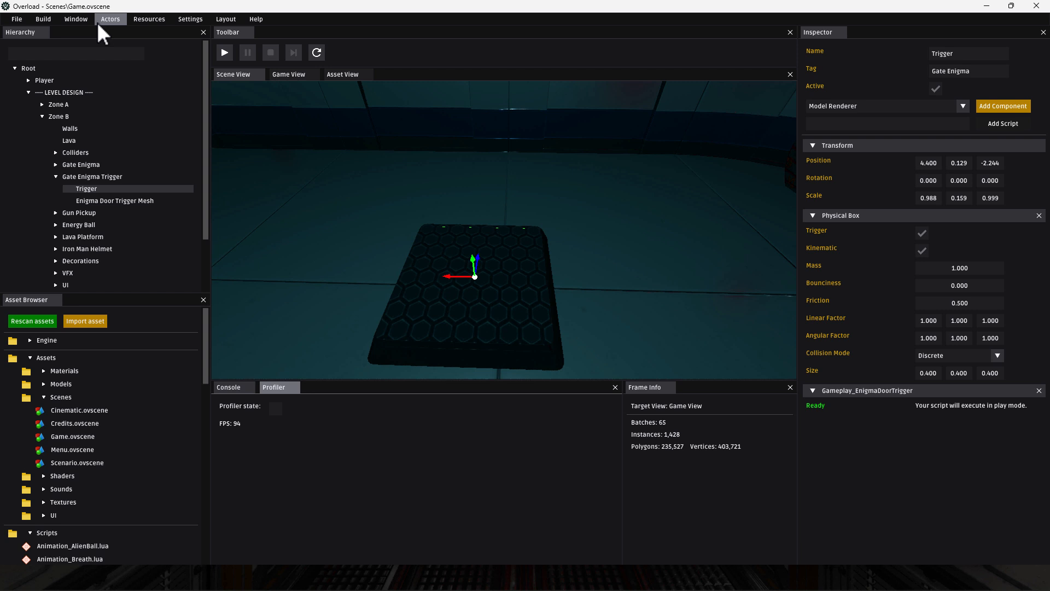
pyautogui.click(149, 18)
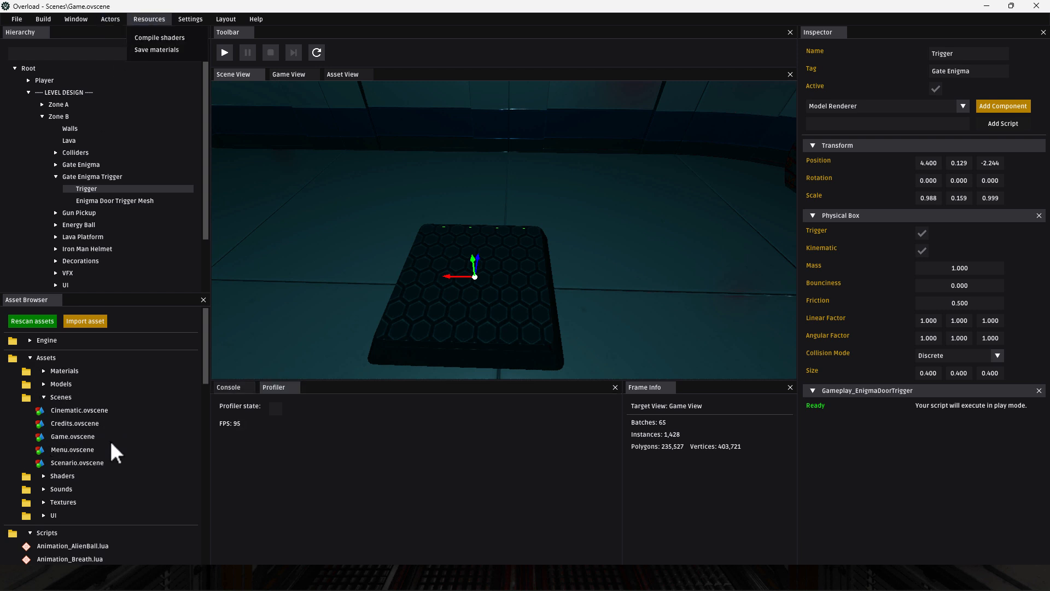
pyautogui.moveTo(134, 365)
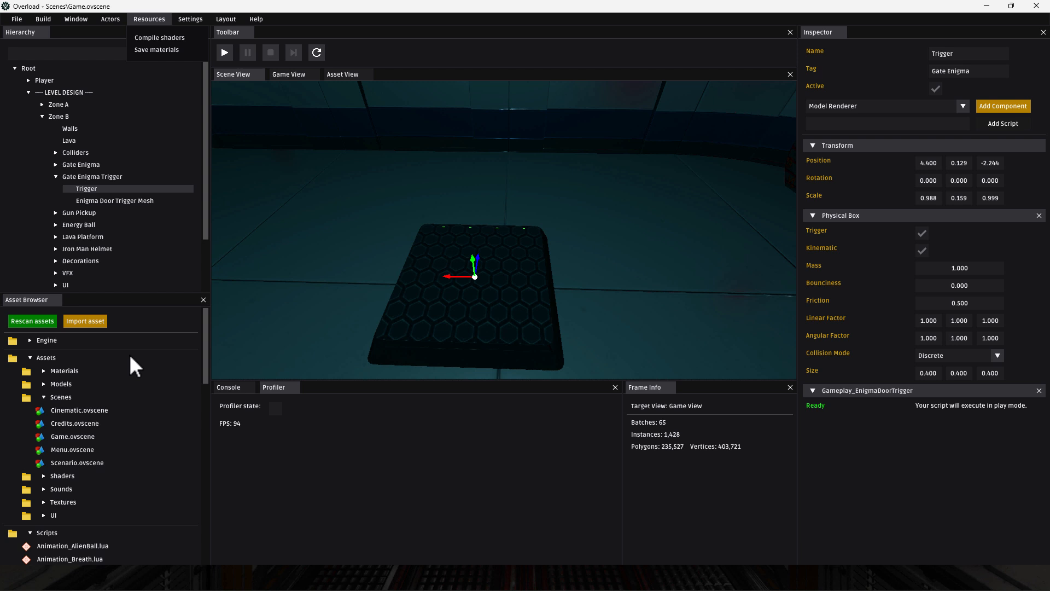
pyautogui.click(189, 19)
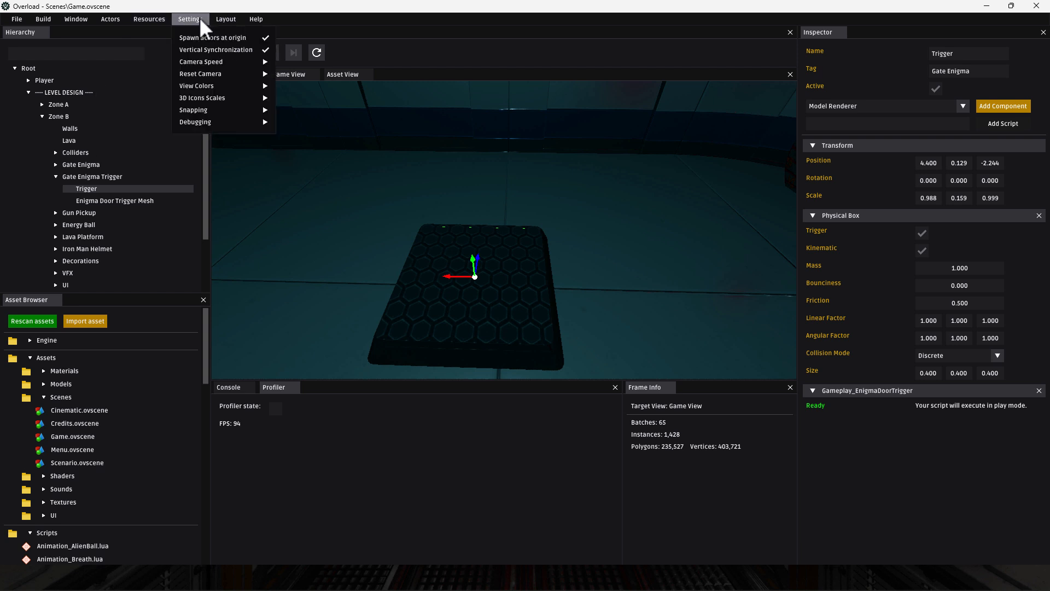
pyautogui.click(148, 19)
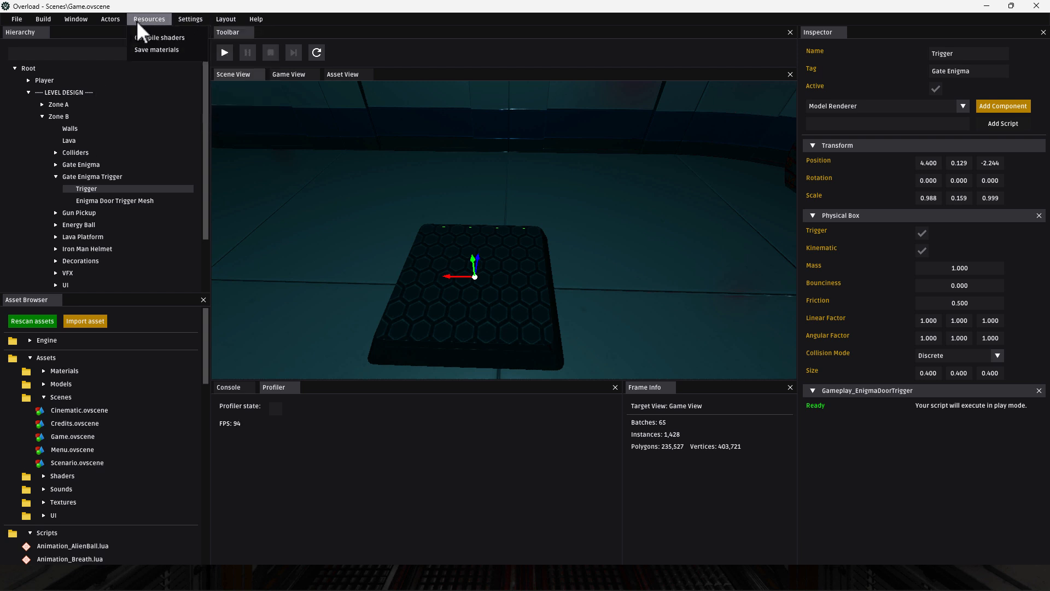
pyautogui.click(75, 19)
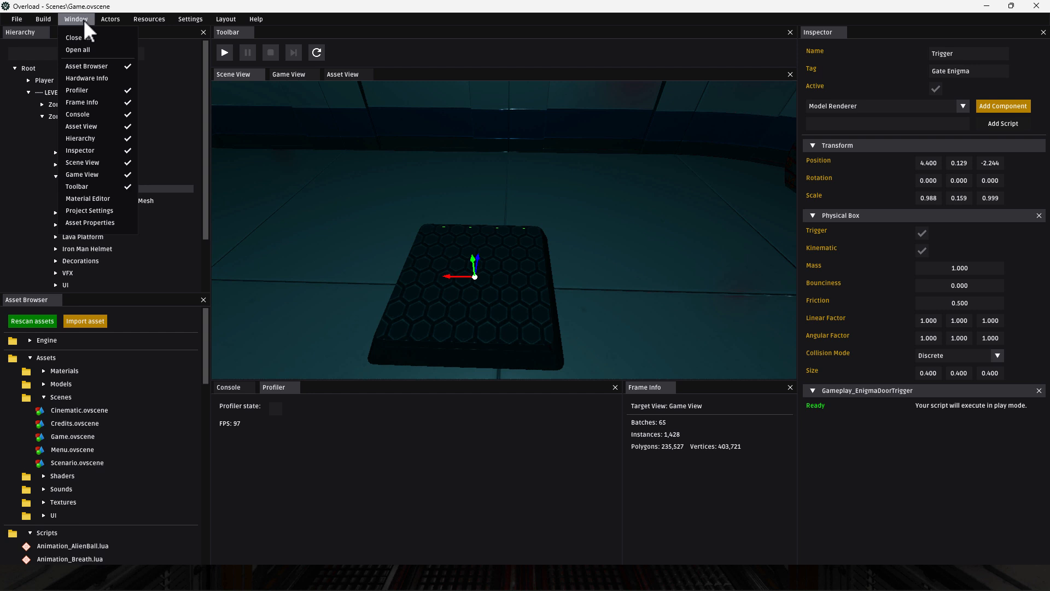
pyautogui.moveTo(98, 198)
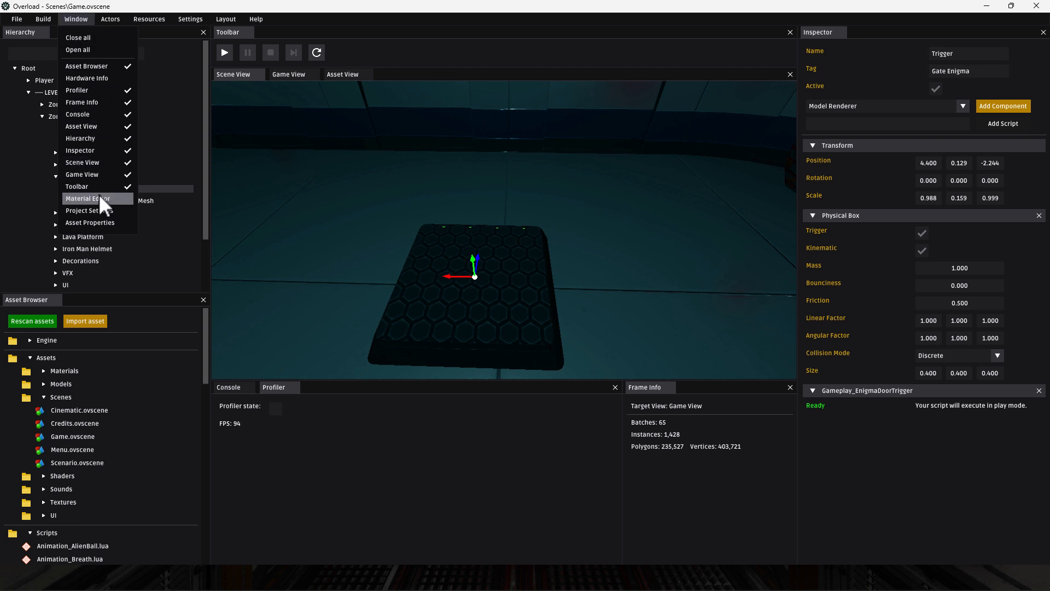
# Show the Material Editor and edit Ambient Small Smoke.ovmat from Materials > FX
pyautogui.click(87, 198)
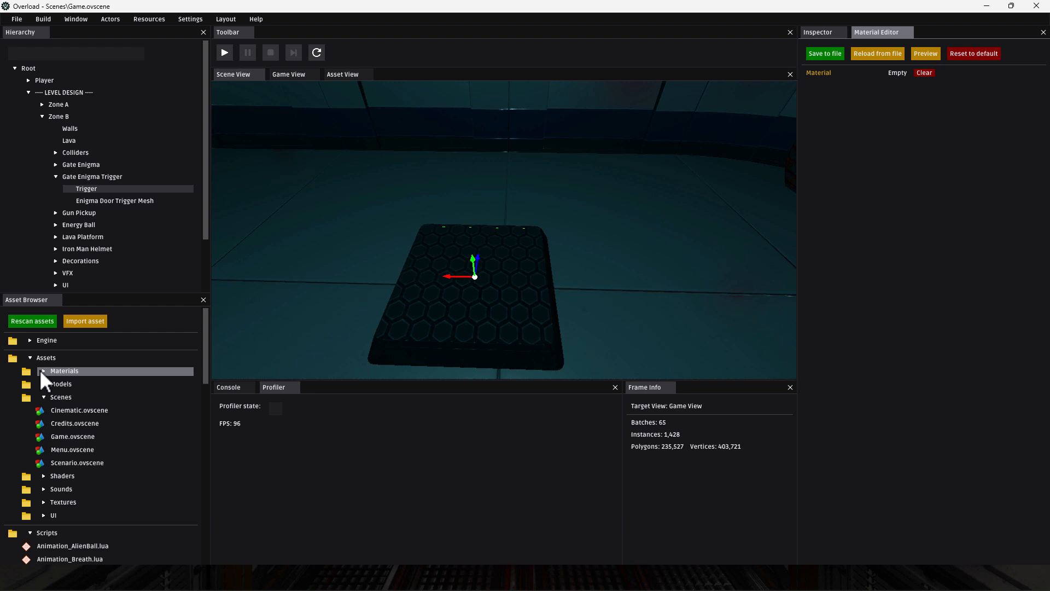
pyautogui.click(42, 370)
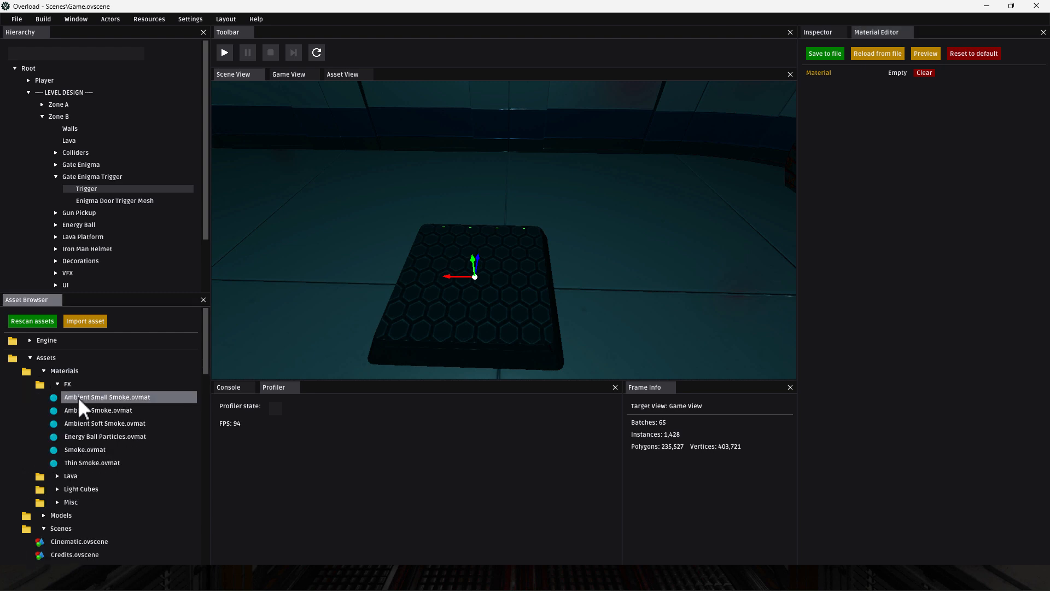
pyautogui.rightClick(105, 397)
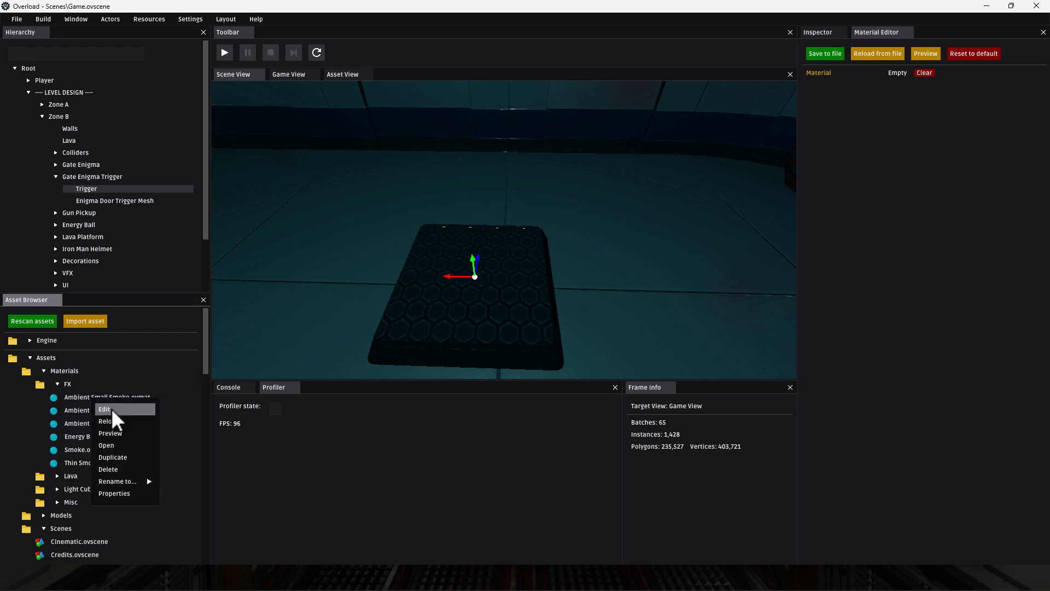
pyautogui.click(105, 408)
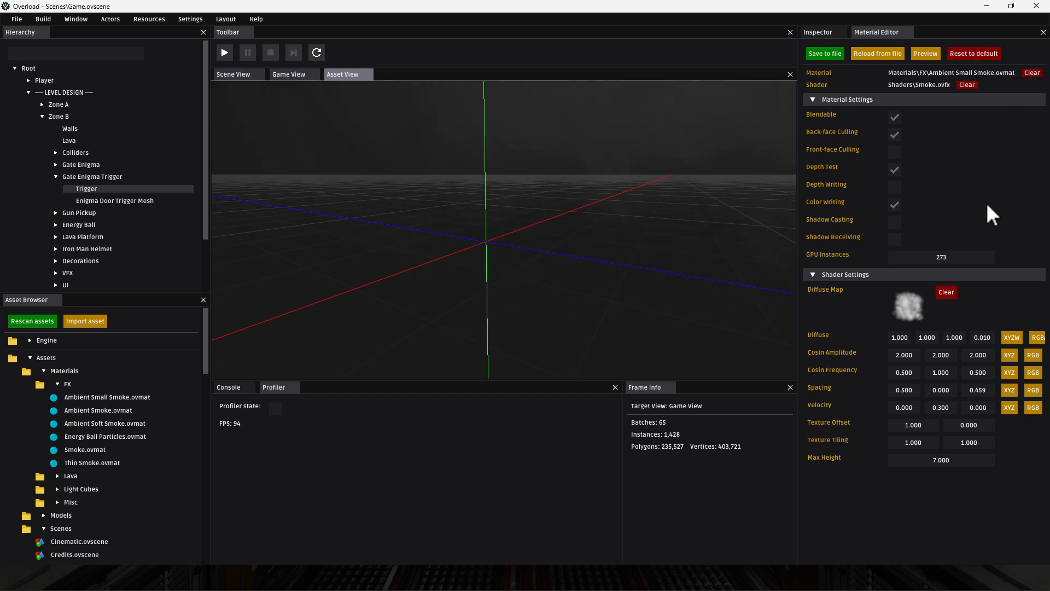
pyautogui.moveTo(103, 342)
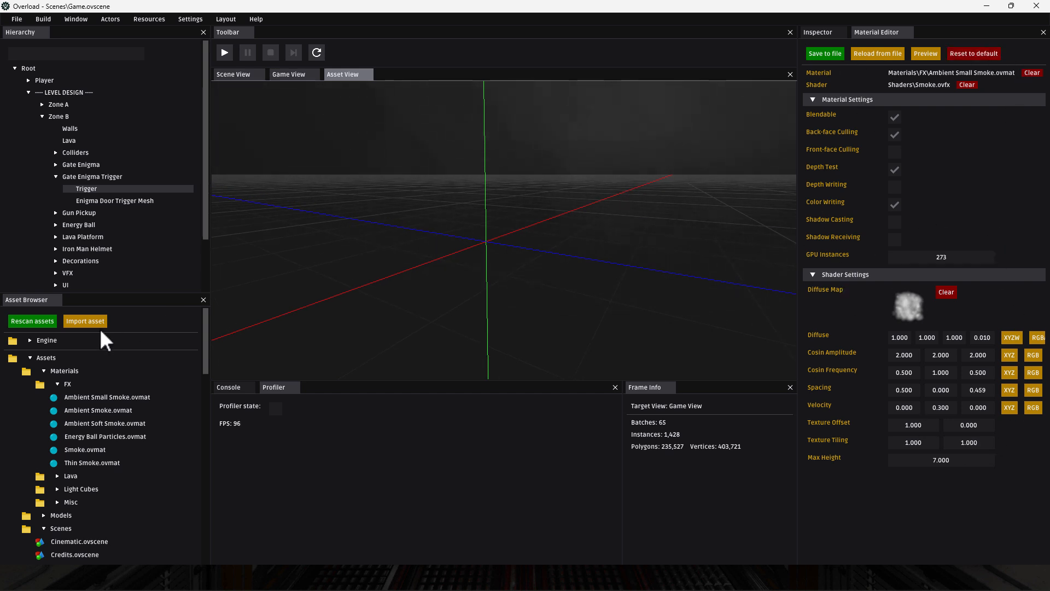
pyautogui.moveTo(195, 268)
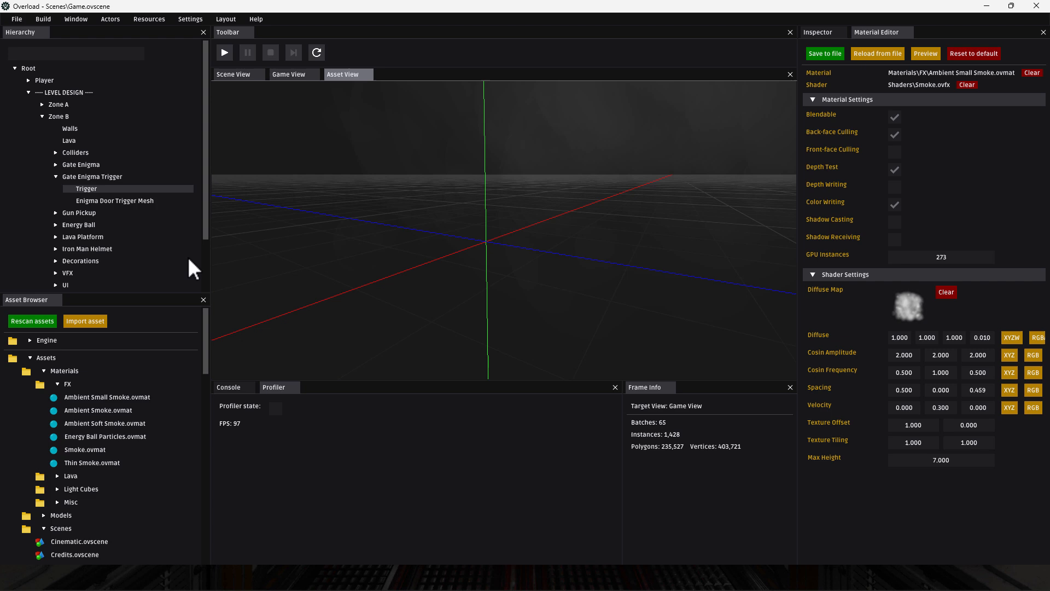
pyautogui.moveTo(195, 456)
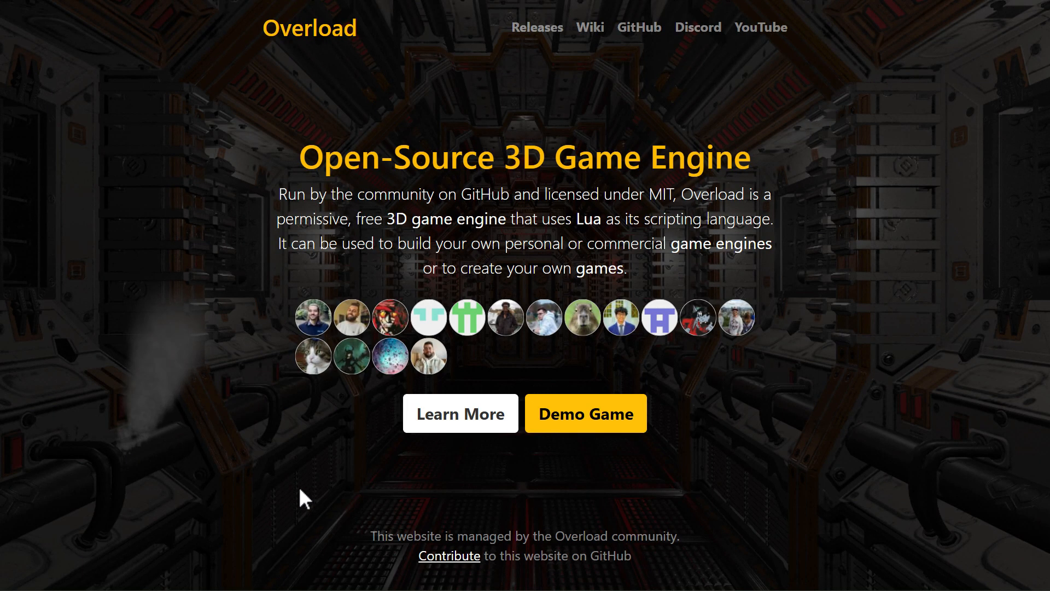
pyautogui.moveTo(278, 273)
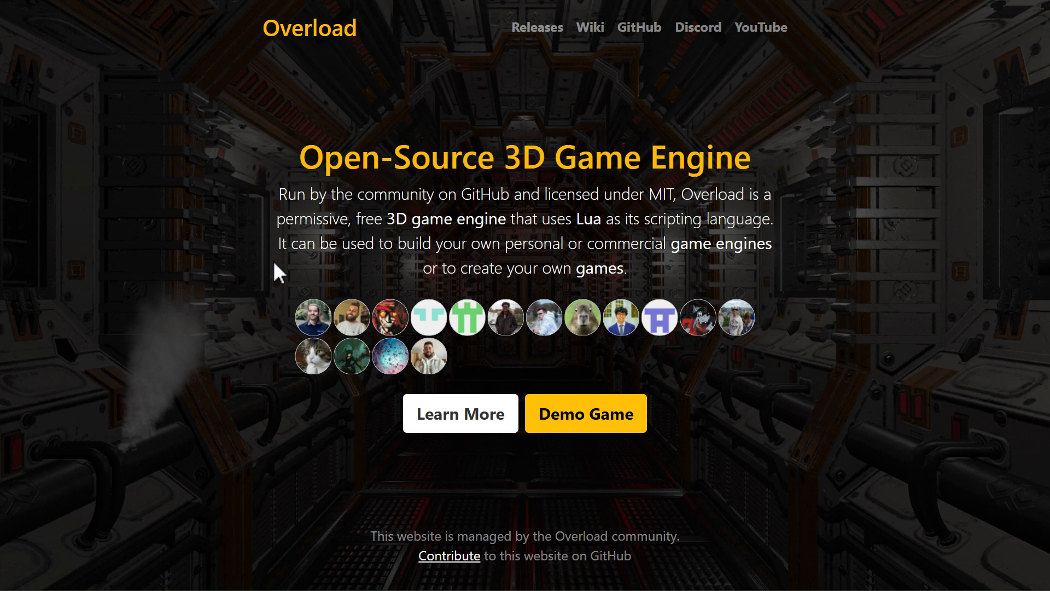
# Exit full screen on overloadengine.org and switch to the Overload-Technologies/Overload GitHub tab
pyautogui.press('F11')
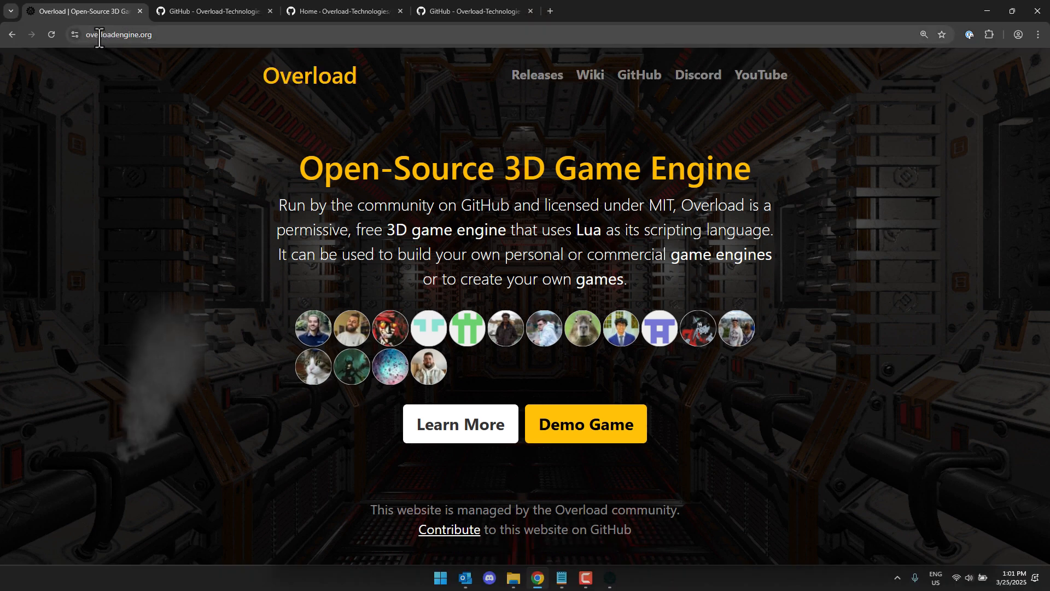
pyautogui.moveTo(213, 151)
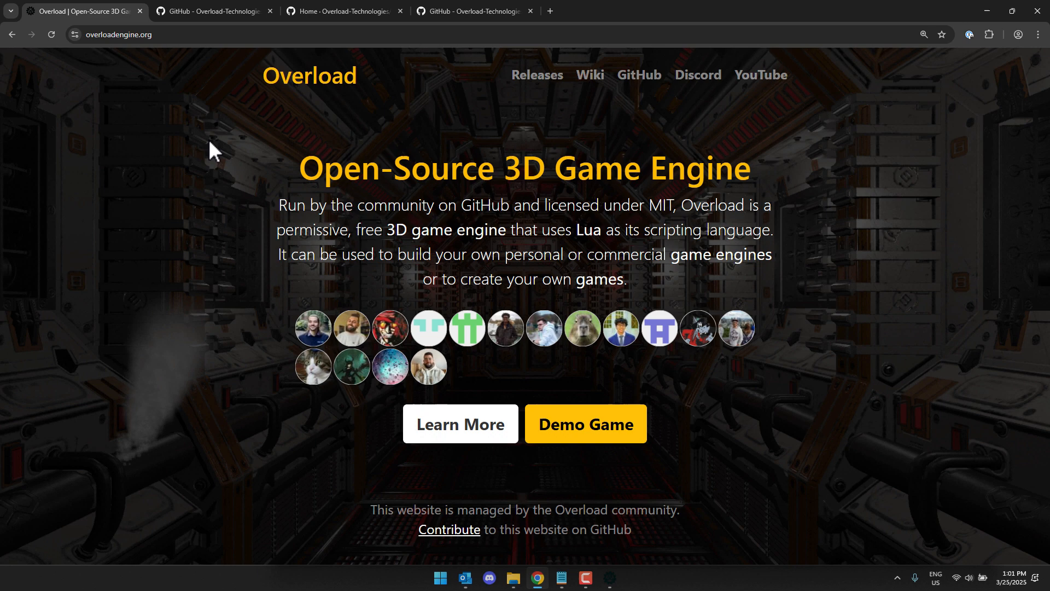
pyautogui.press('F11')
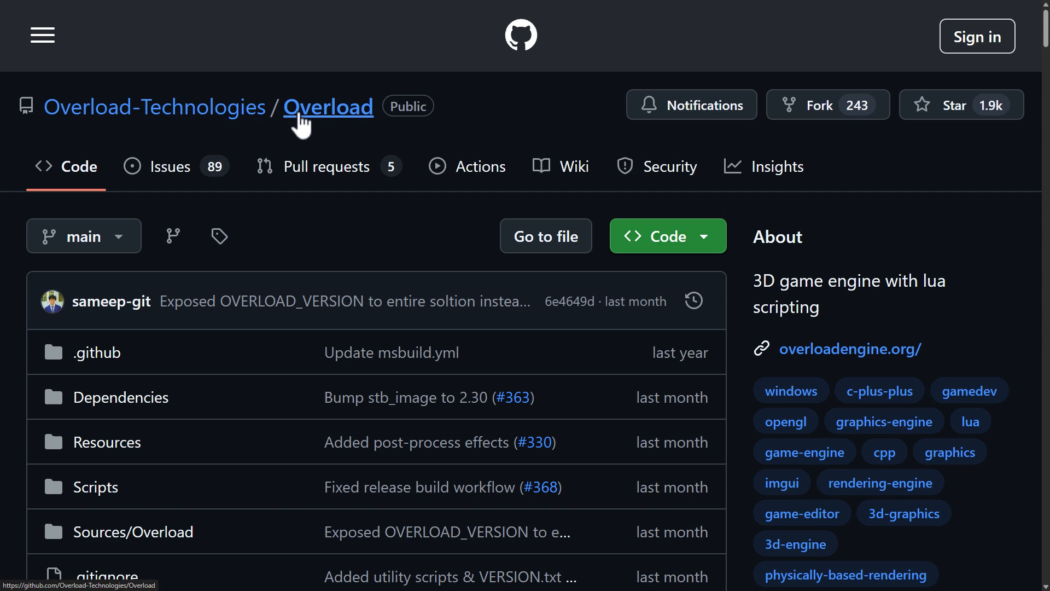
pyautogui.scroll(-3)
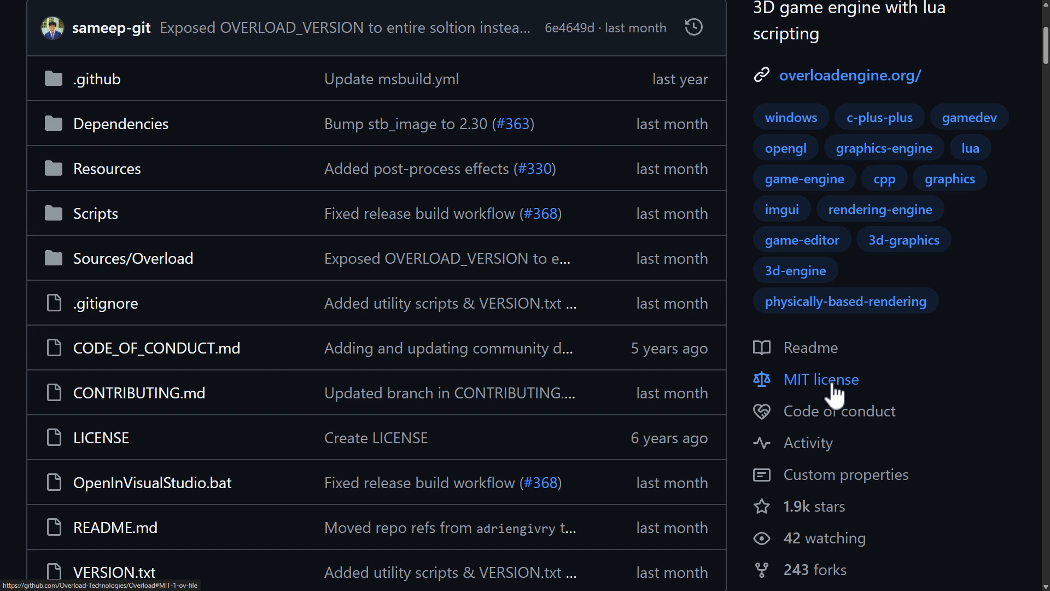
pyautogui.scroll(-3)
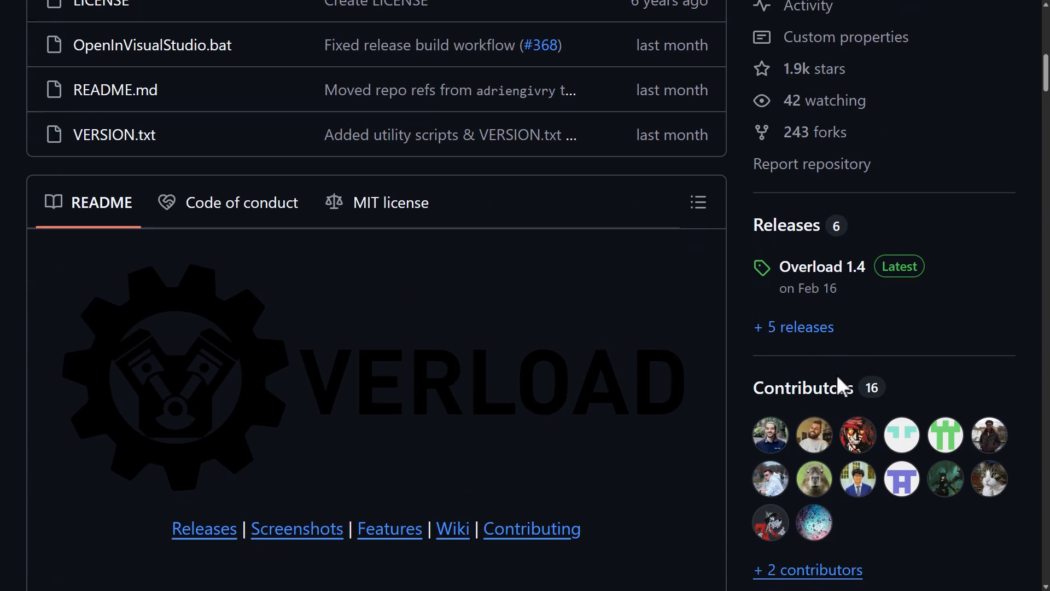
pyautogui.scroll(-3)
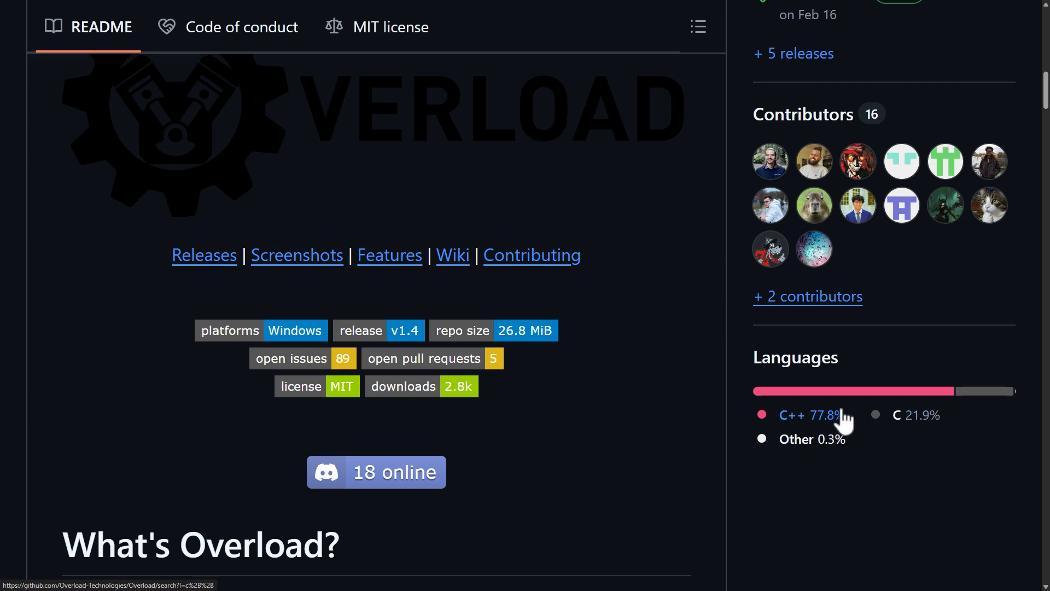
pyautogui.scroll(3)
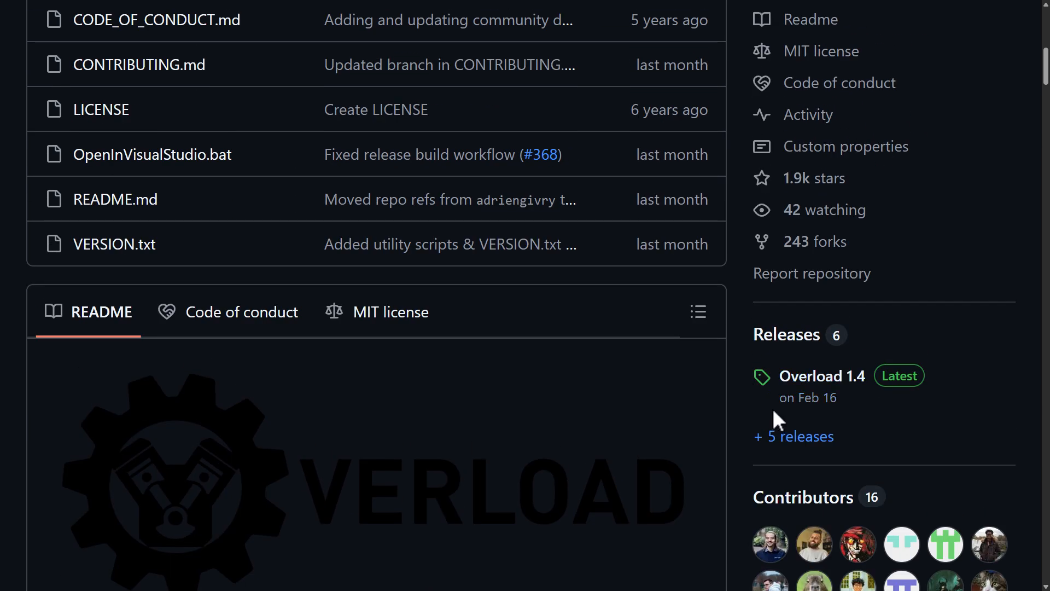
pyautogui.moveTo(822, 376)
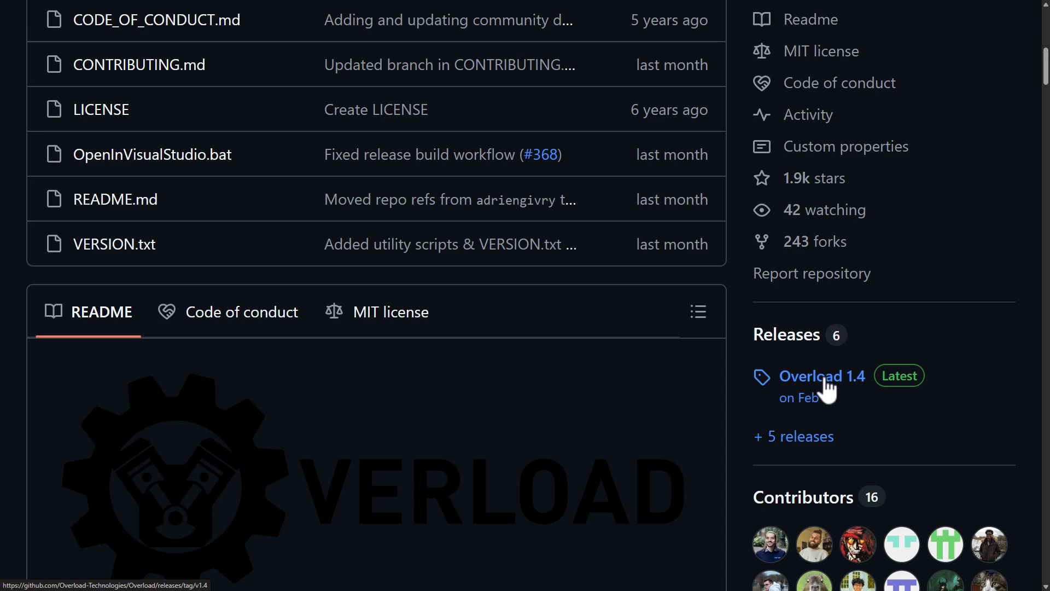
pyautogui.click(820, 376)
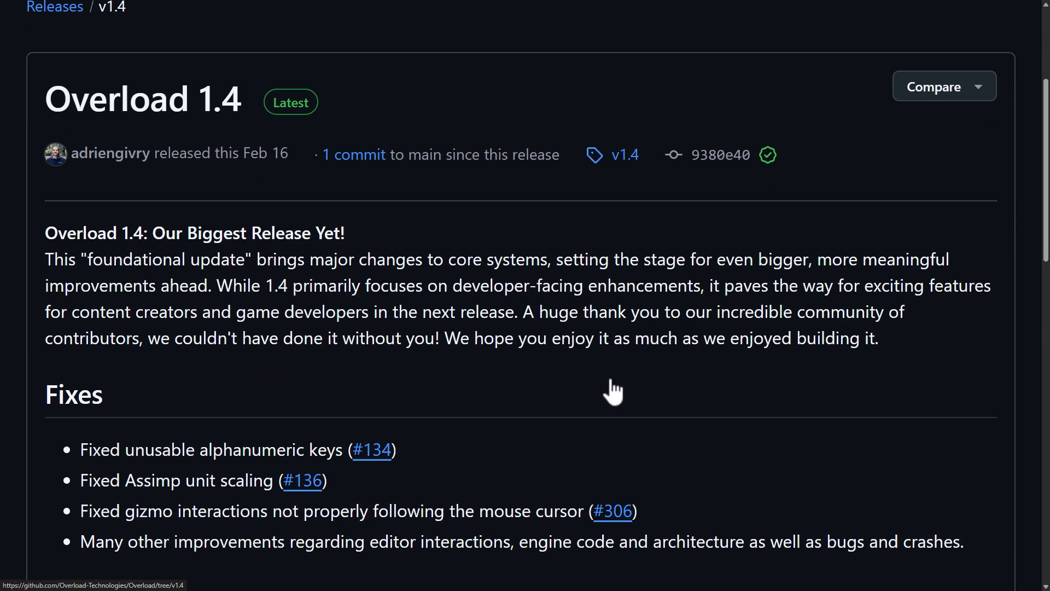
pyautogui.scroll(-3)
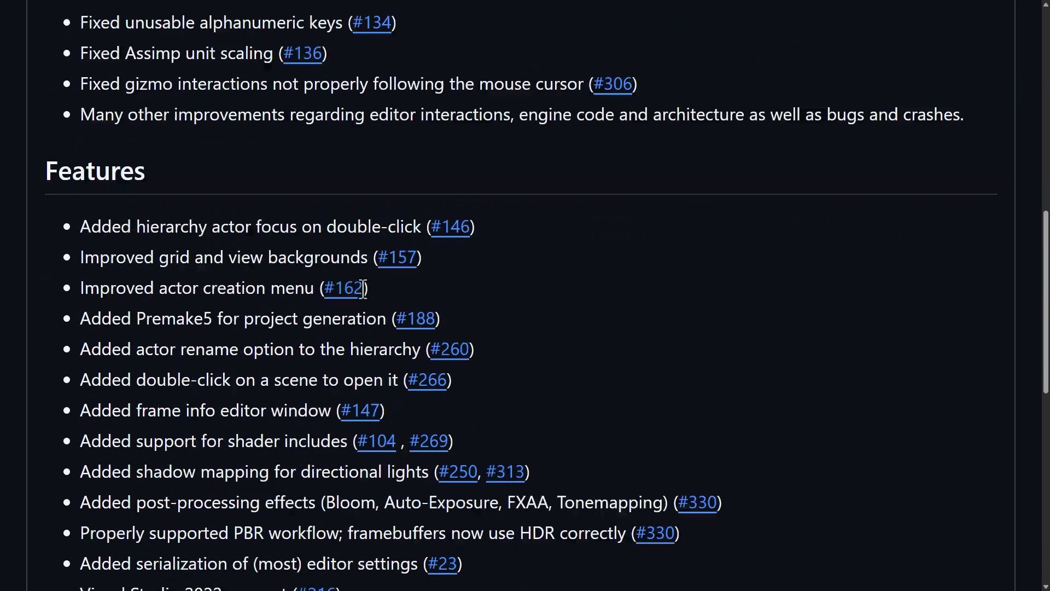
pyautogui.scroll(-3)
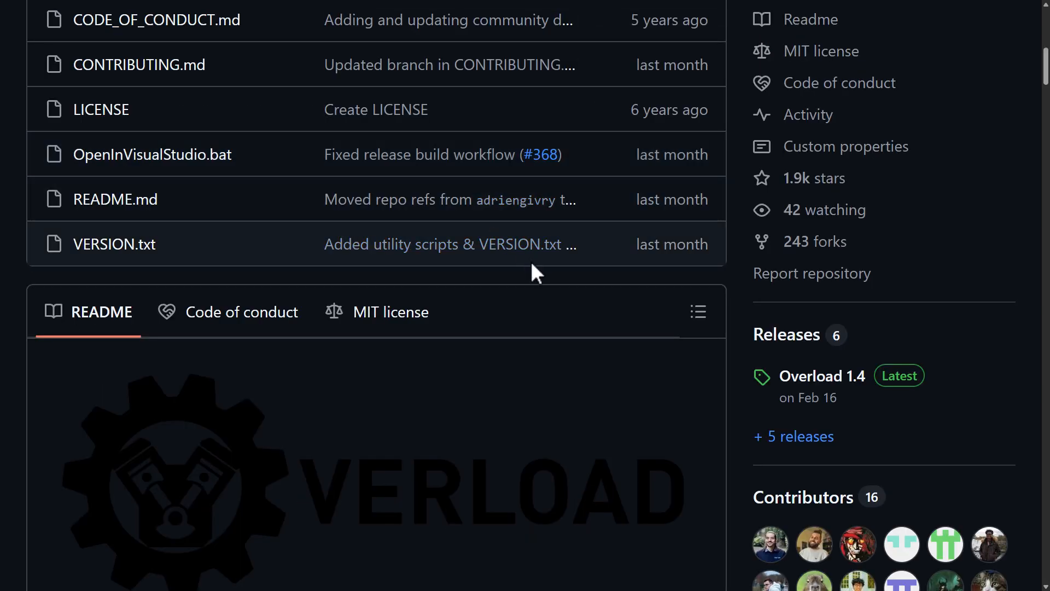
# Scroll to the repository top, view the branch list, then scroll into the README
pyautogui.scroll(3)
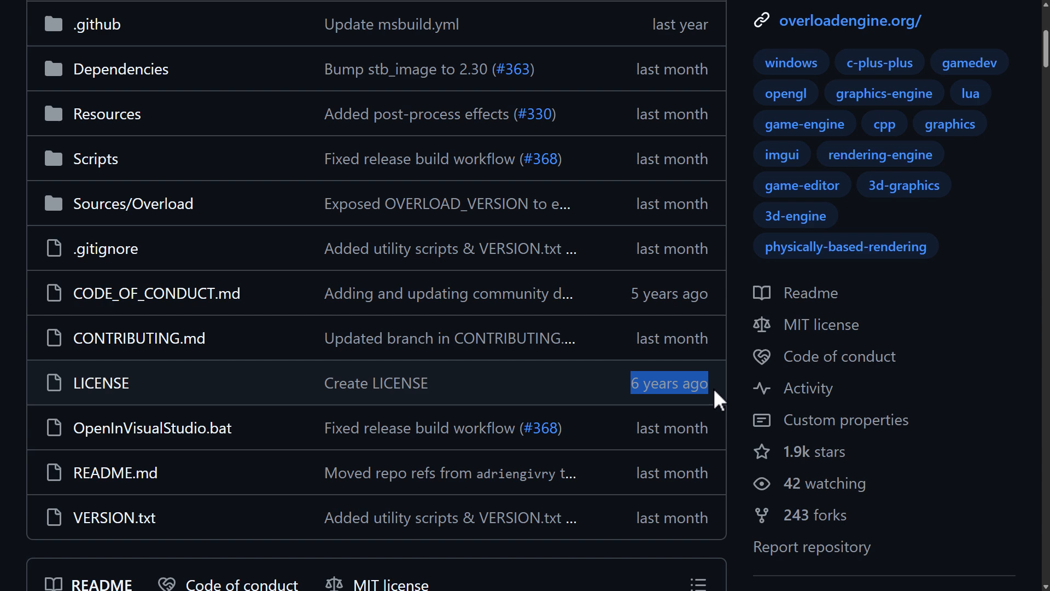
pyautogui.scroll(3)
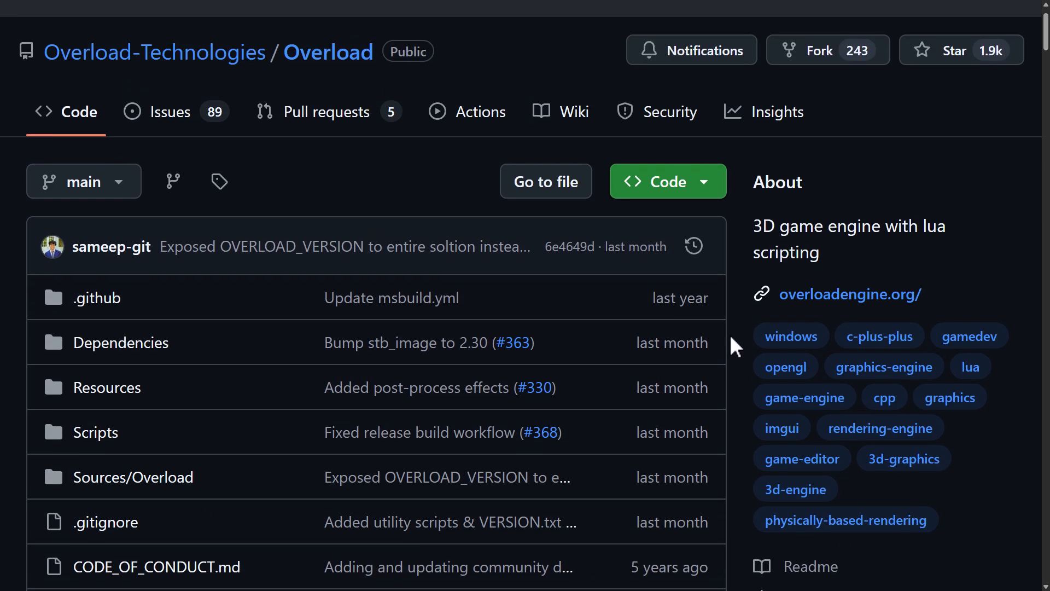
pyautogui.moveTo(707, 221)
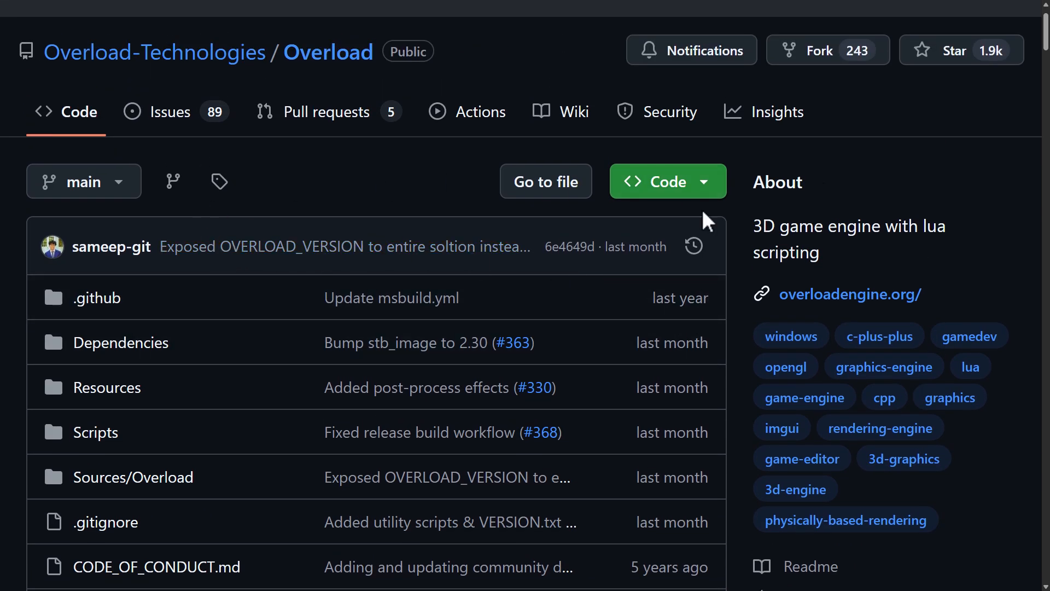
pyautogui.click(83, 182)
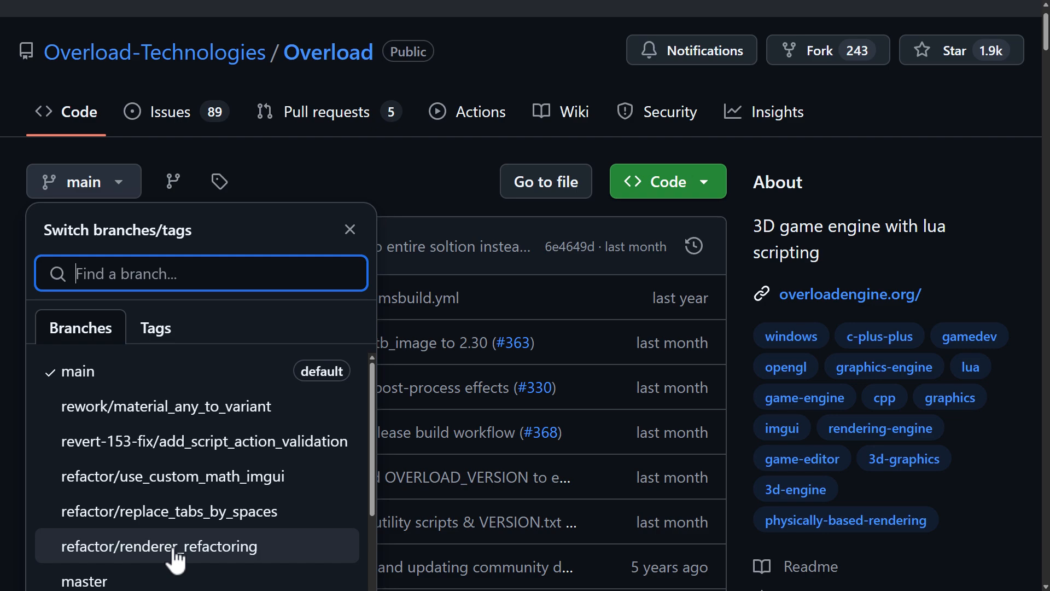
pyautogui.scroll(-3)
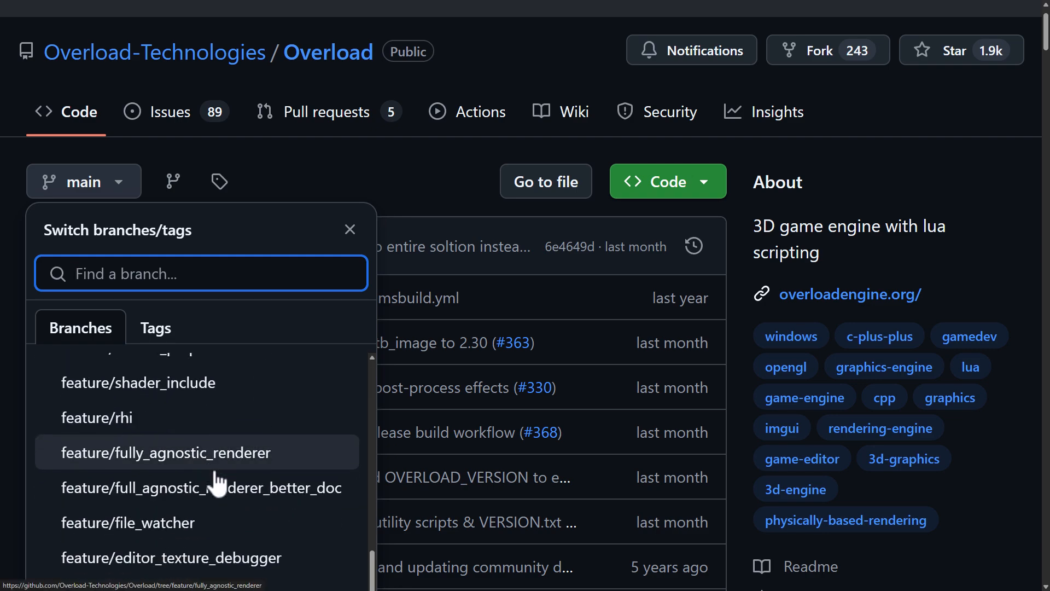
pyautogui.scroll(-3)
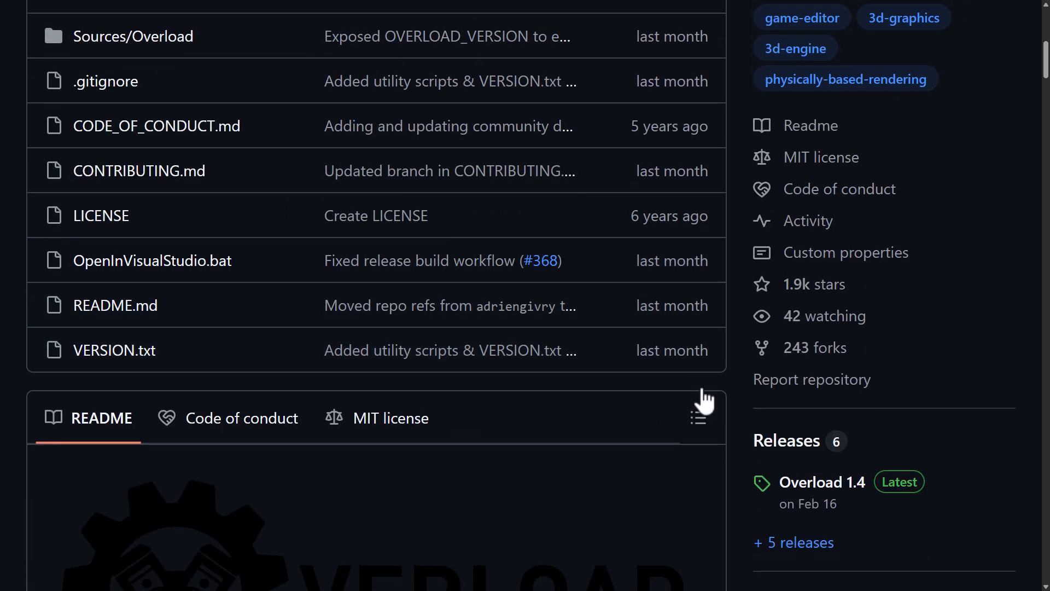
pyautogui.scroll(-3)
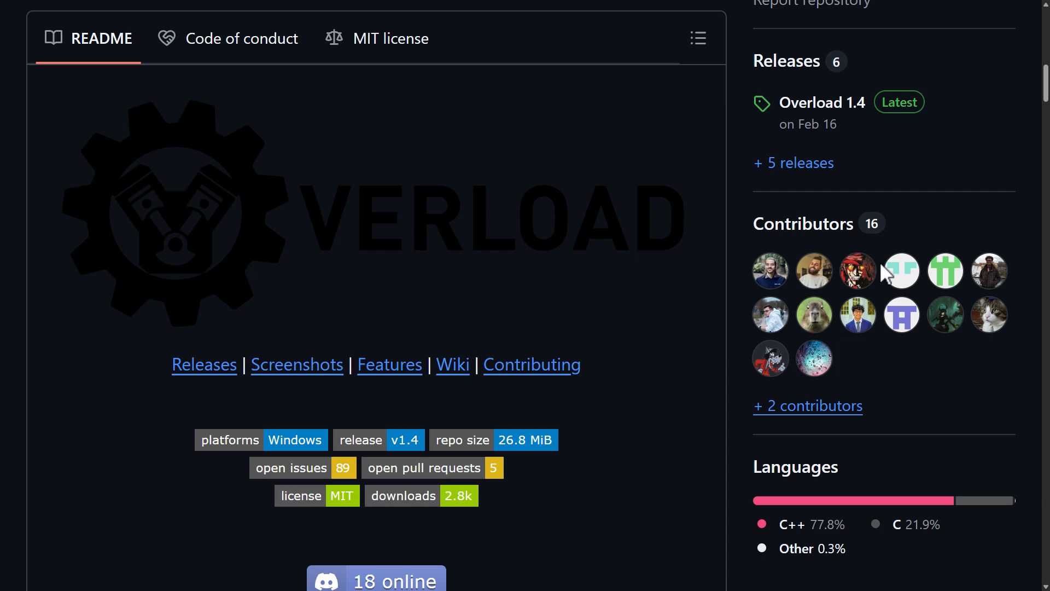
pyautogui.moveTo(860, 367)
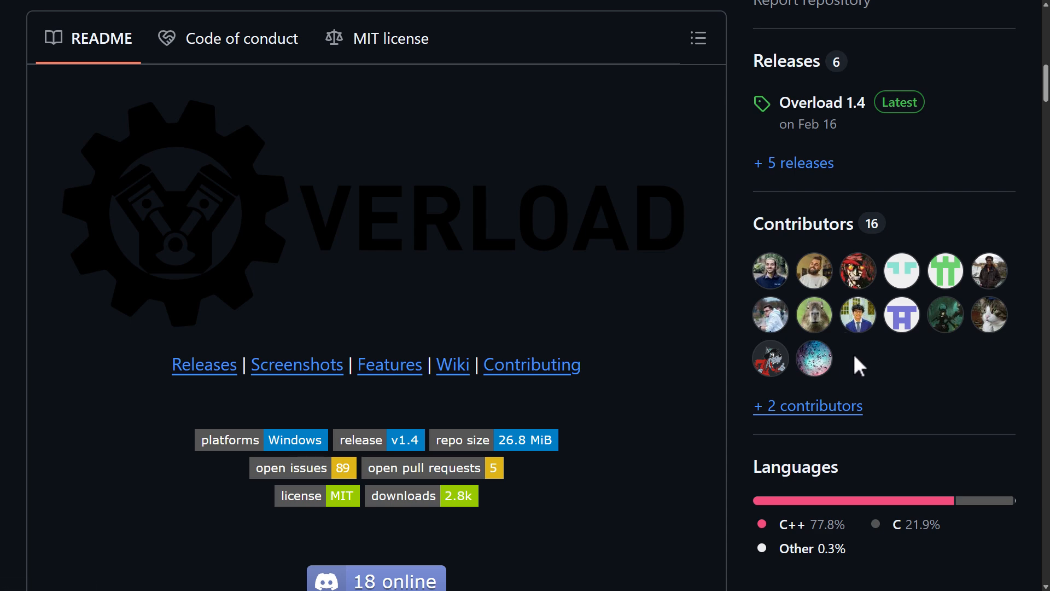
# Read the README's What's Overload overview and Features list
pyautogui.scroll(3)
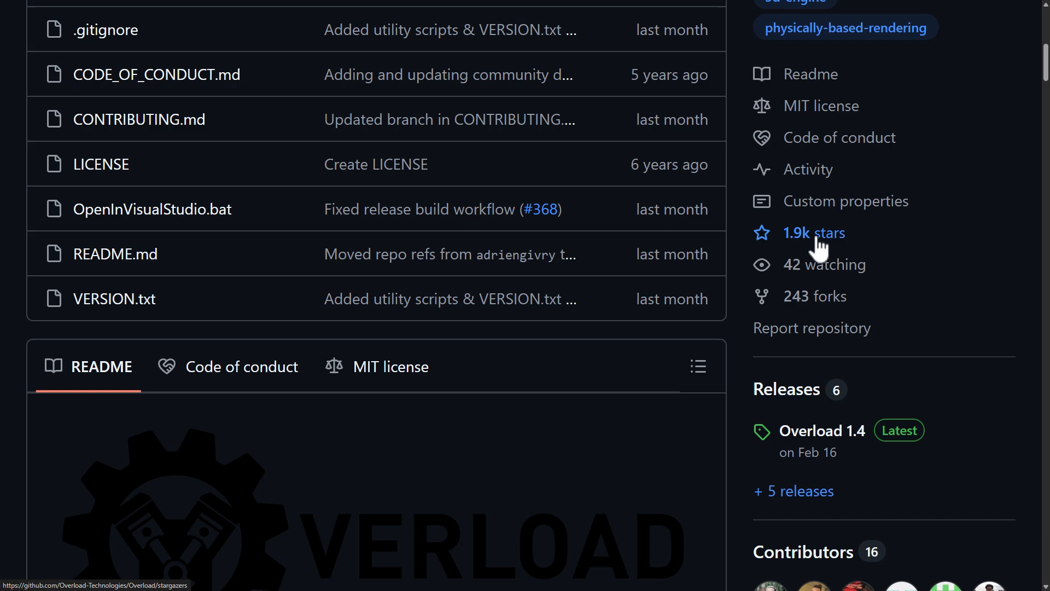
pyautogui.scroll(-3)
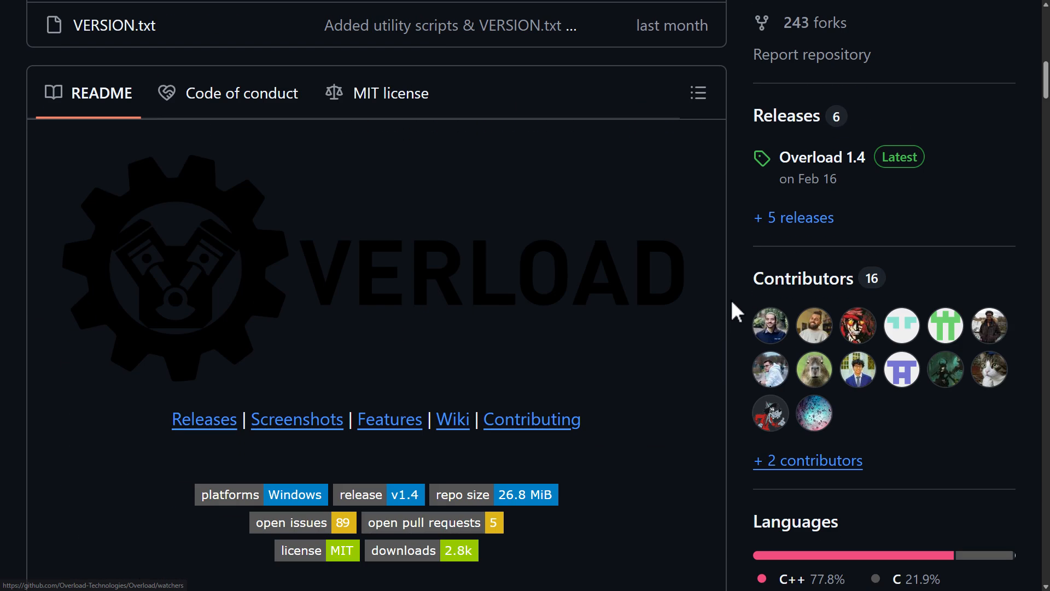
pyautogui.scroll(-3)
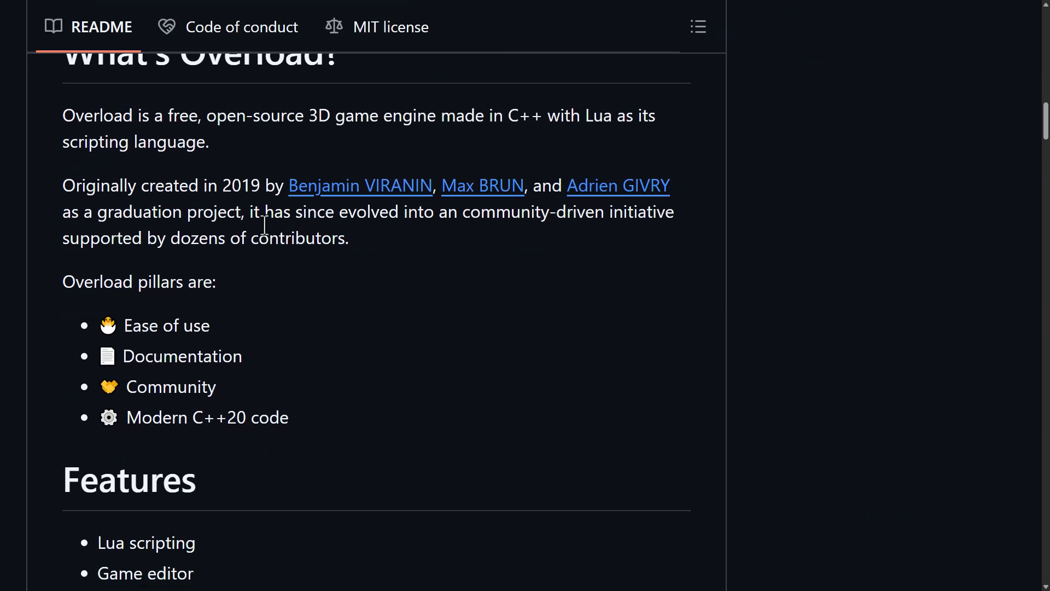
pyautogui.moveTo(532, 127)
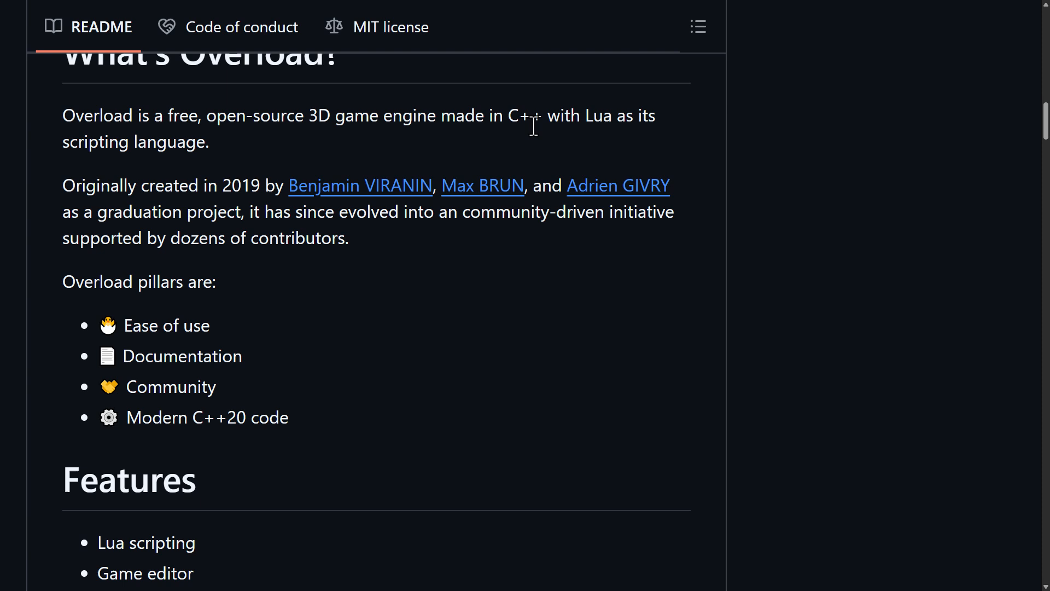
pyautogui.moveTo(96, 239)
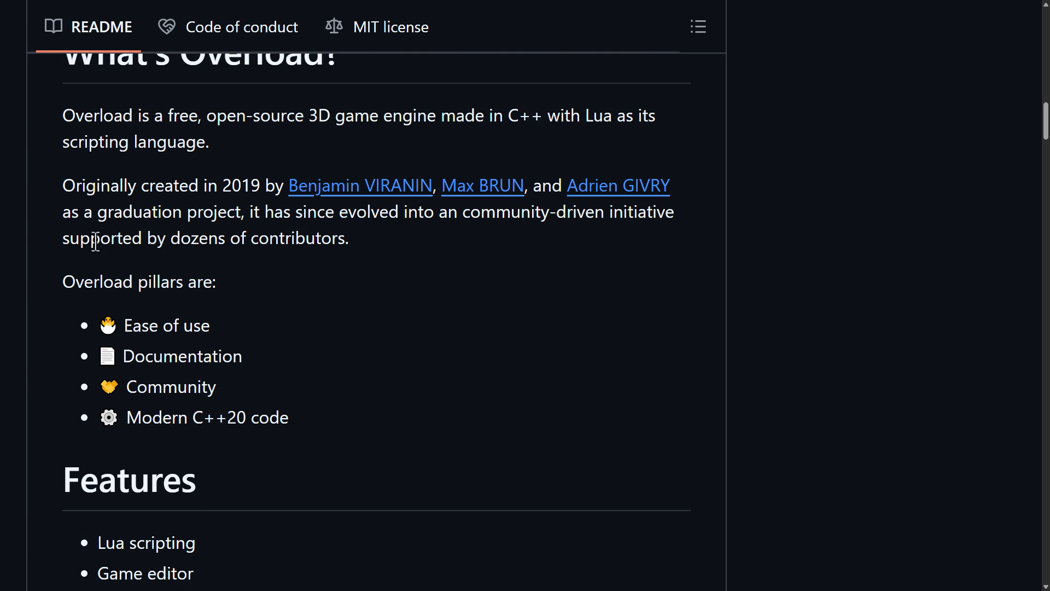
pyautogui.scroll(-3)
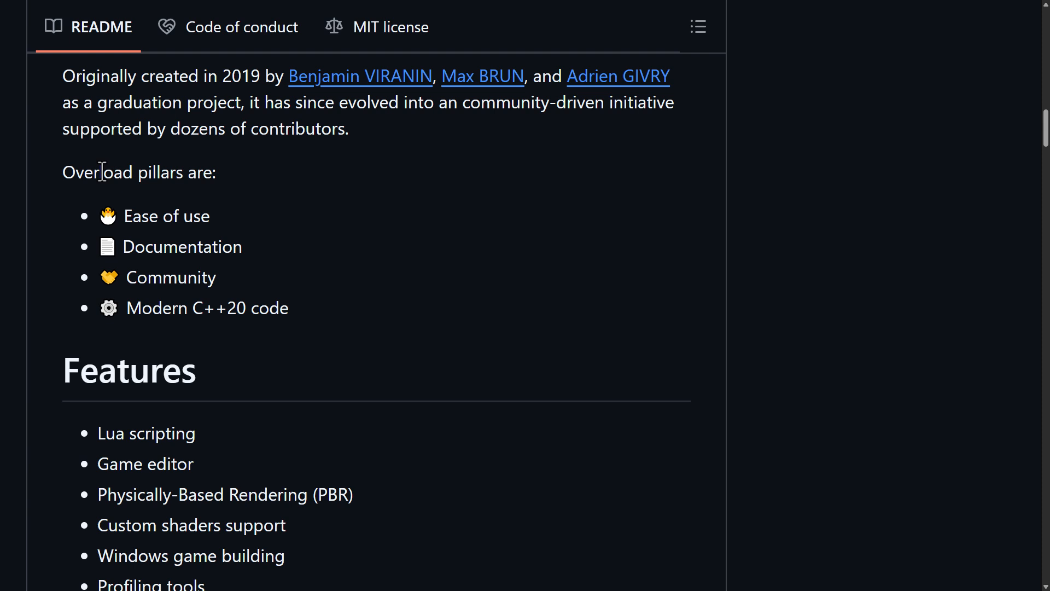
pyautogui.moveTo(200, 285)
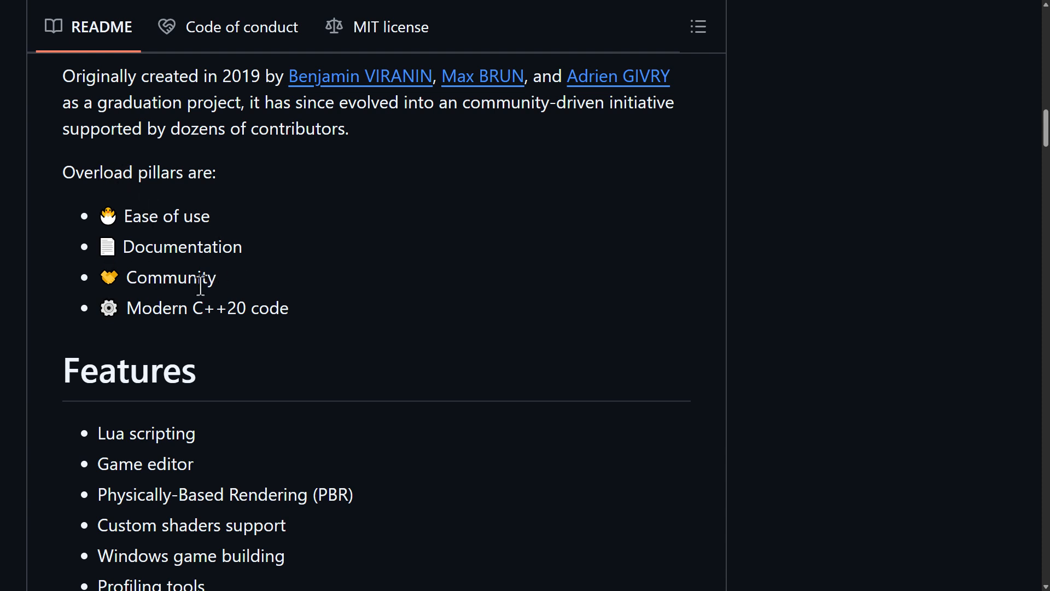
pyautogui.scroll(-3)
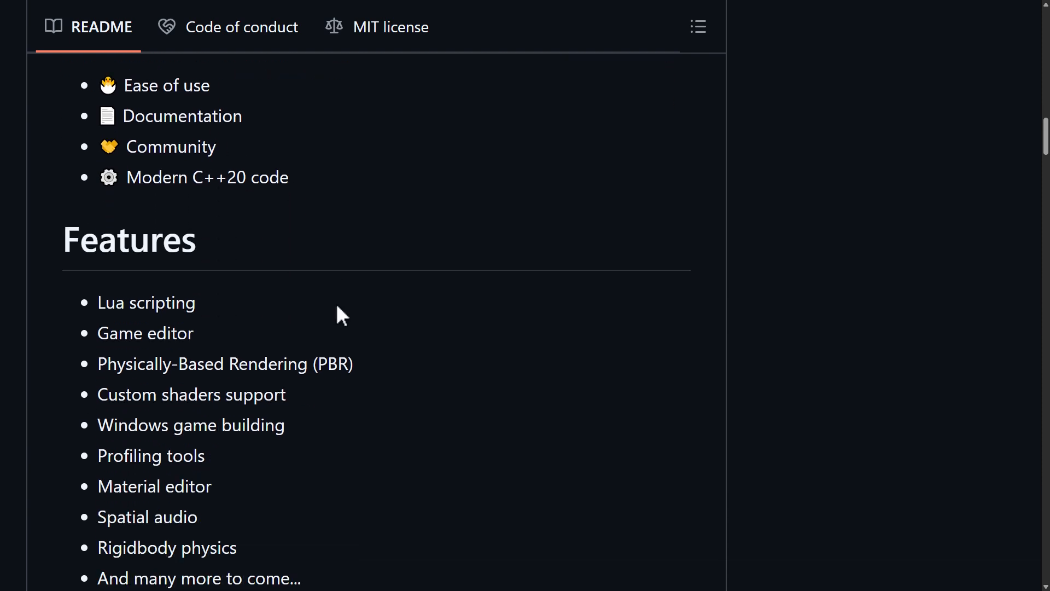
pyautogui.scroll(-3)
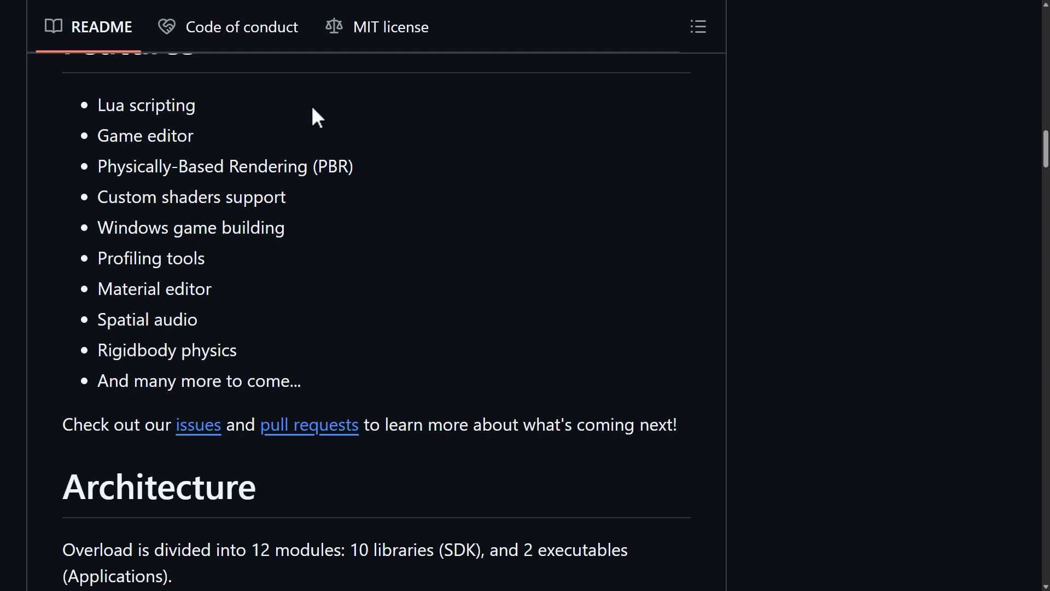
pyautogui.scroll(-3)
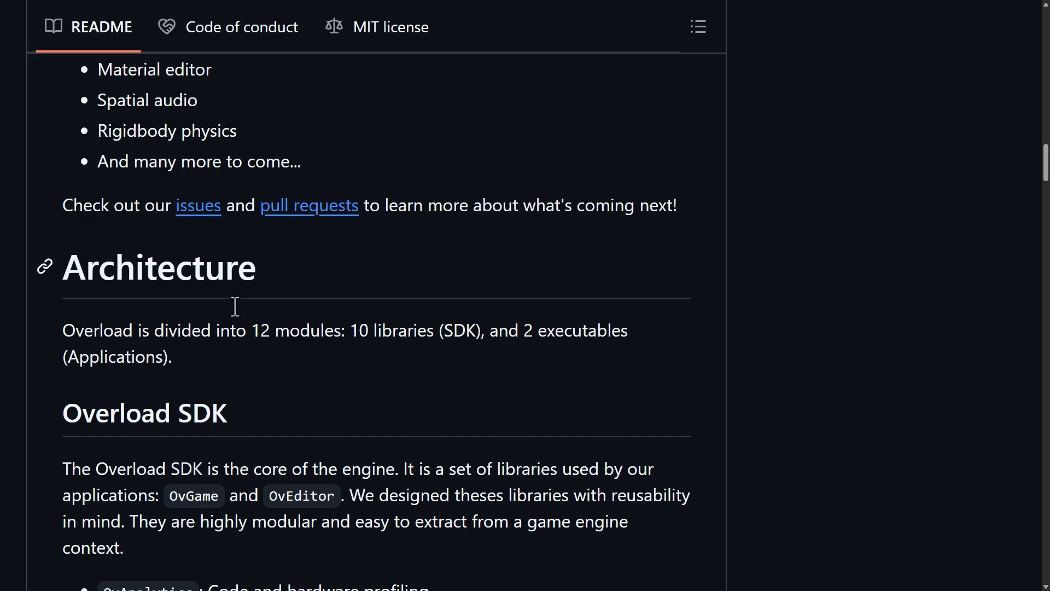
# Scroll through the Architecture section's SDK modules to Overload Applications
pyautogui.scroll(-3)
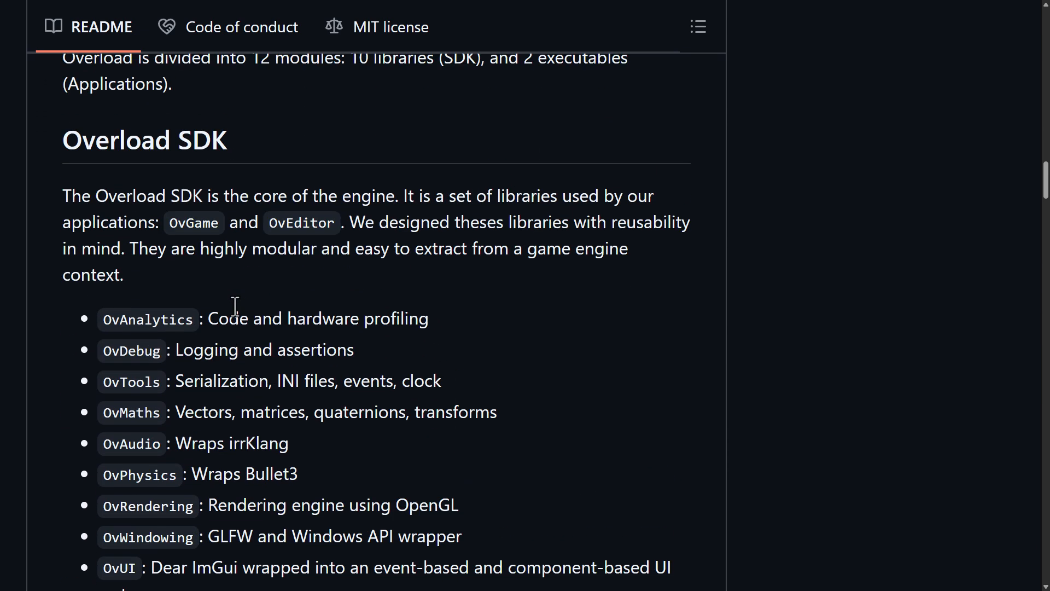
pyautogui.scroll(3)
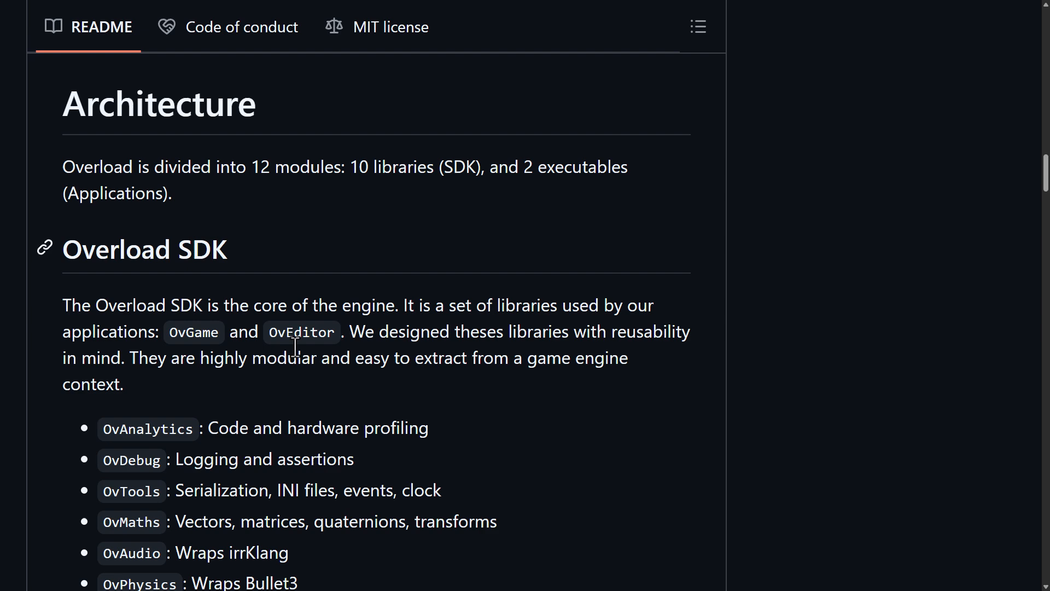
pyautogui.moveTo(412, 173)
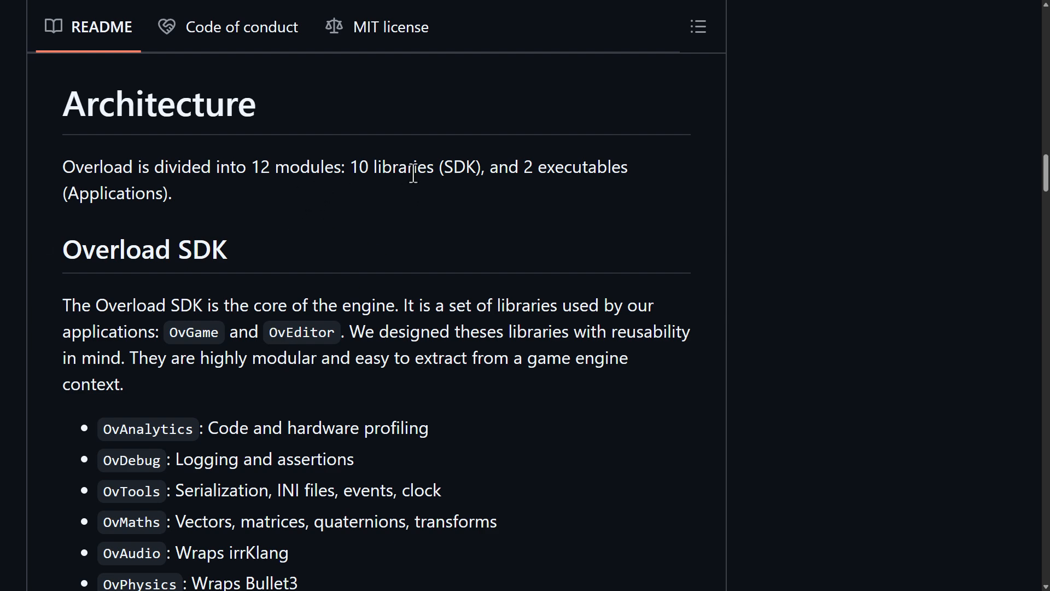
pyautogui.scroll(-3)
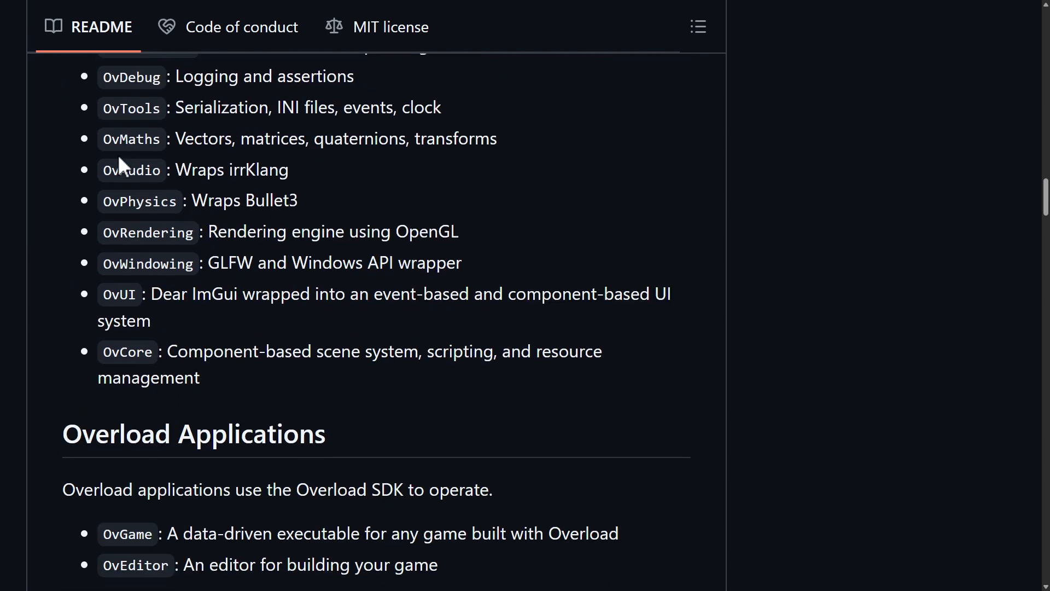
pyautogui.scroll(3)
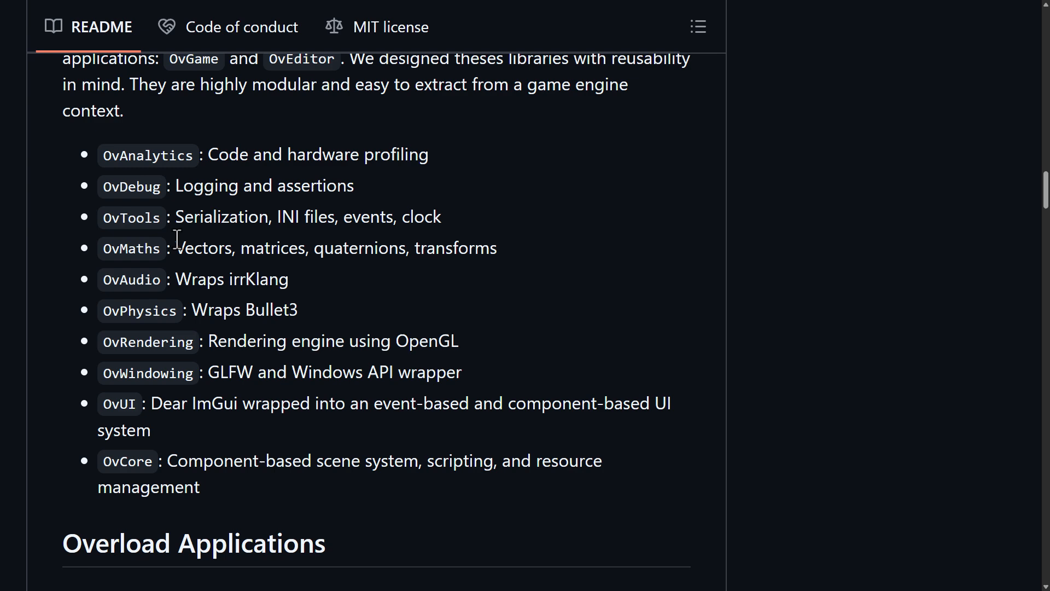
pyautogui.moveTo(158, 194)
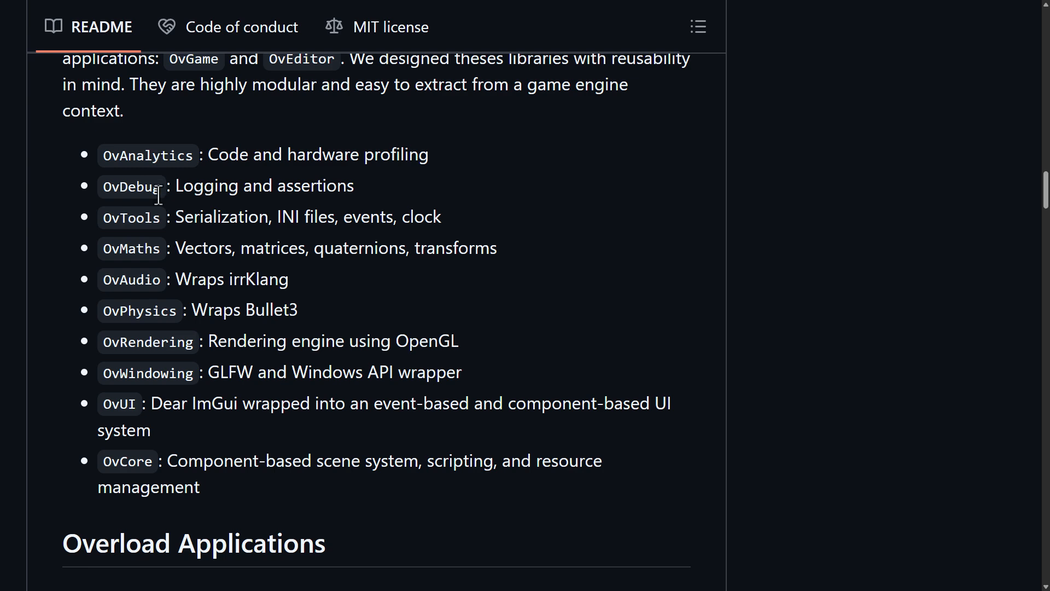
pyautogui.scroll(-3)
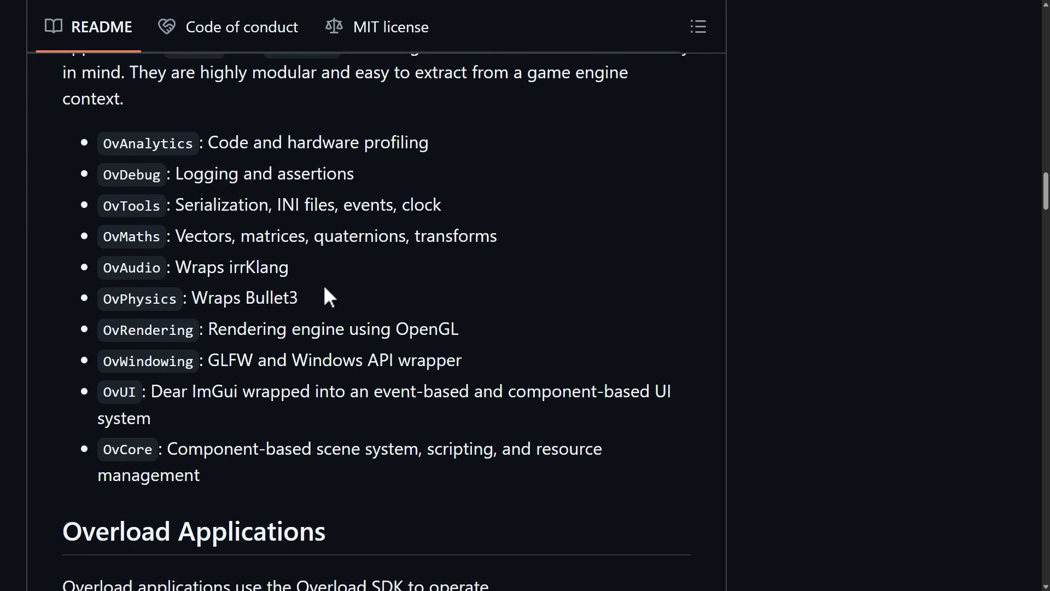
pyautogui.scroll(-3)
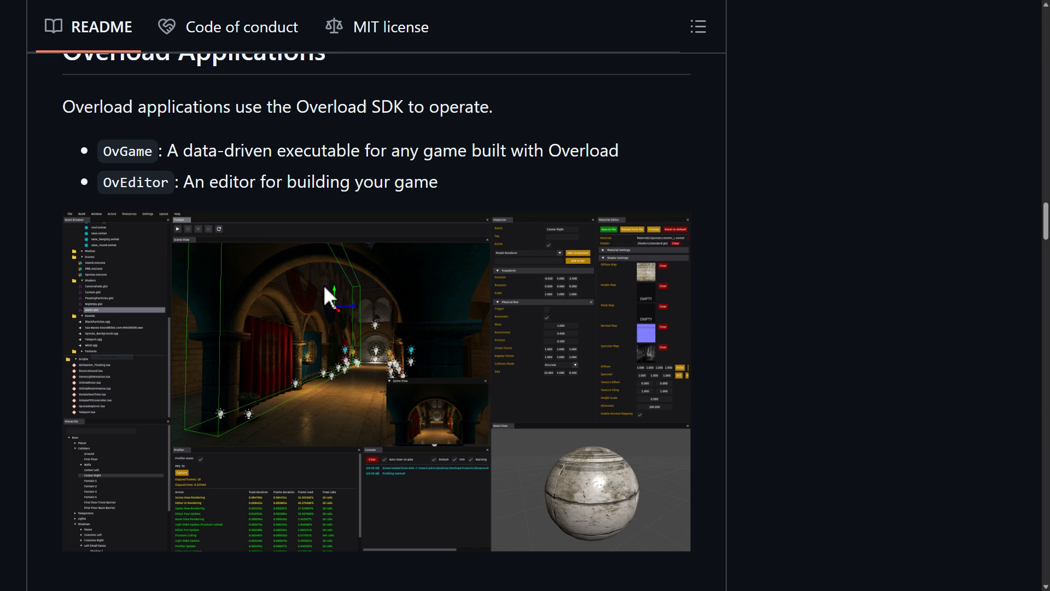
# Scroll past Dependencies, Getting started and the feature screenshots to the page footer
pyautogui.scroll(-3)
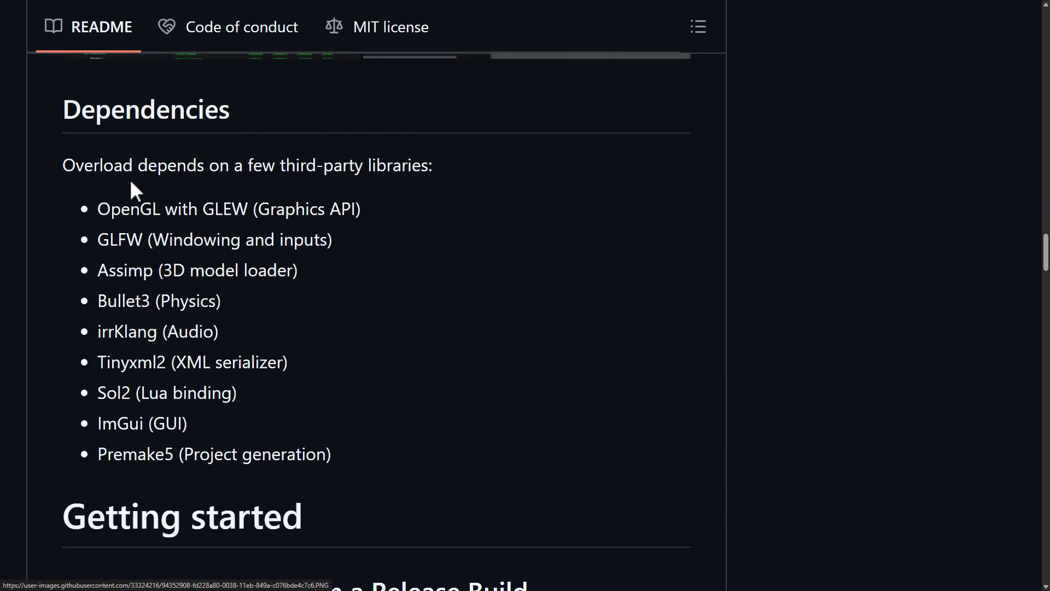
pyautogui.scroll(-3)
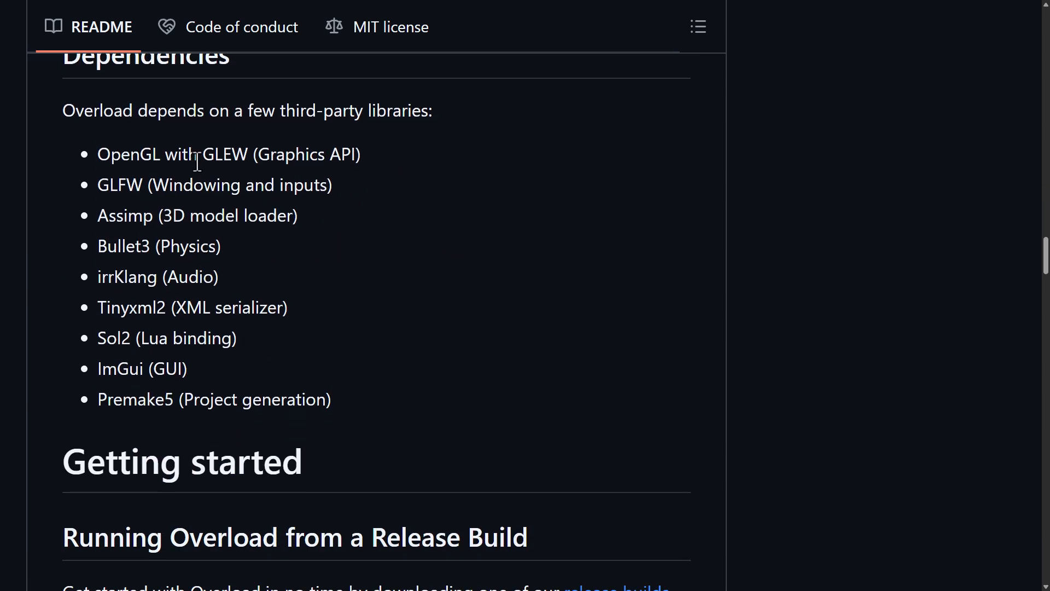
pyautogui.moveTo(104, 204)
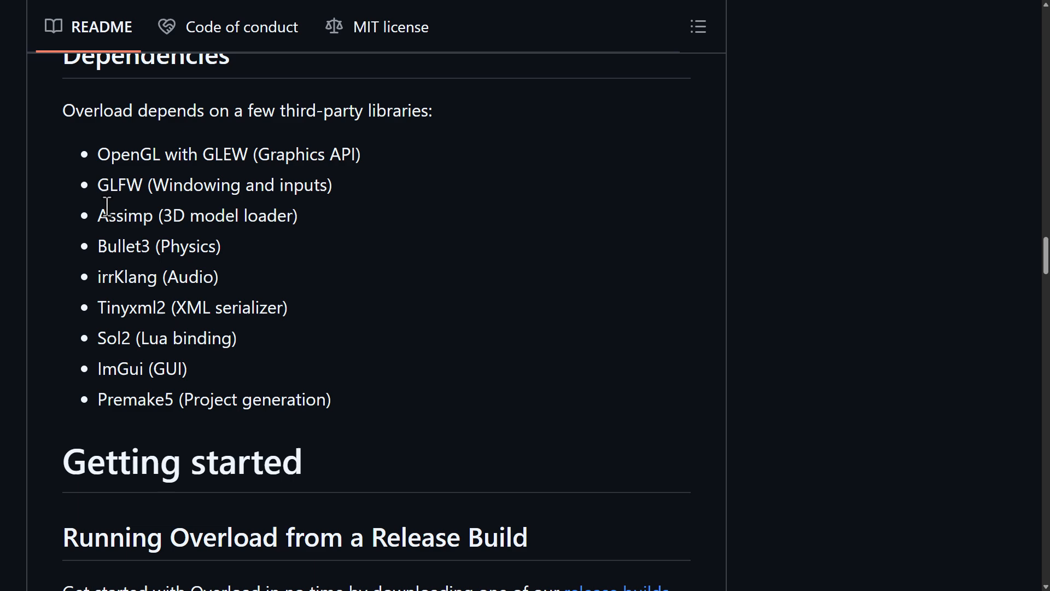
pyautogui.moveTo(134, 276)
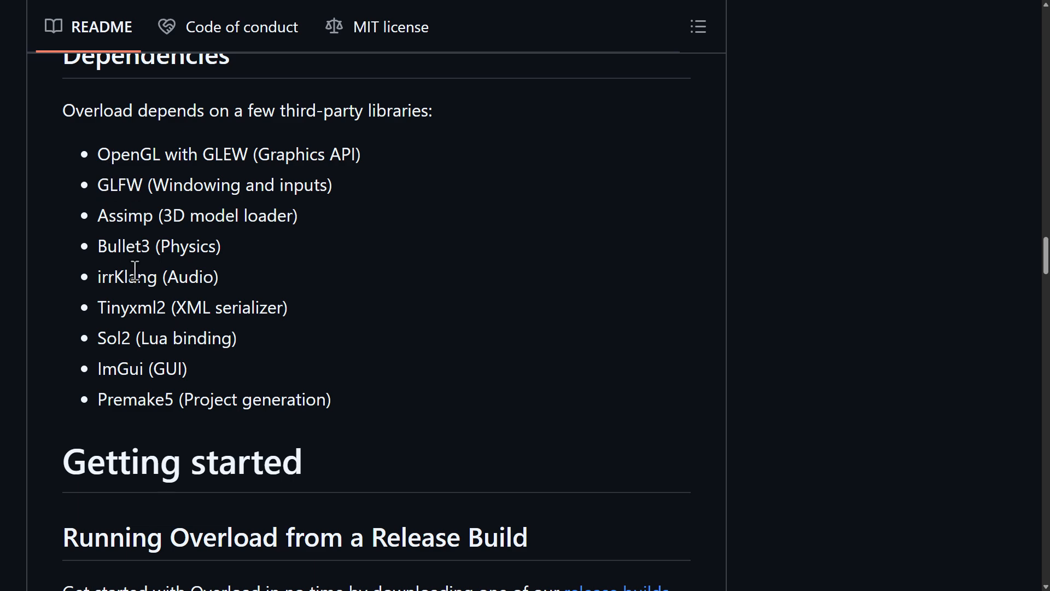
pyautogui.scroll(-3)
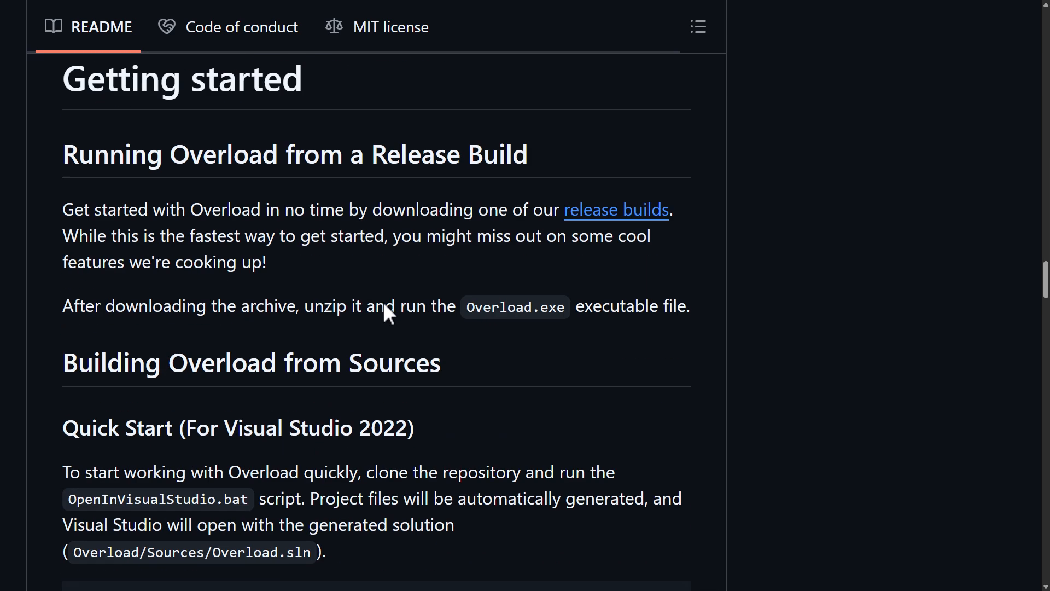
pyautogui.moveTo(409, 298)
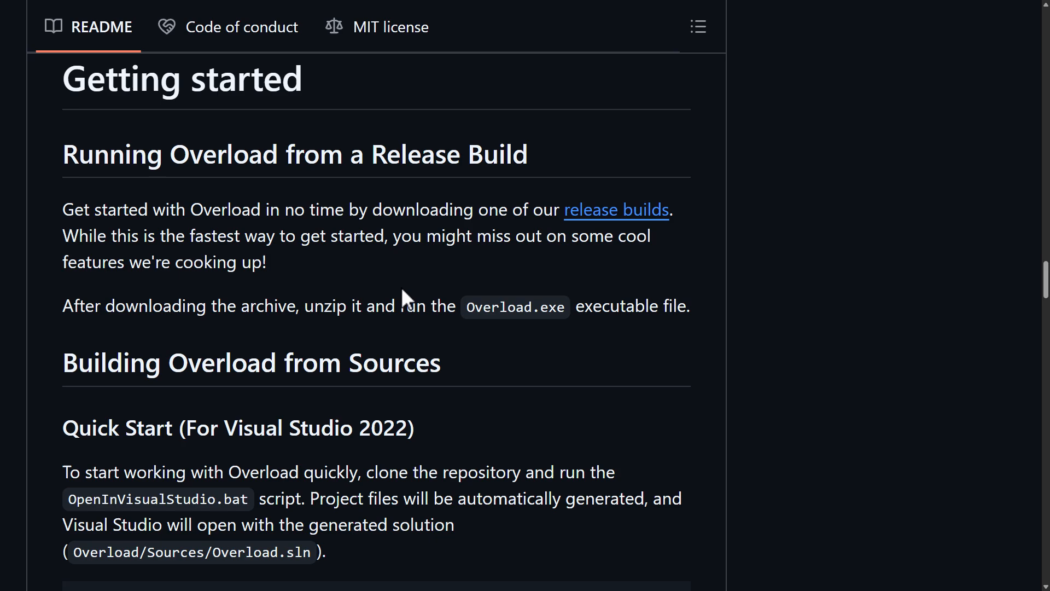
pyautogui.scroll(-3)
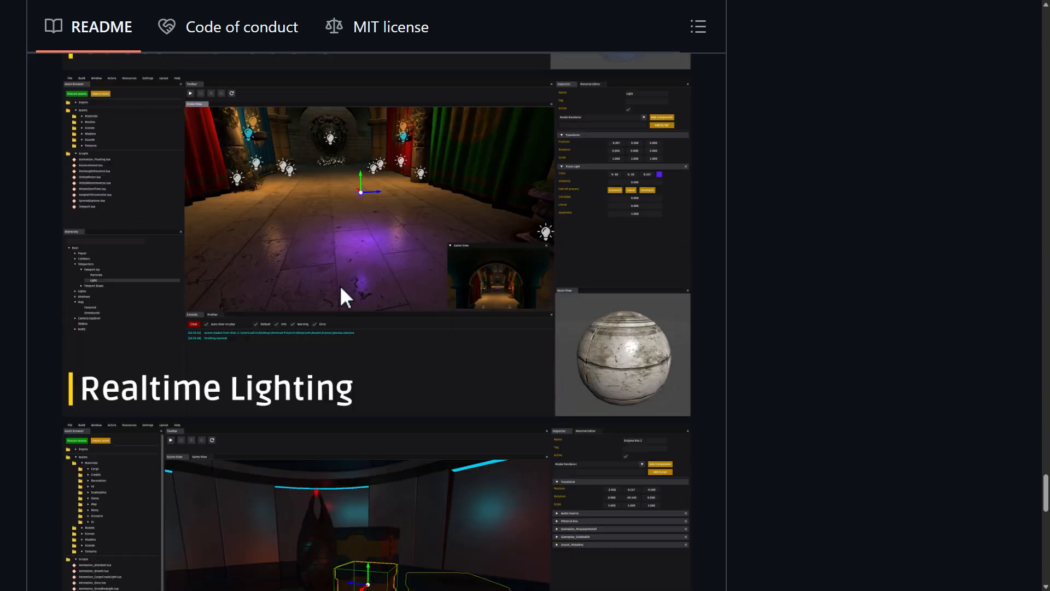
pyautogui.scroll(-3)
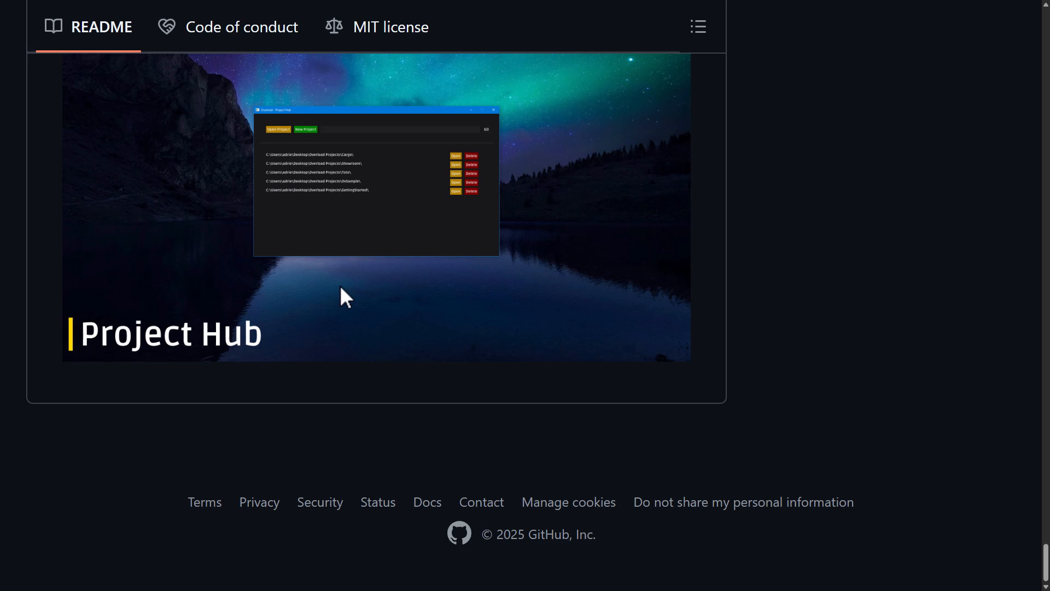
pyautogui.scroll(3)
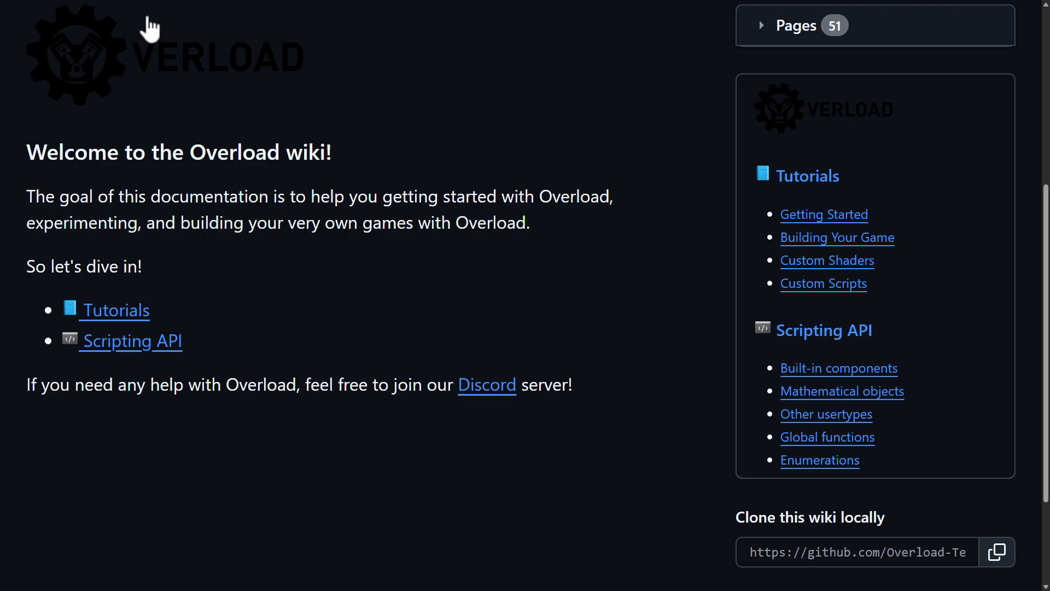
pyautogui.moveTo(429, 260)
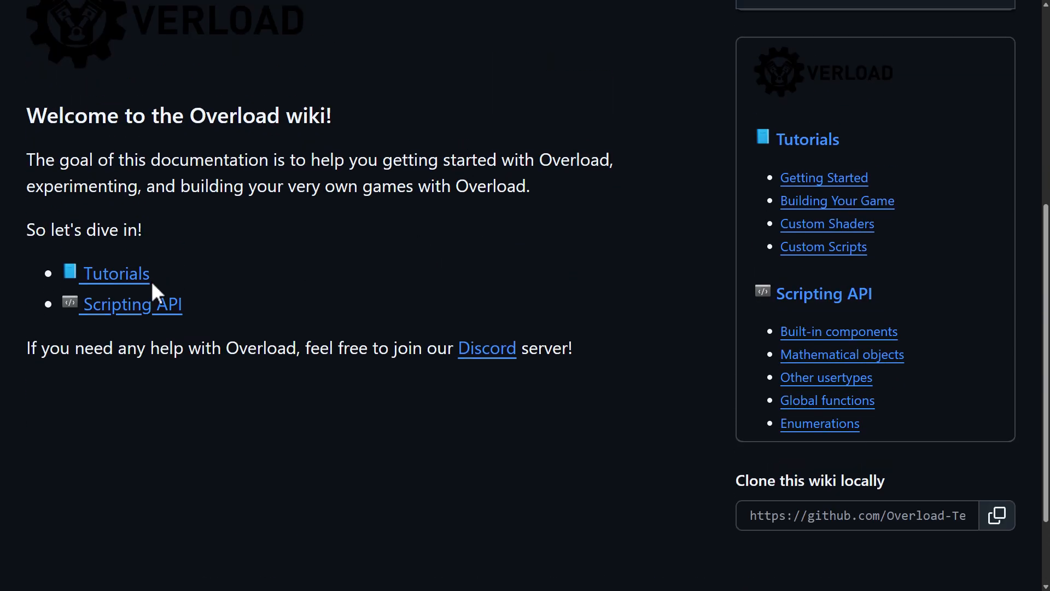
pyautogui.moveTo(842, 355)
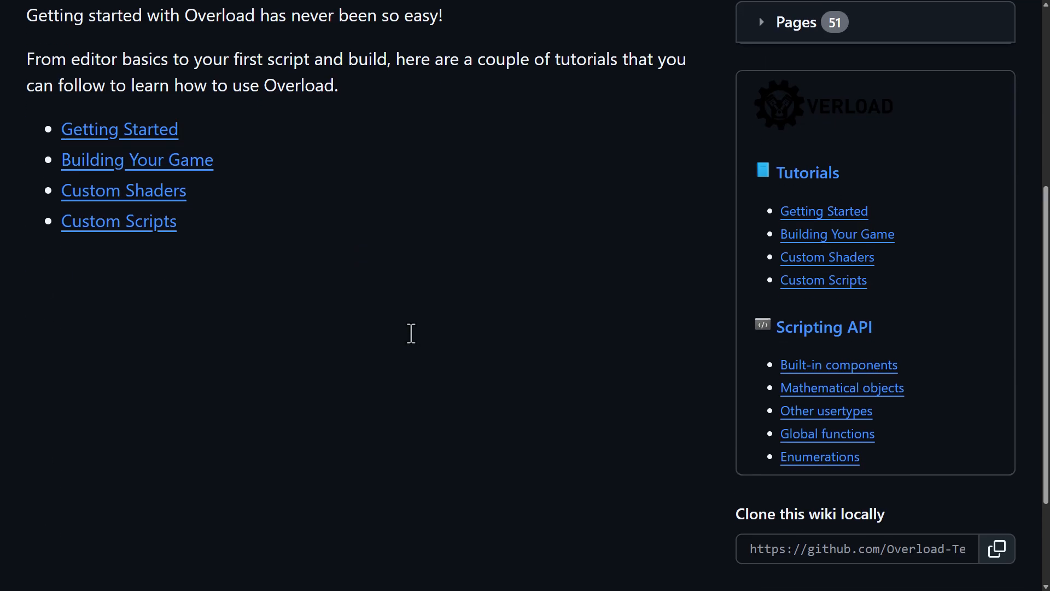
# Scroll through the Getting Started and Building Your Game wiki tutorials, ending on Scripting API
pyautogui.scroll(3)
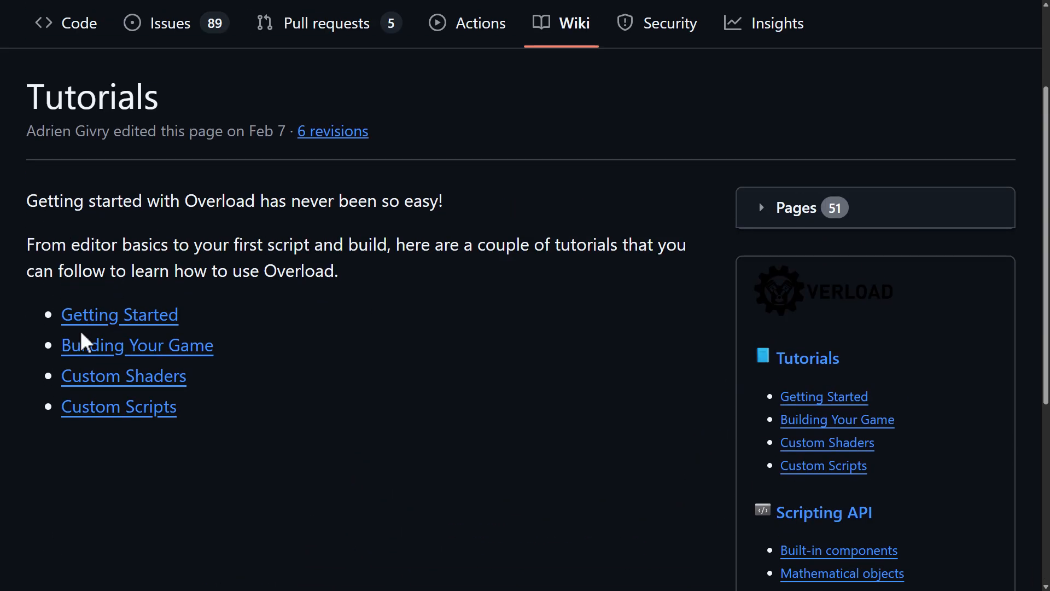
pyautogui.scroll(-3)
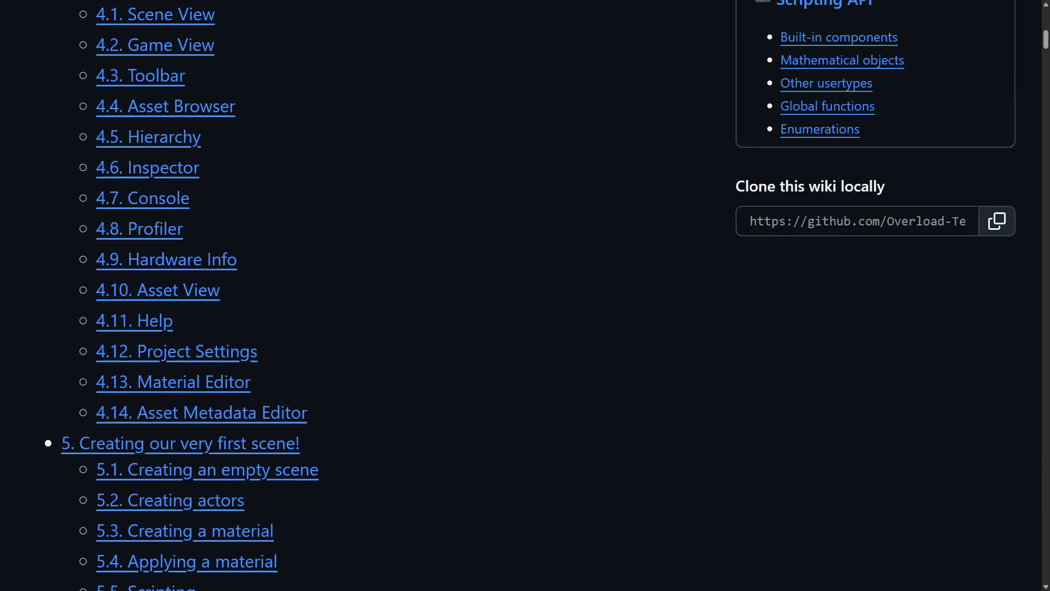
pyautogui.scroll(-3)
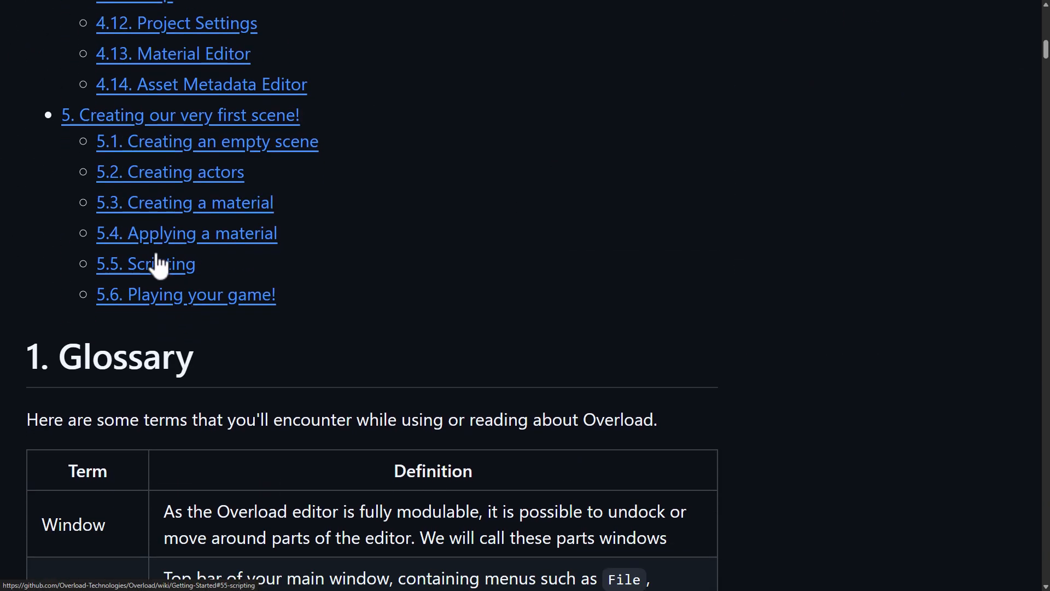
pyautogui.scroll(-3)
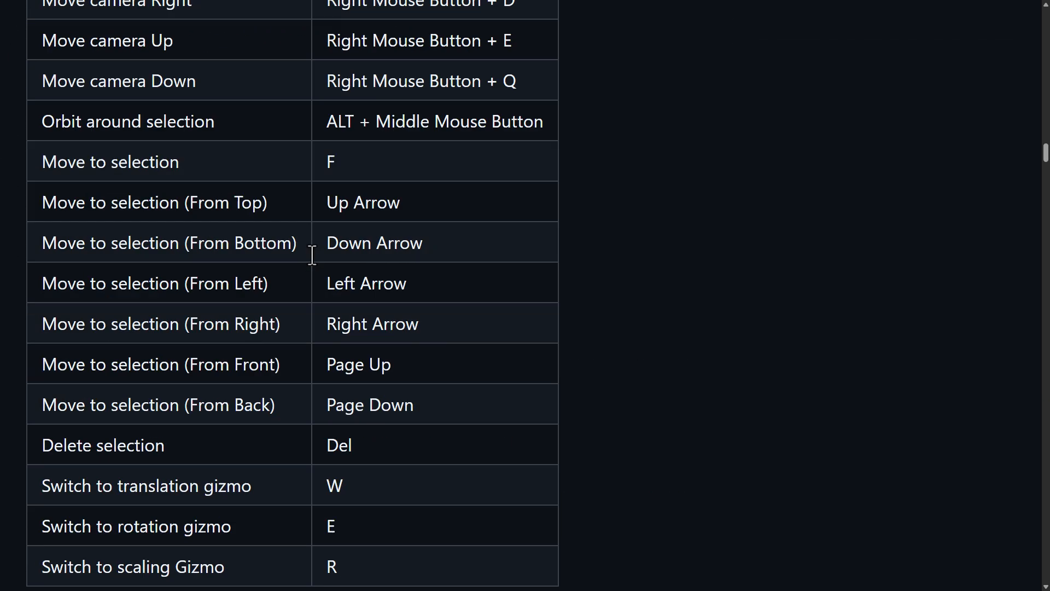
pyautogui.scroll(-3)
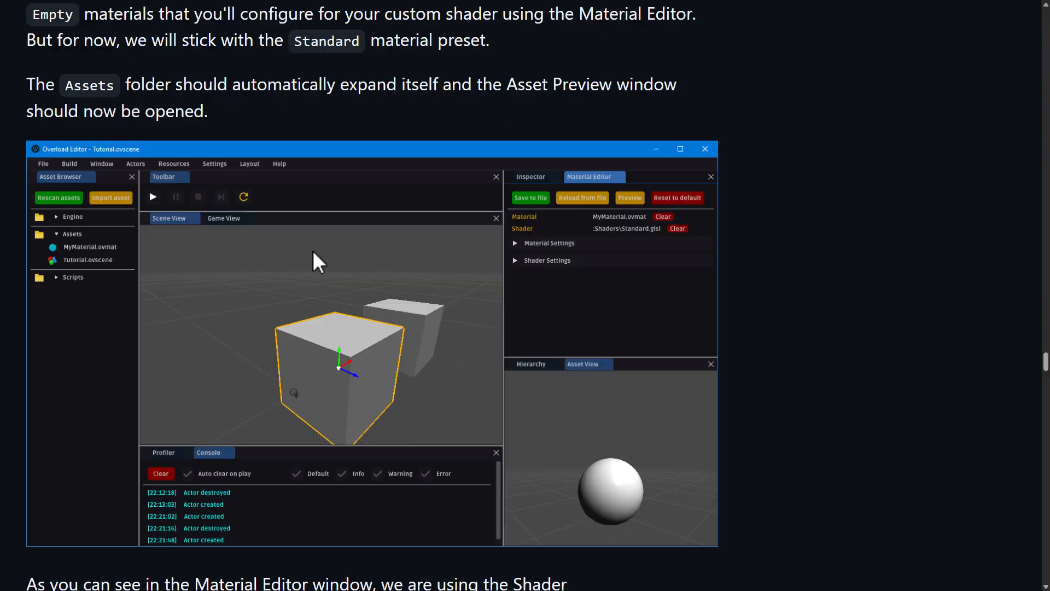
pyautogui.scroll(-3)
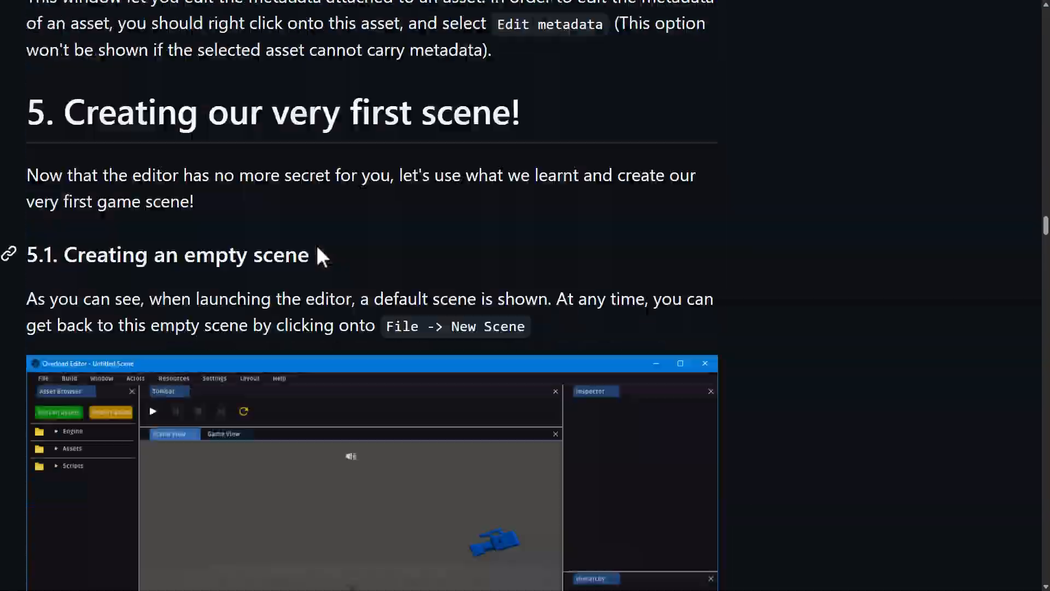
pyautogui.scroll(3)
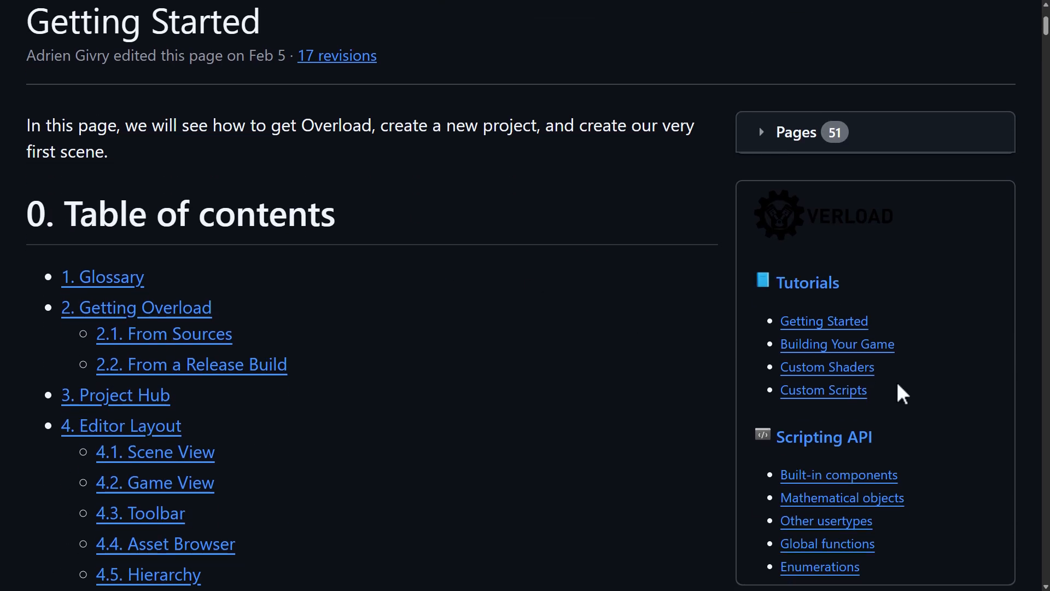
pyautogui.scroll(-3)
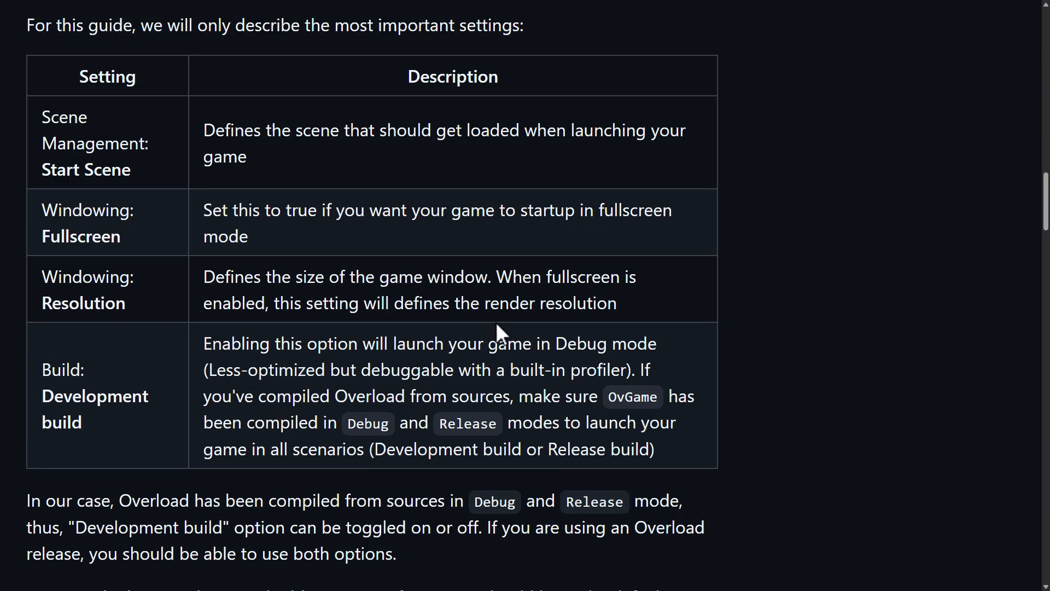
pyautogui.scroll(-3)
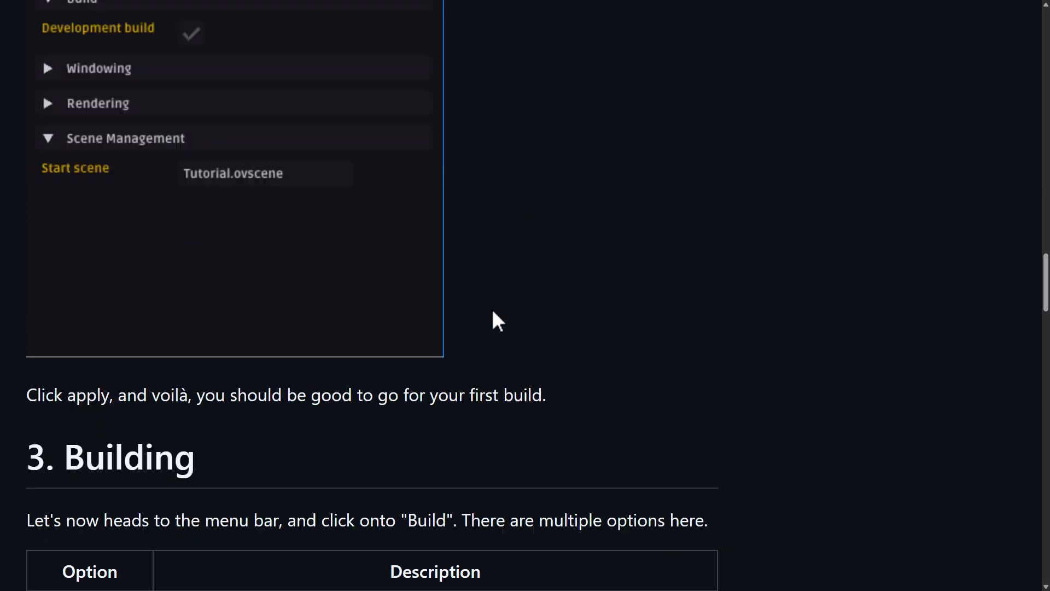
pyautogui.scroll(3)
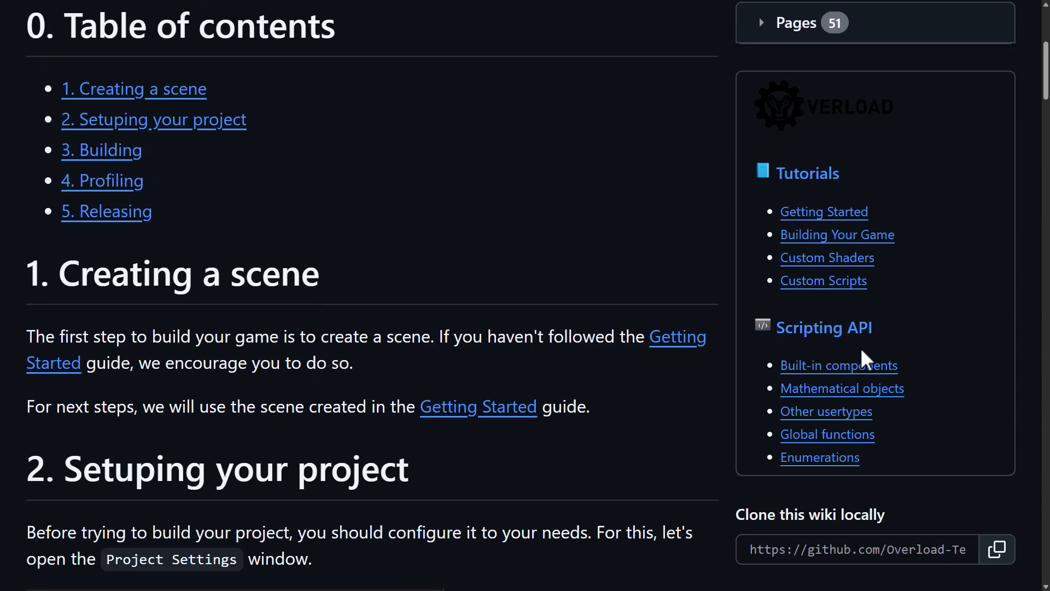
pyautogui.scroll(-3)
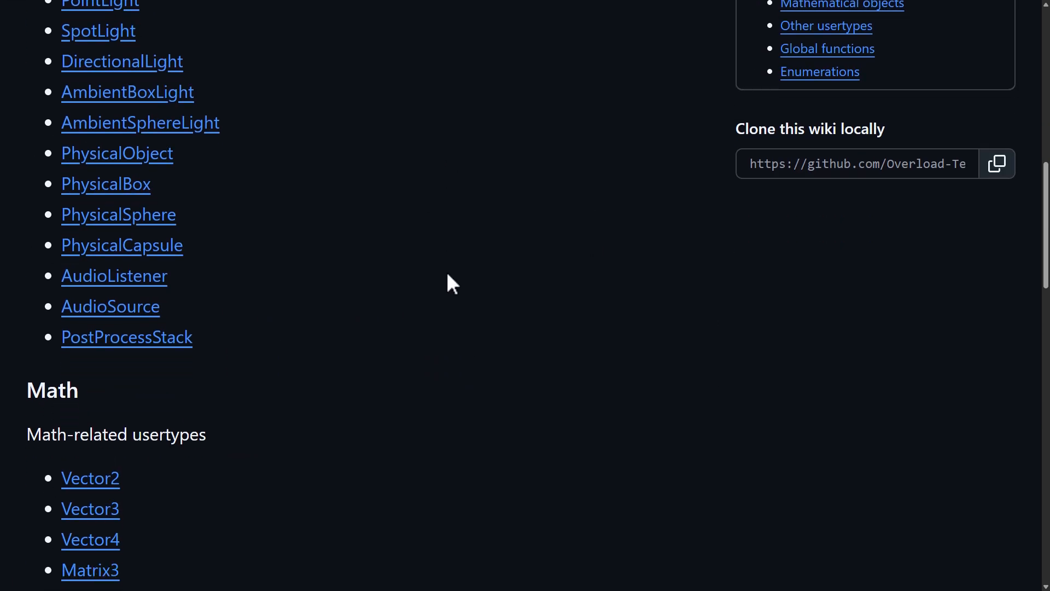
pyautogui.scroll(3)
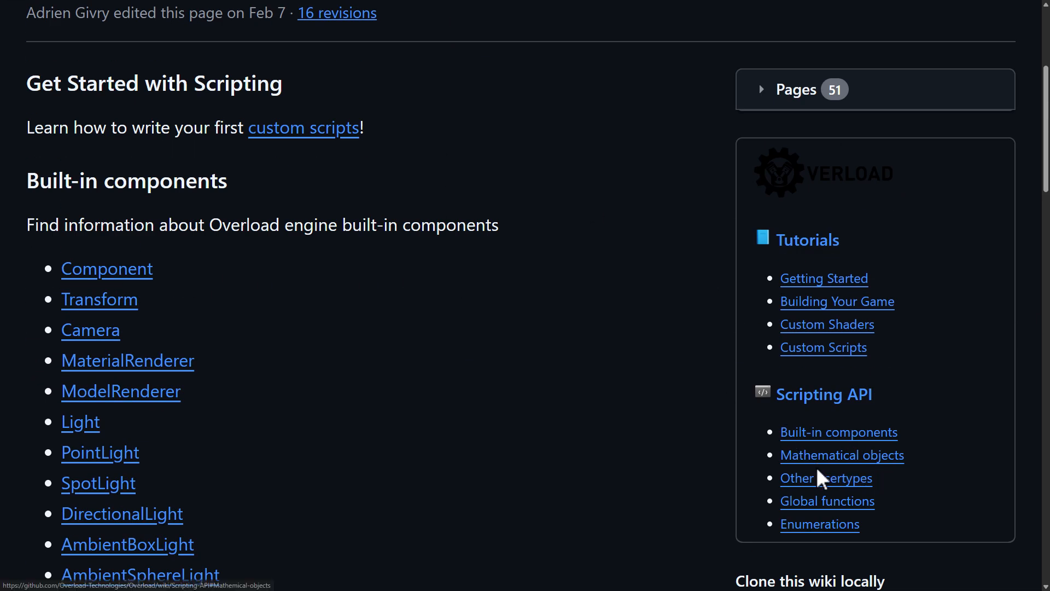
pyautogui.scroll(3)
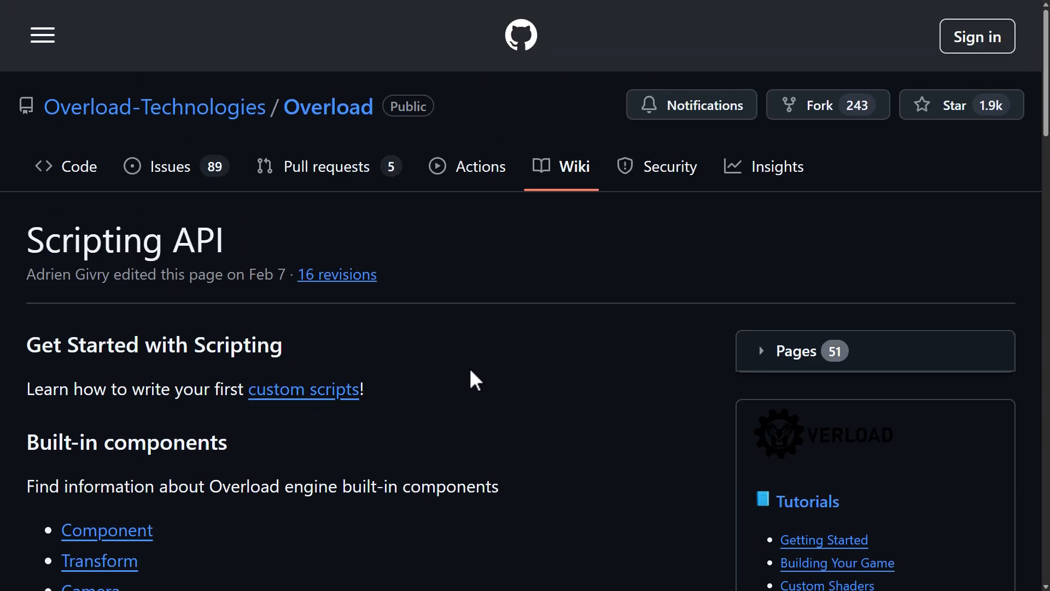
pyautogui.moveTo(479, 375)
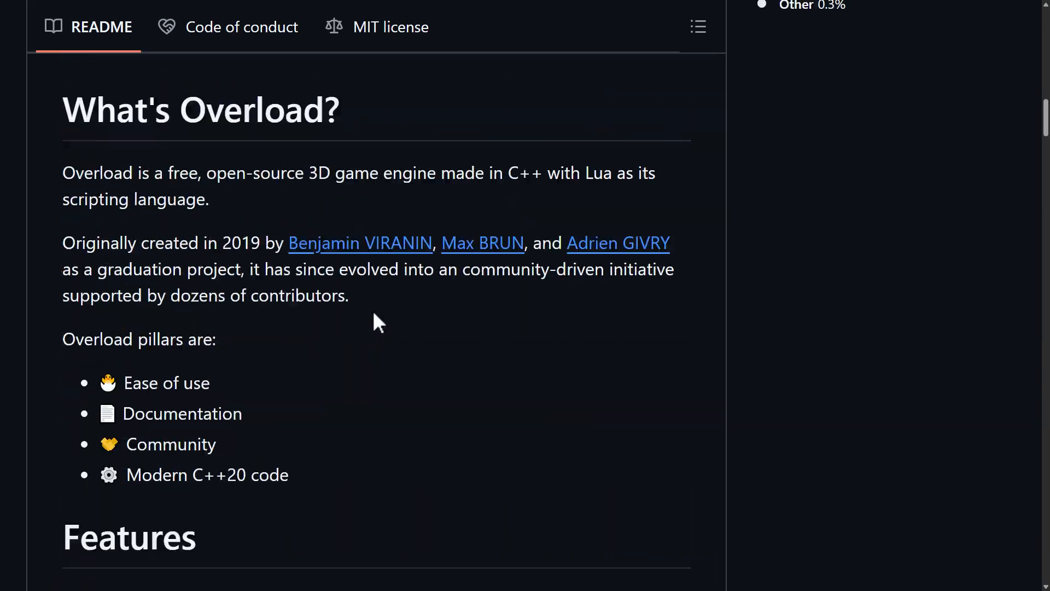
# Scroll through the Overload README and the 1.4 release notes' fixes and features
pyautogui.scroll(3)
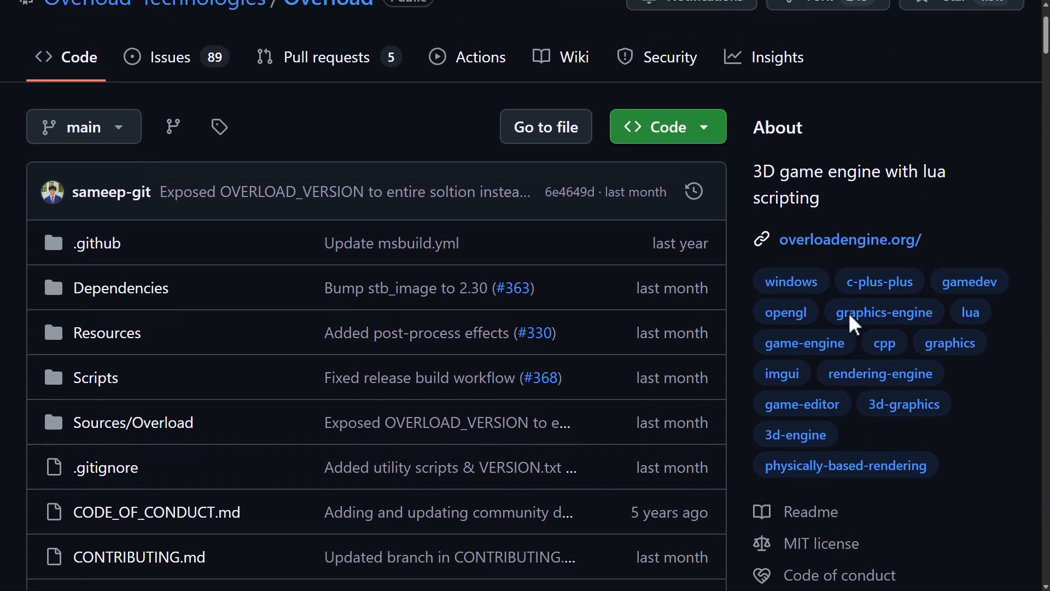
pyautogui.scroll(-3)
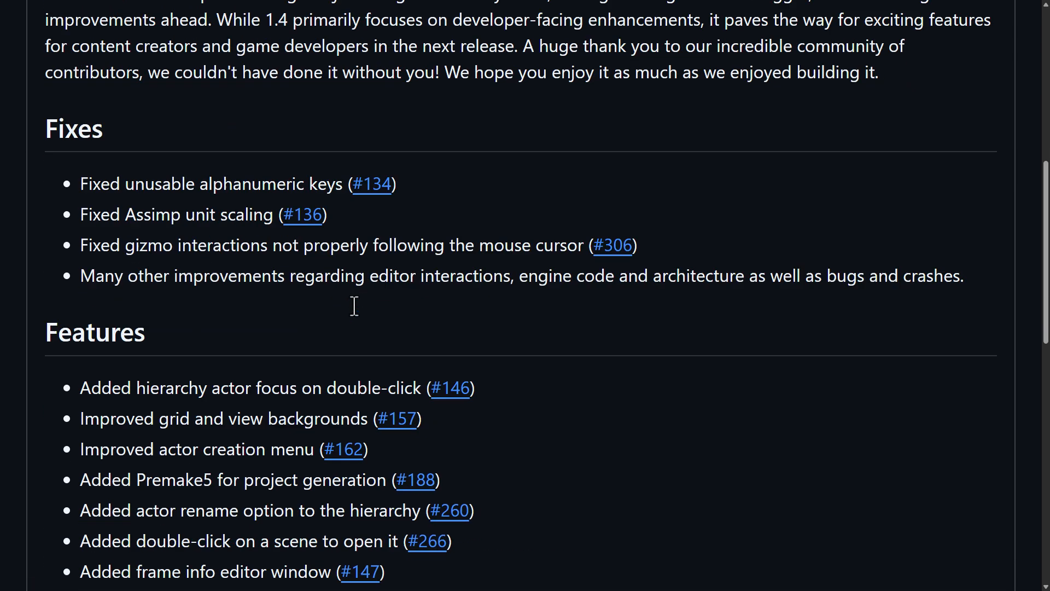
pyautogui.scroll(-3)
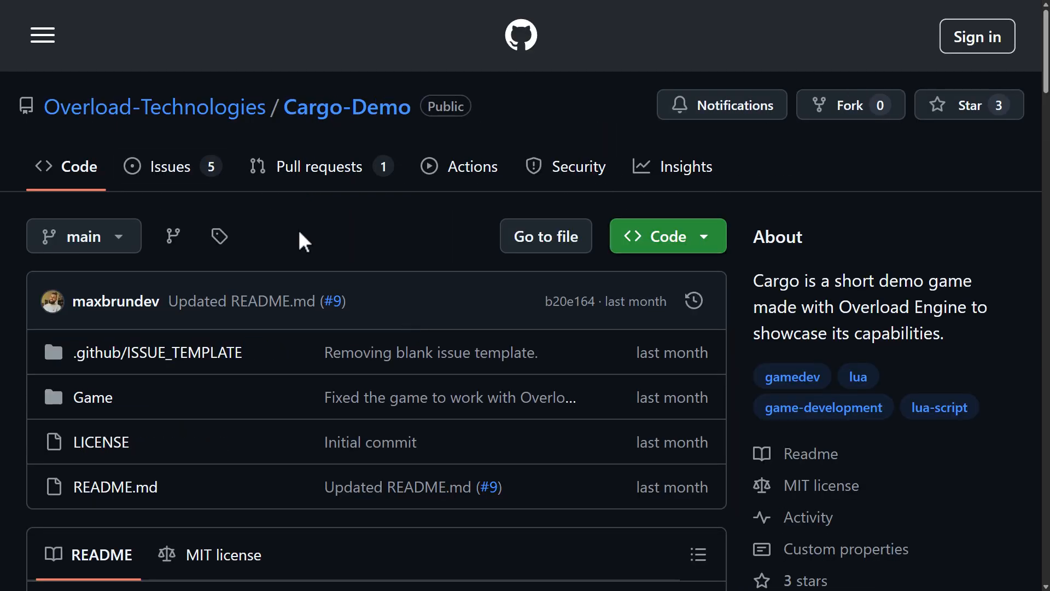
pyautogui.moveTo(613, 241)
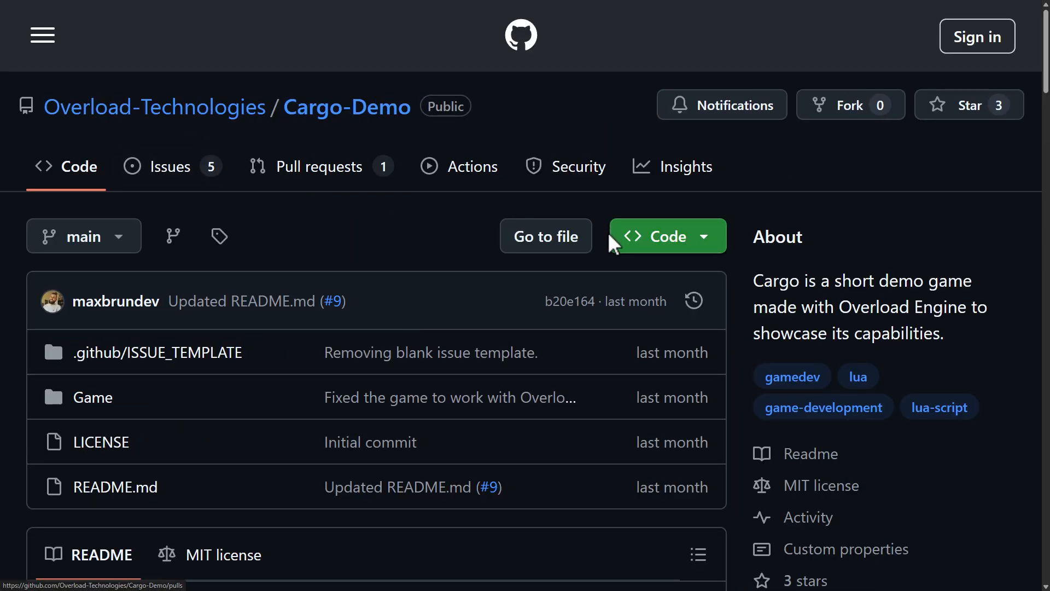
pyautogui.moveTo(622, 269)
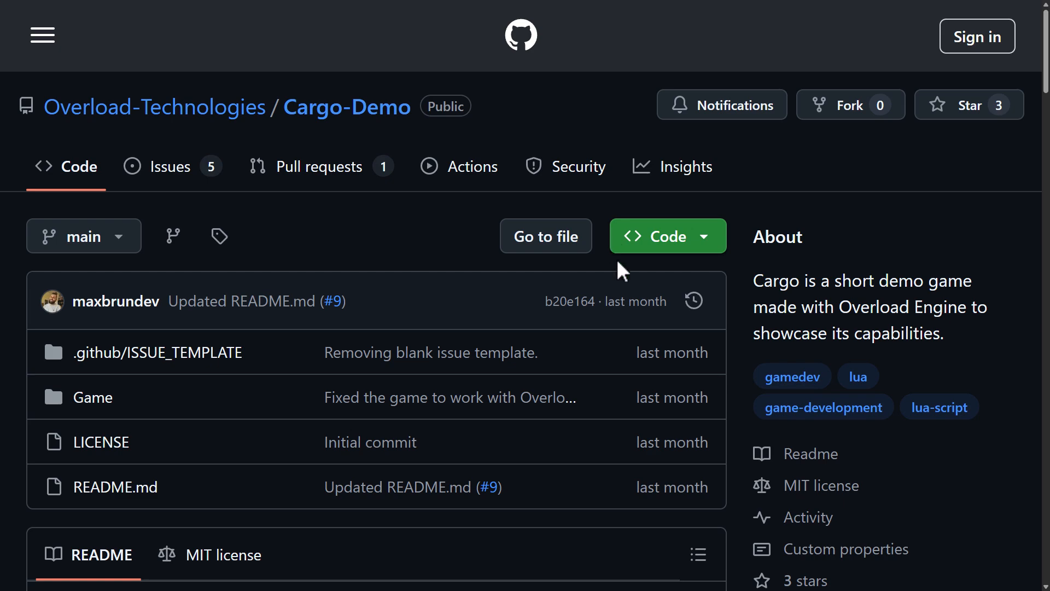
pyautogui.moveTo(645, 319)
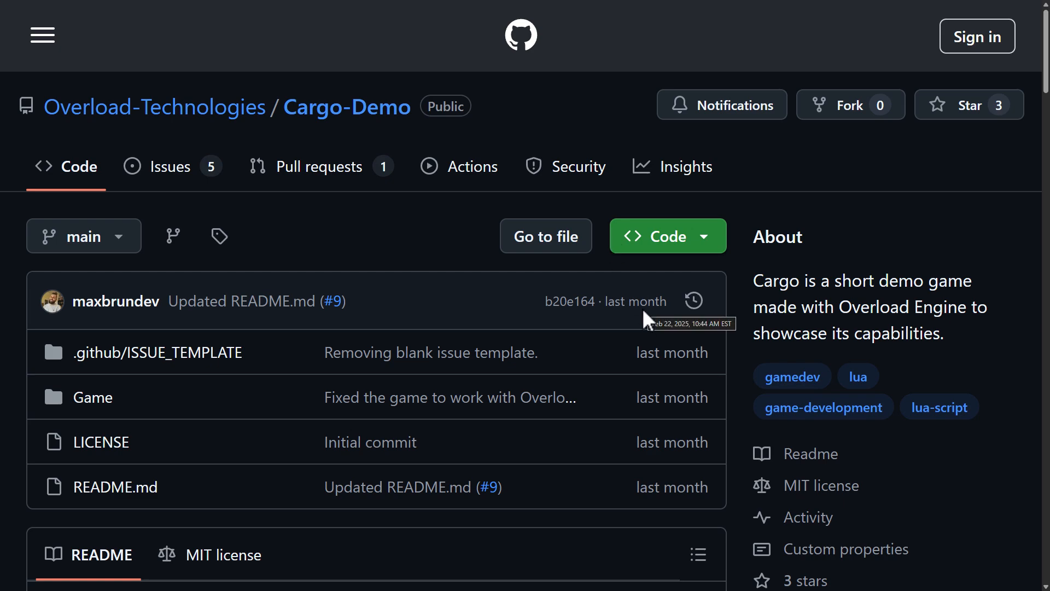
pyautogui.moveTo(620, 383)
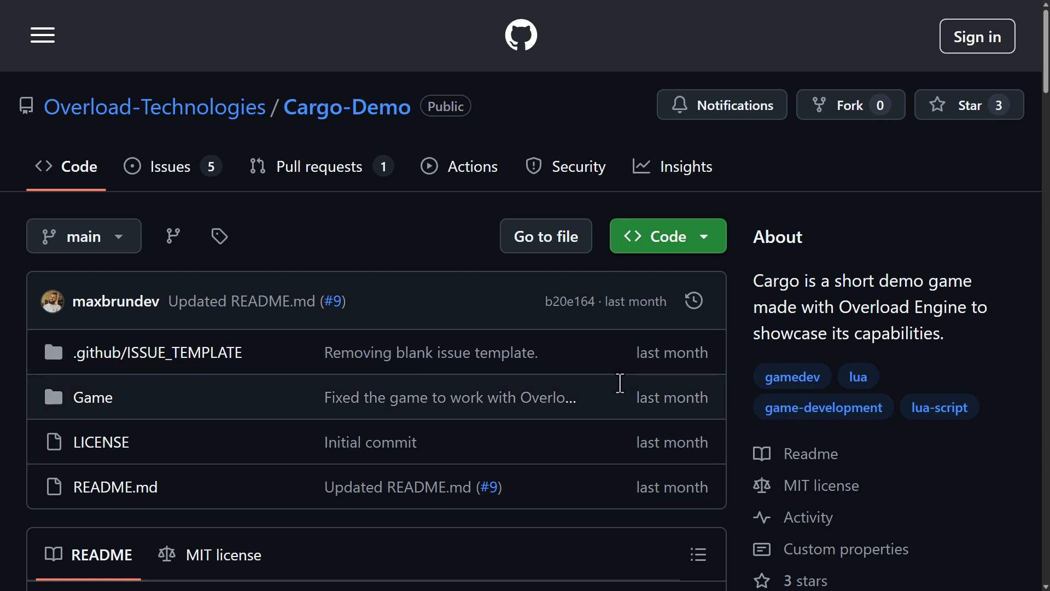
# Scroll the Cargo-Demo README's Compatibility and Story sections, then back to the file list
pyautogui.scroll(-3)
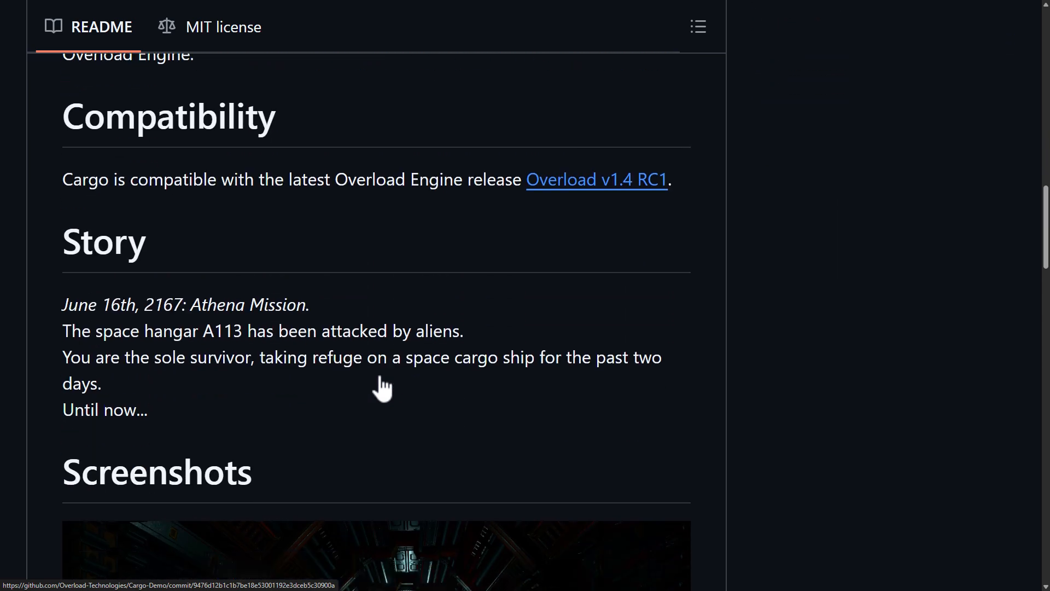
pyautogui.scroll(3)
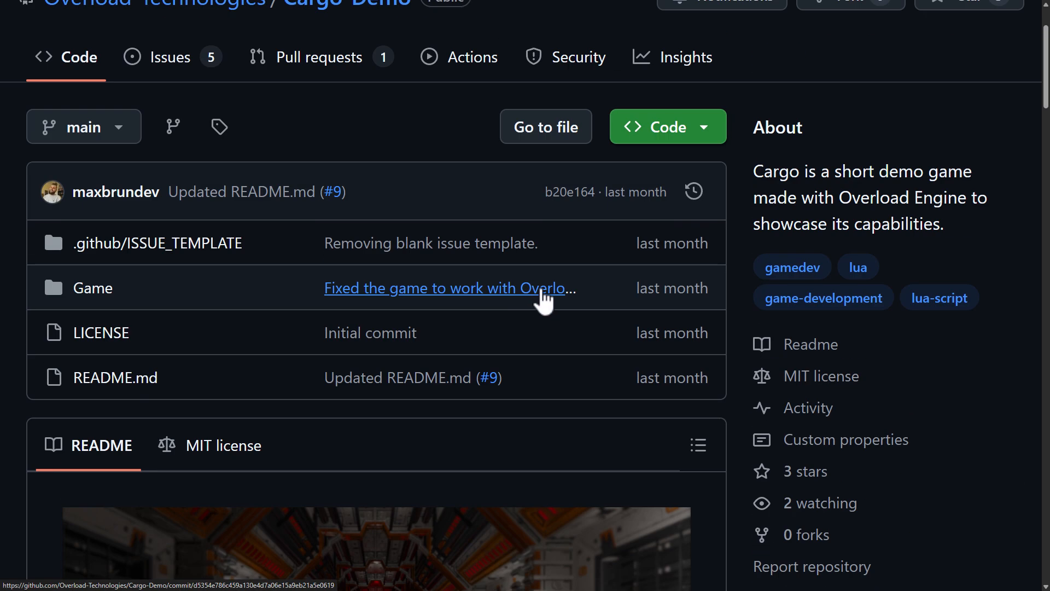
pyautogui.scroll(3)
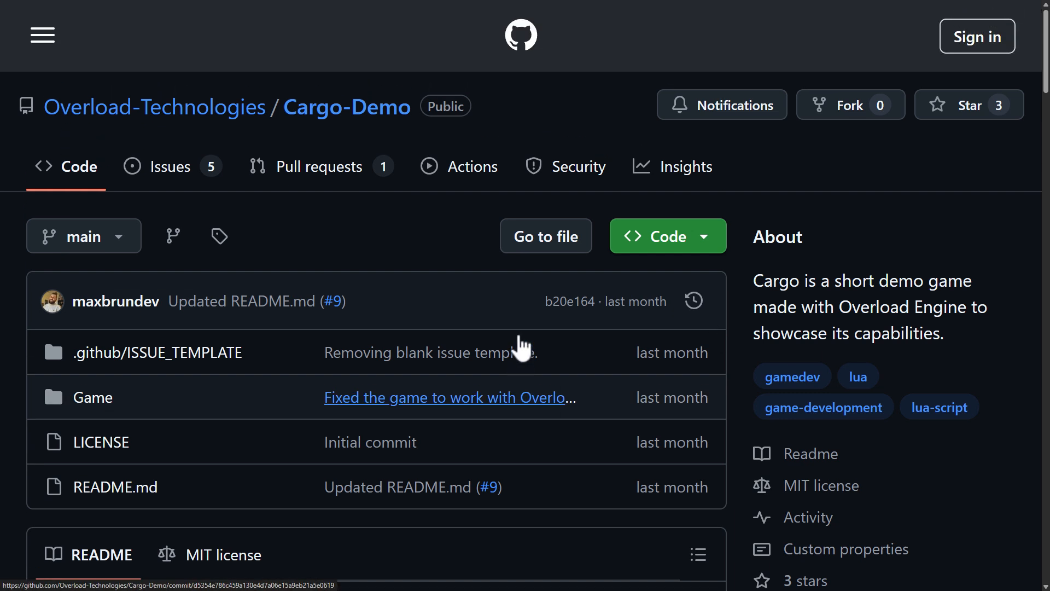
pyautogui.moveTo(523, 346)
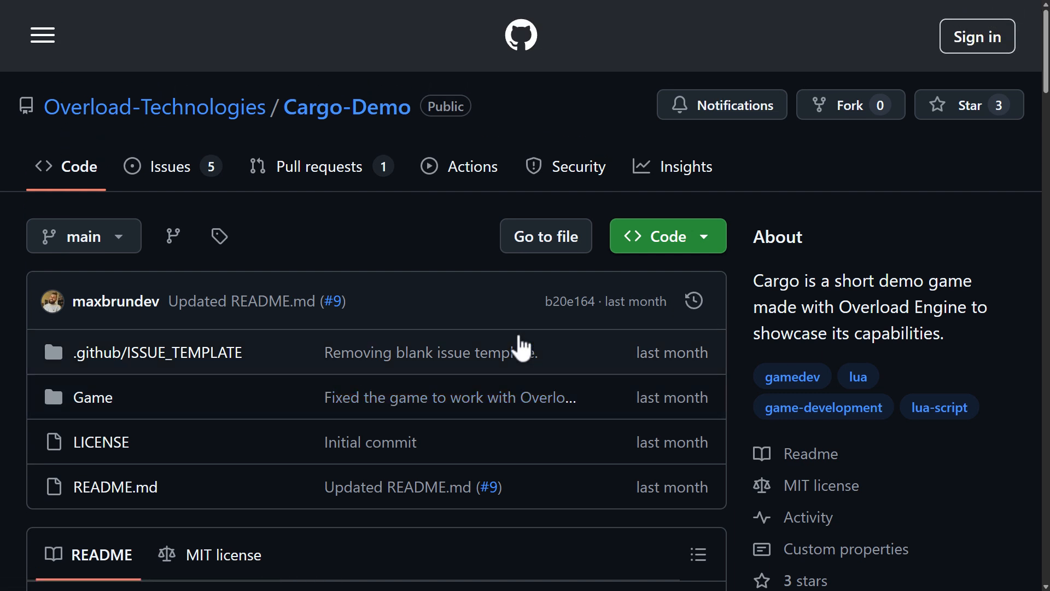